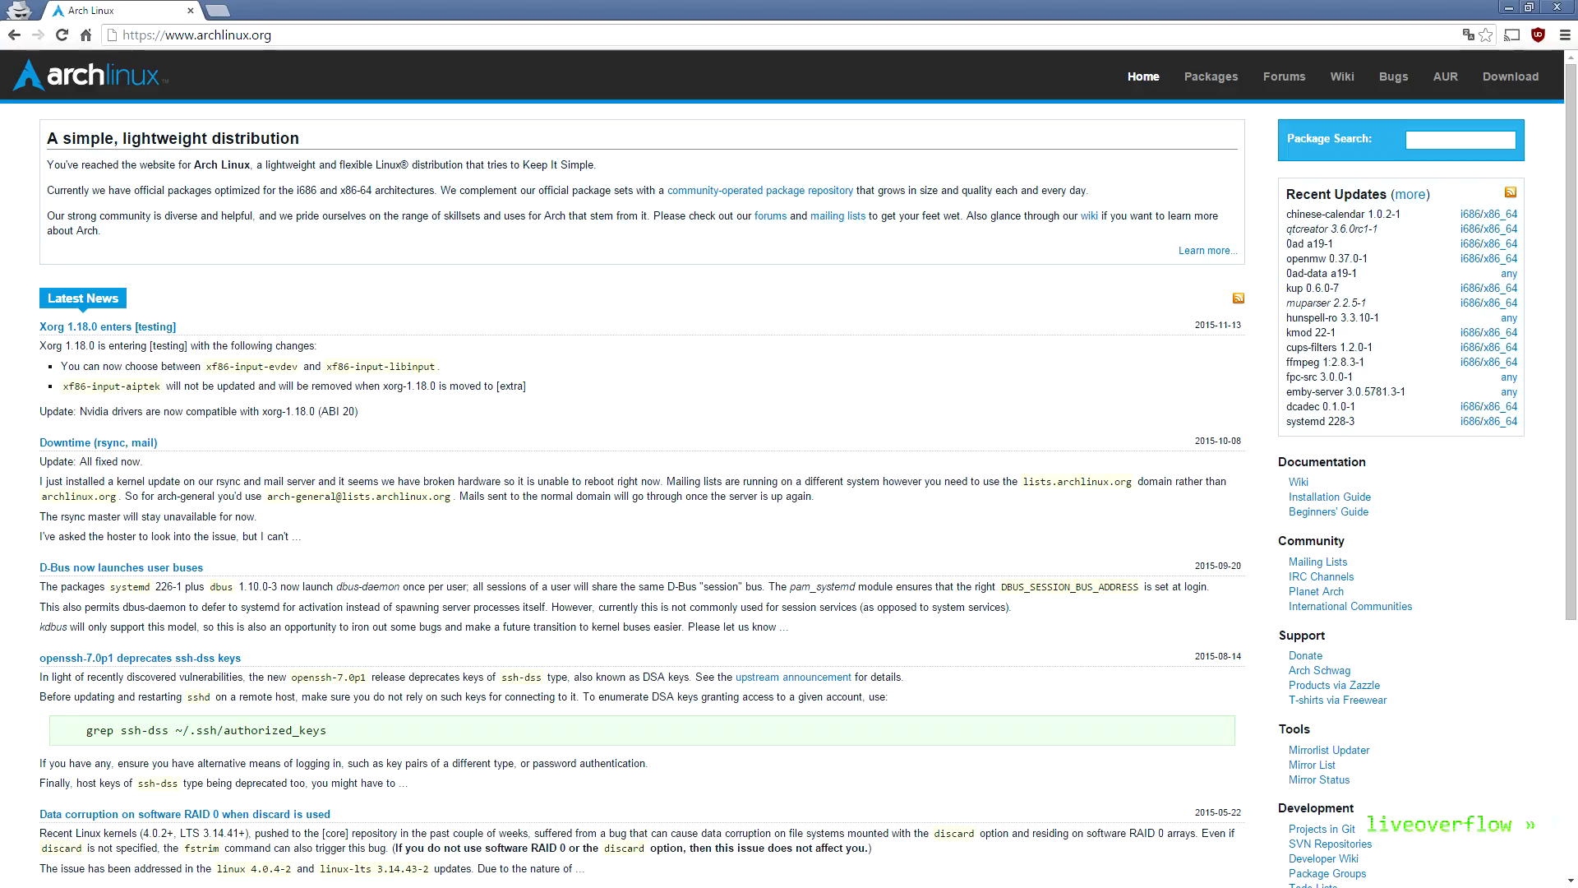
- Browse from the Arch Linux tab to the Wikipedia list of Linux distributions
left_click(438, 10)
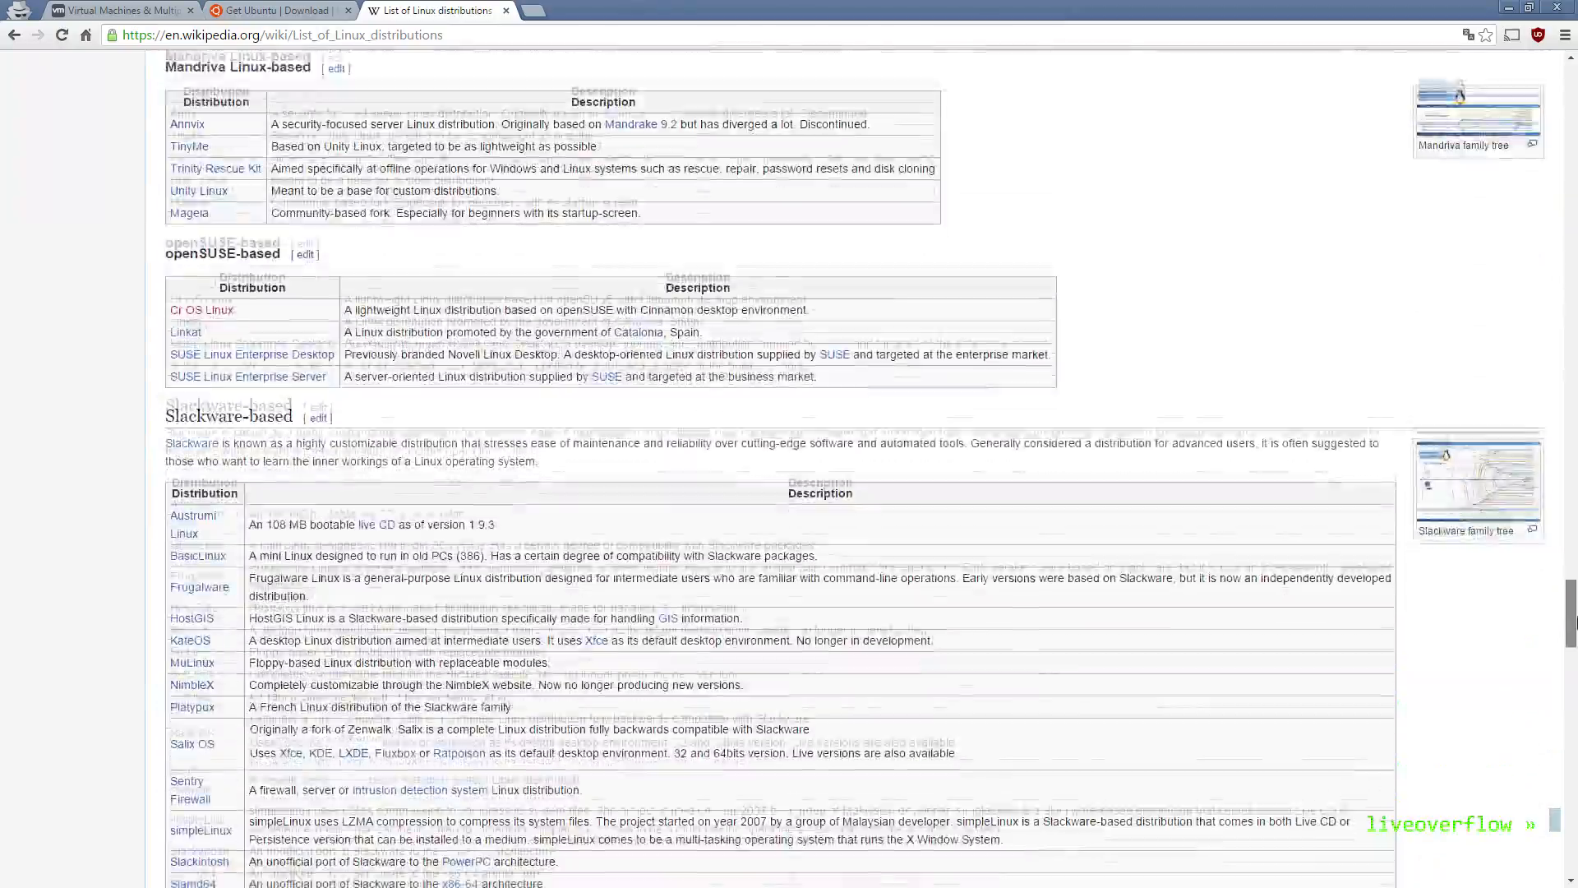
left_click(271, 10)
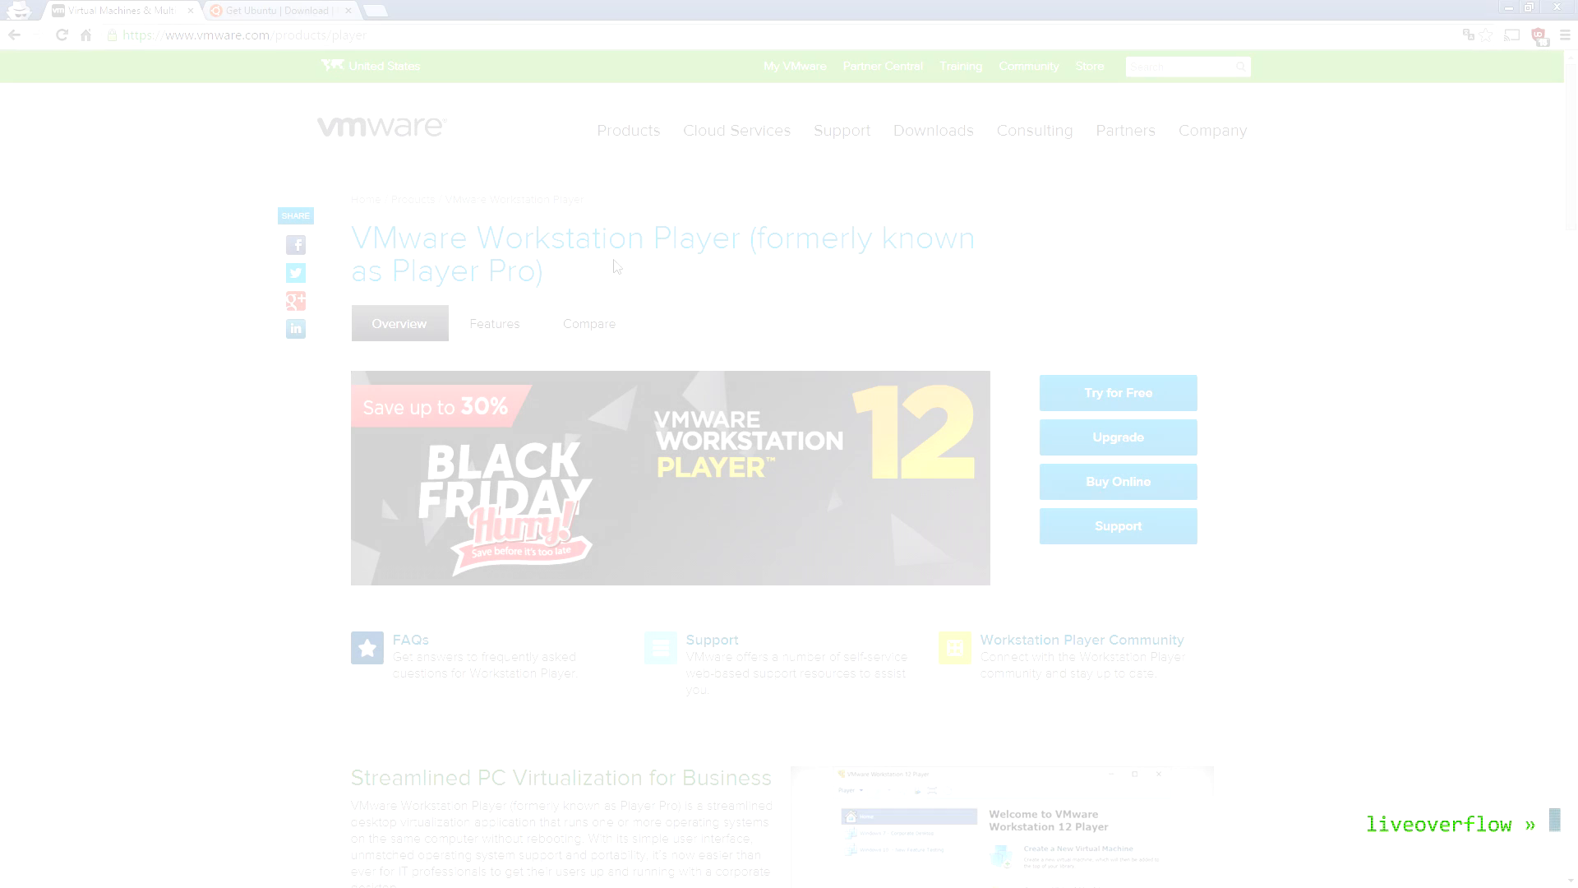
- Download the VMware Workstation 12 Player Windows 64-bit installer and head to the Ubuntu Desktop download
left_click(1116, 391)
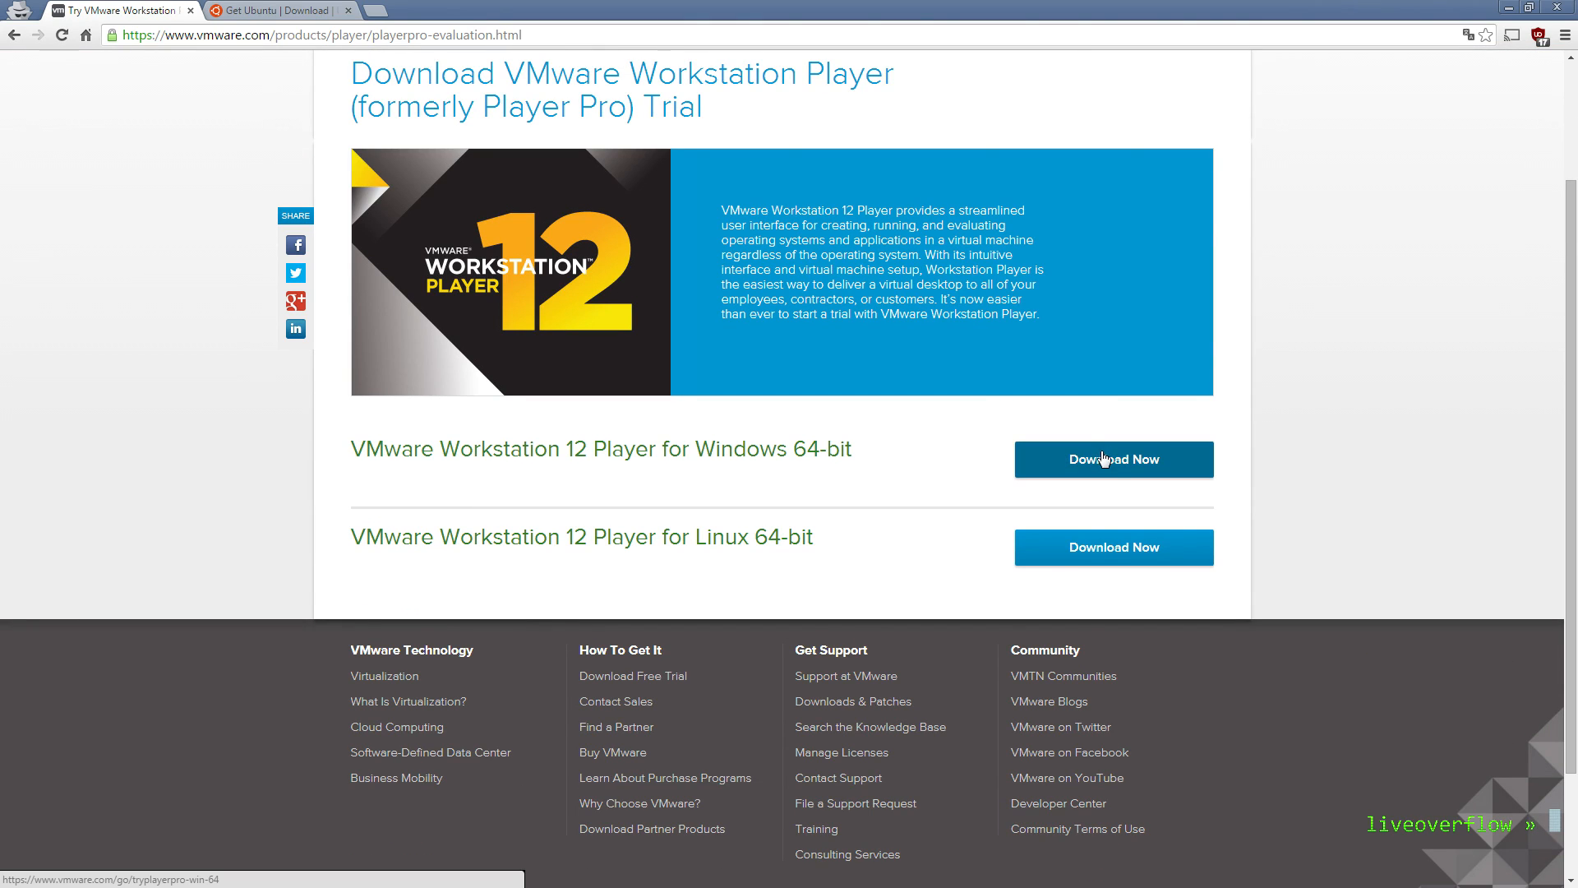
mouse_move(1113, 465)
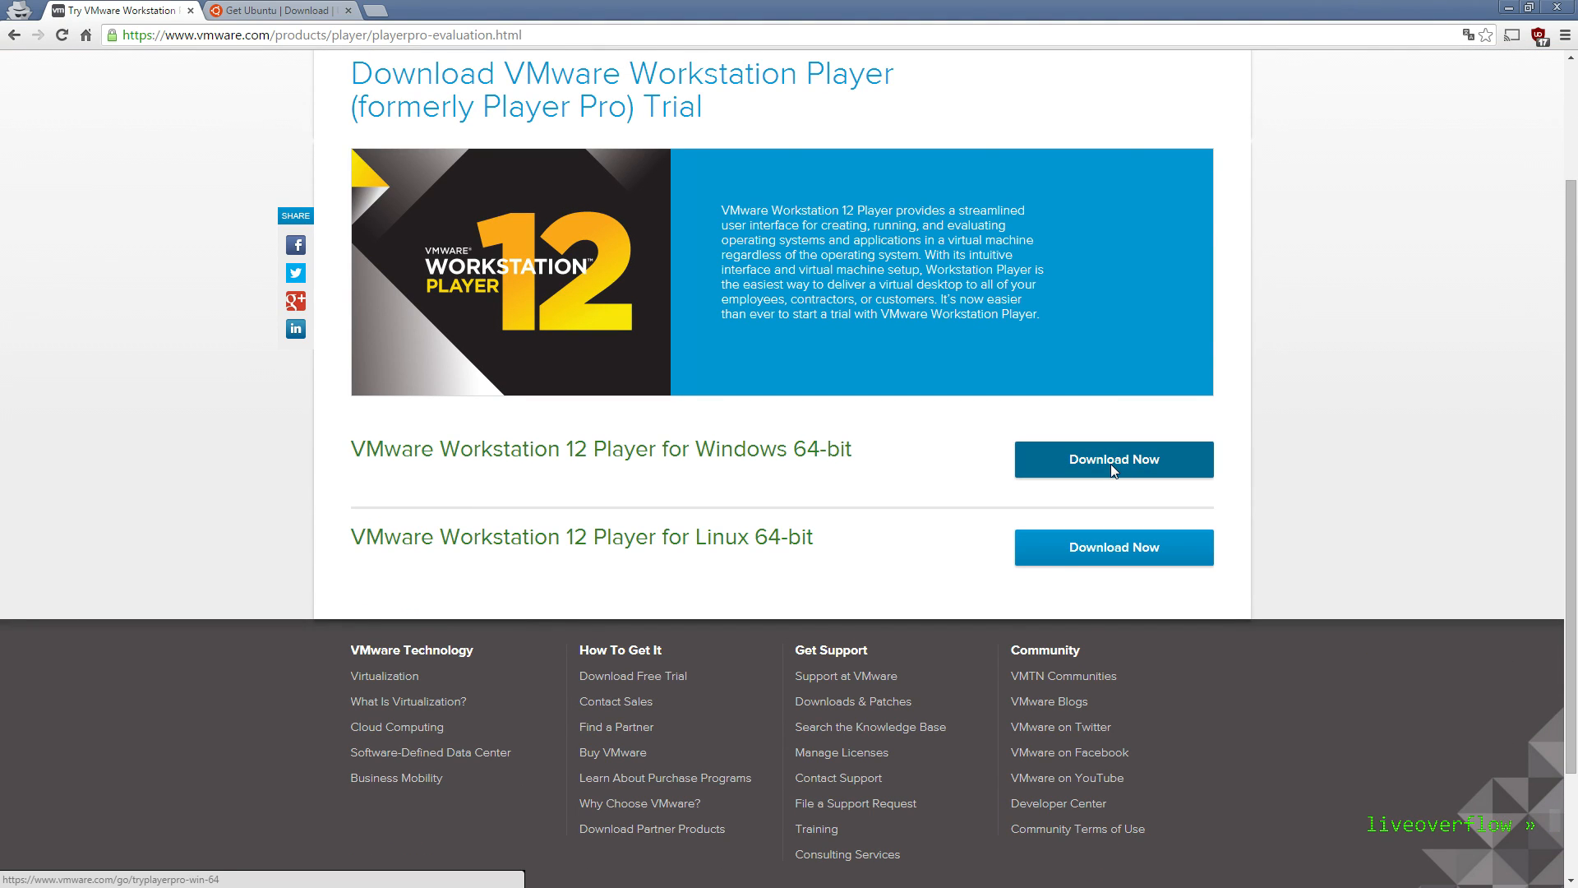
left_click(1114, 459)
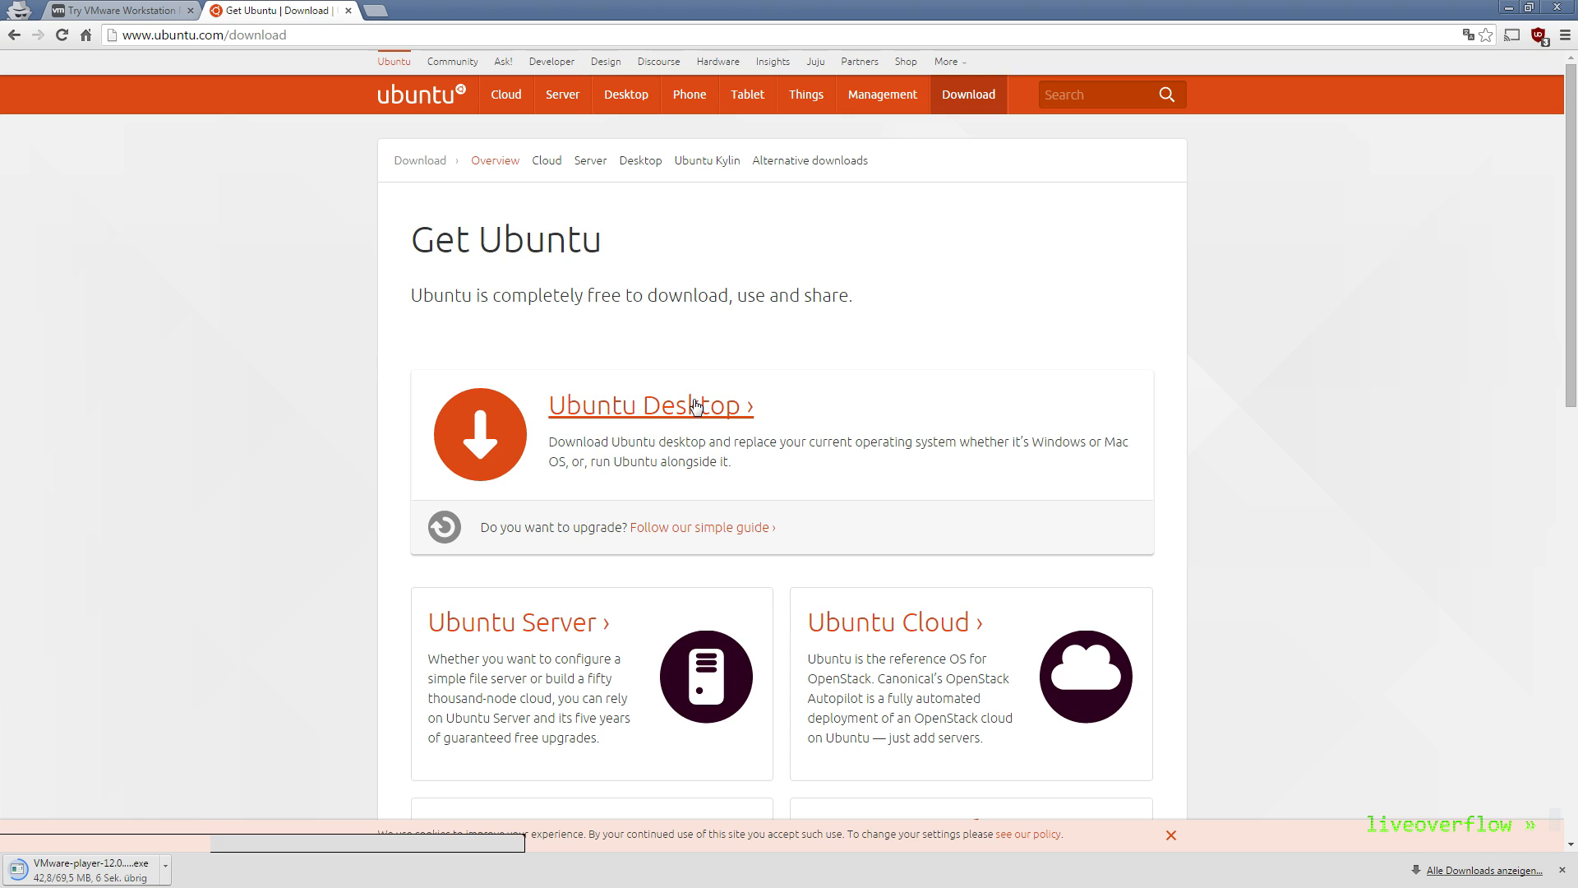
left_click(650, 404)
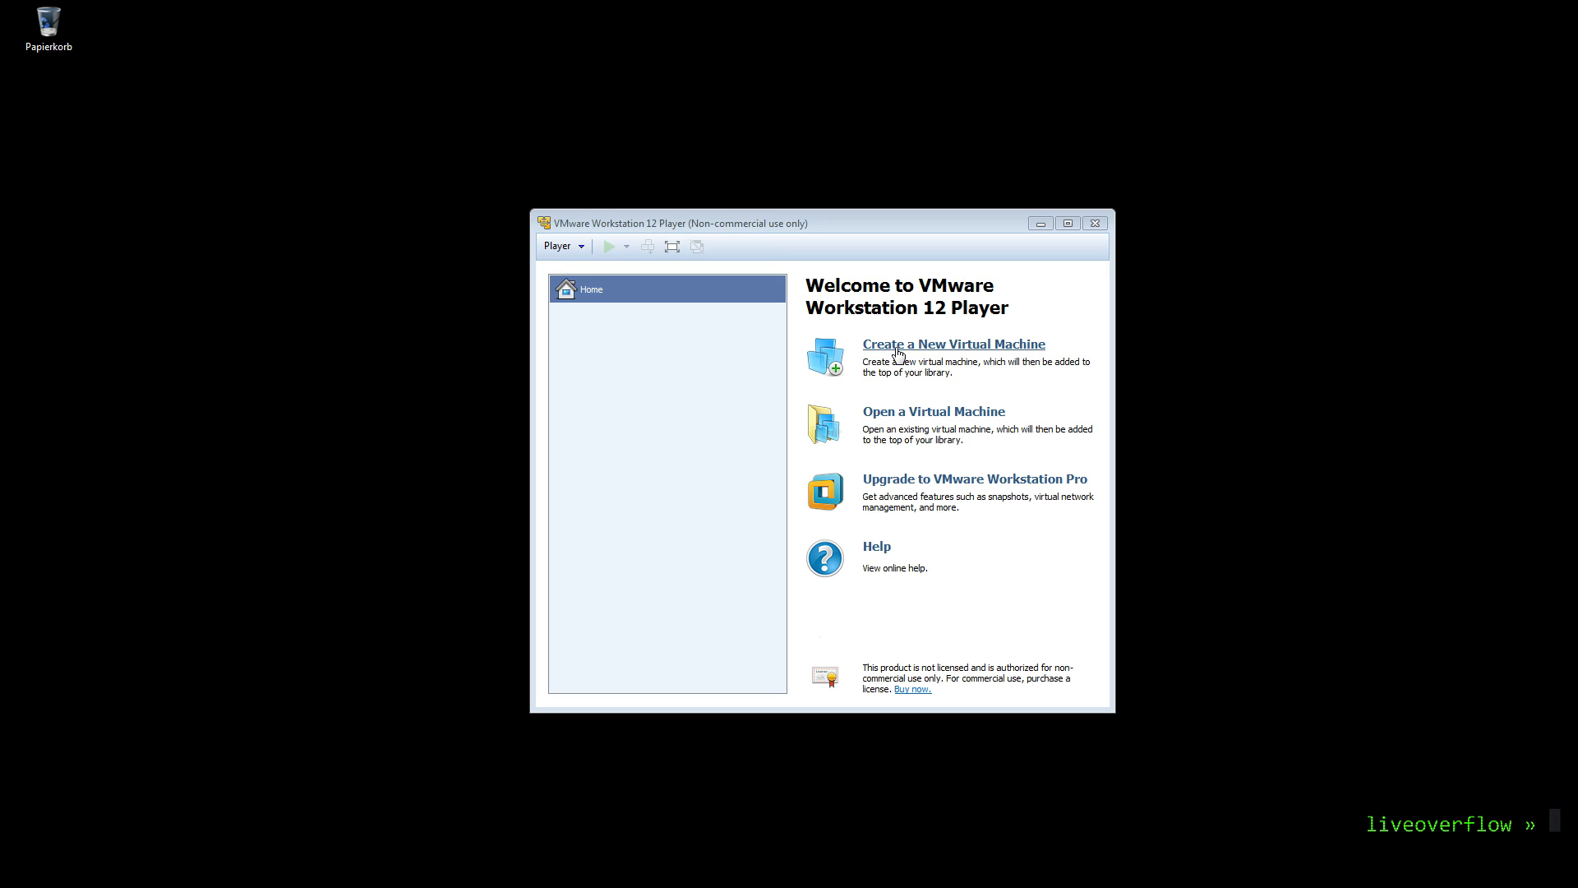
- Start a new virtual machine installing from the Ubuntu 14.04.3 disc image file
left_click(952, 343)
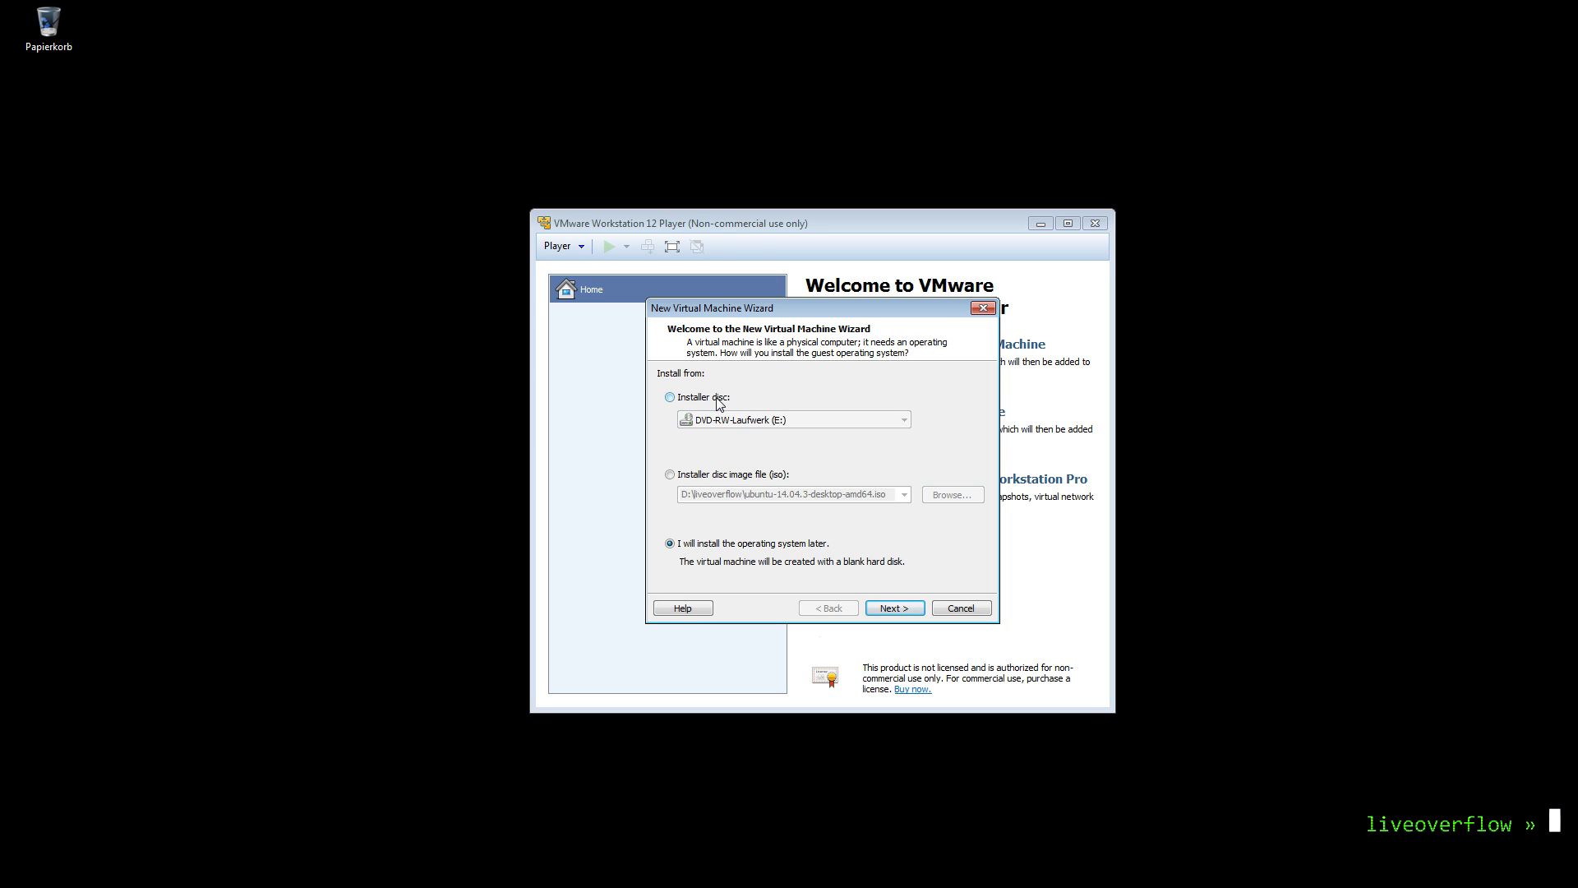
left_click(669, 473)
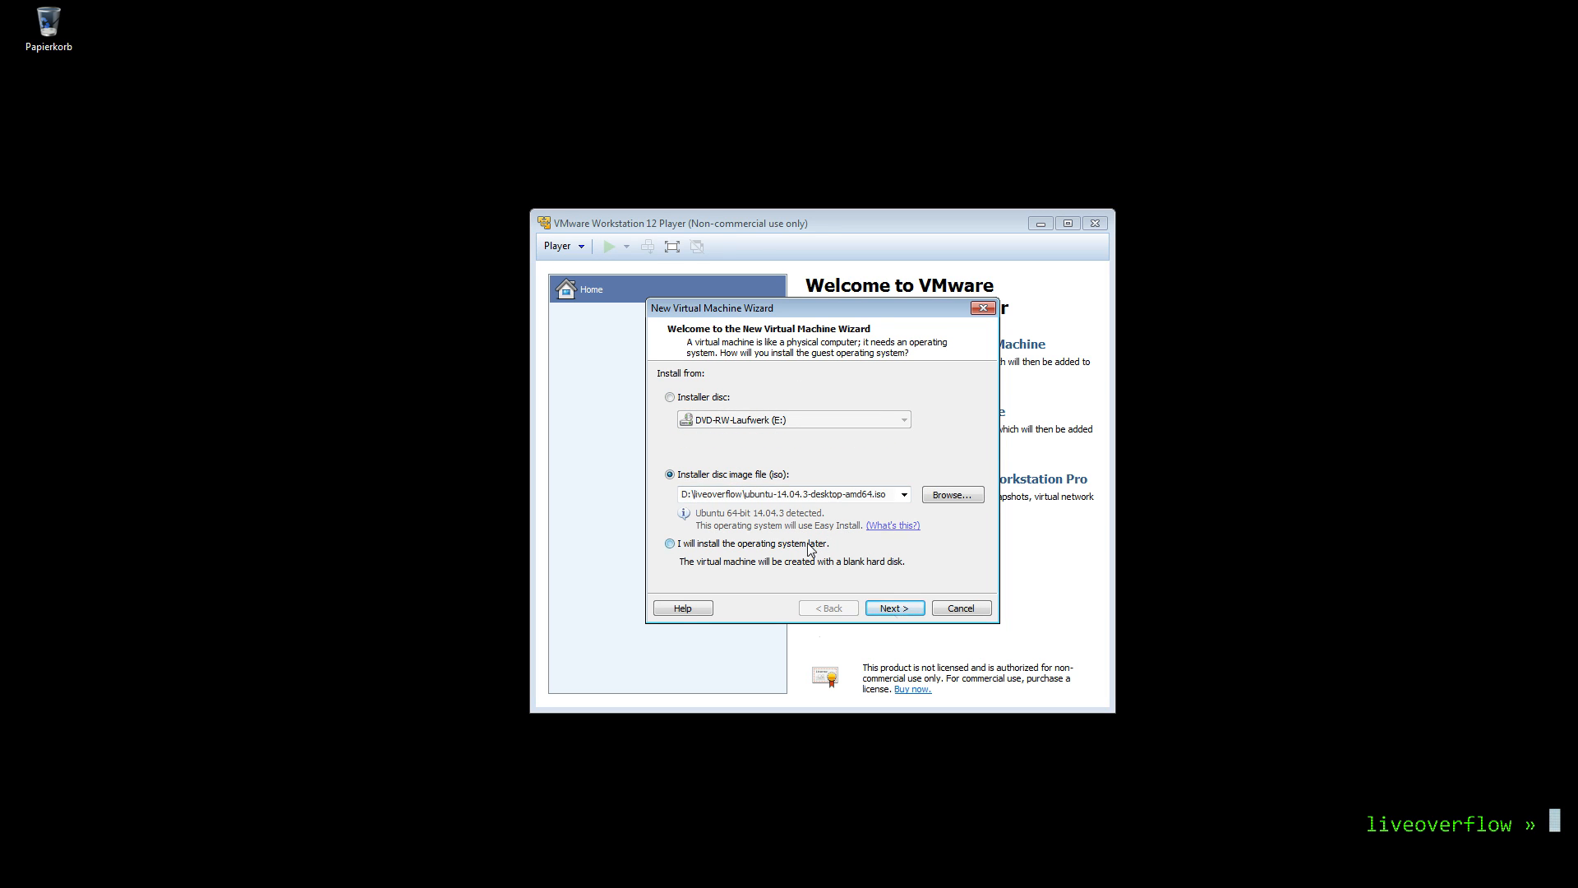
left_click(893, 607)
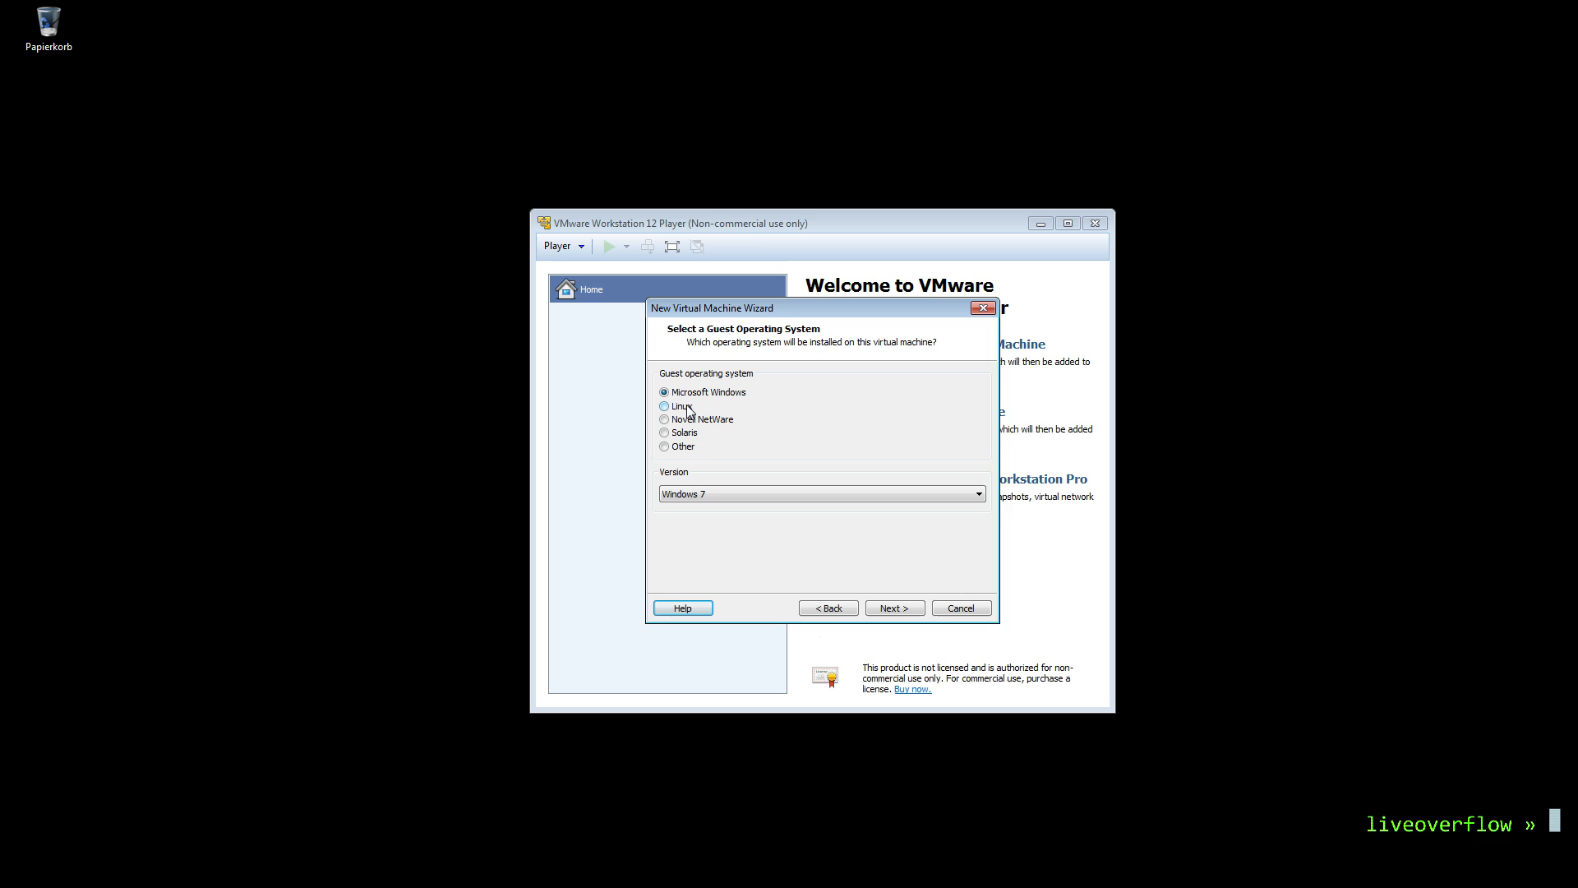
- Choose Linux > Ubuntu 64-bit as the guest OS and accept the name ubuntu_64
left_click(664, 406)
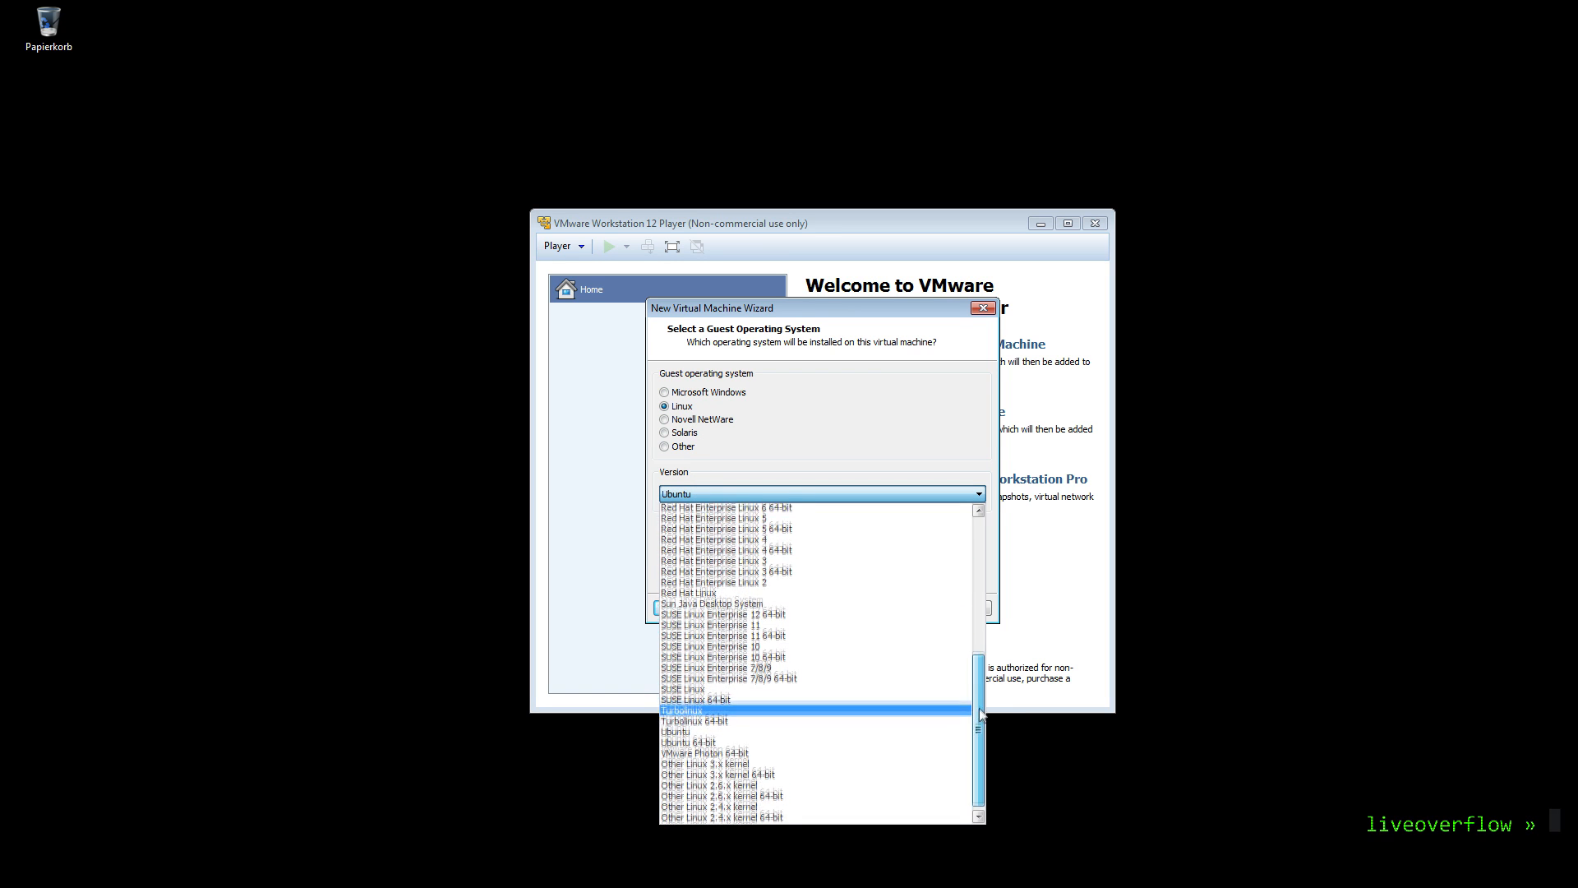
scroll("down", 3)
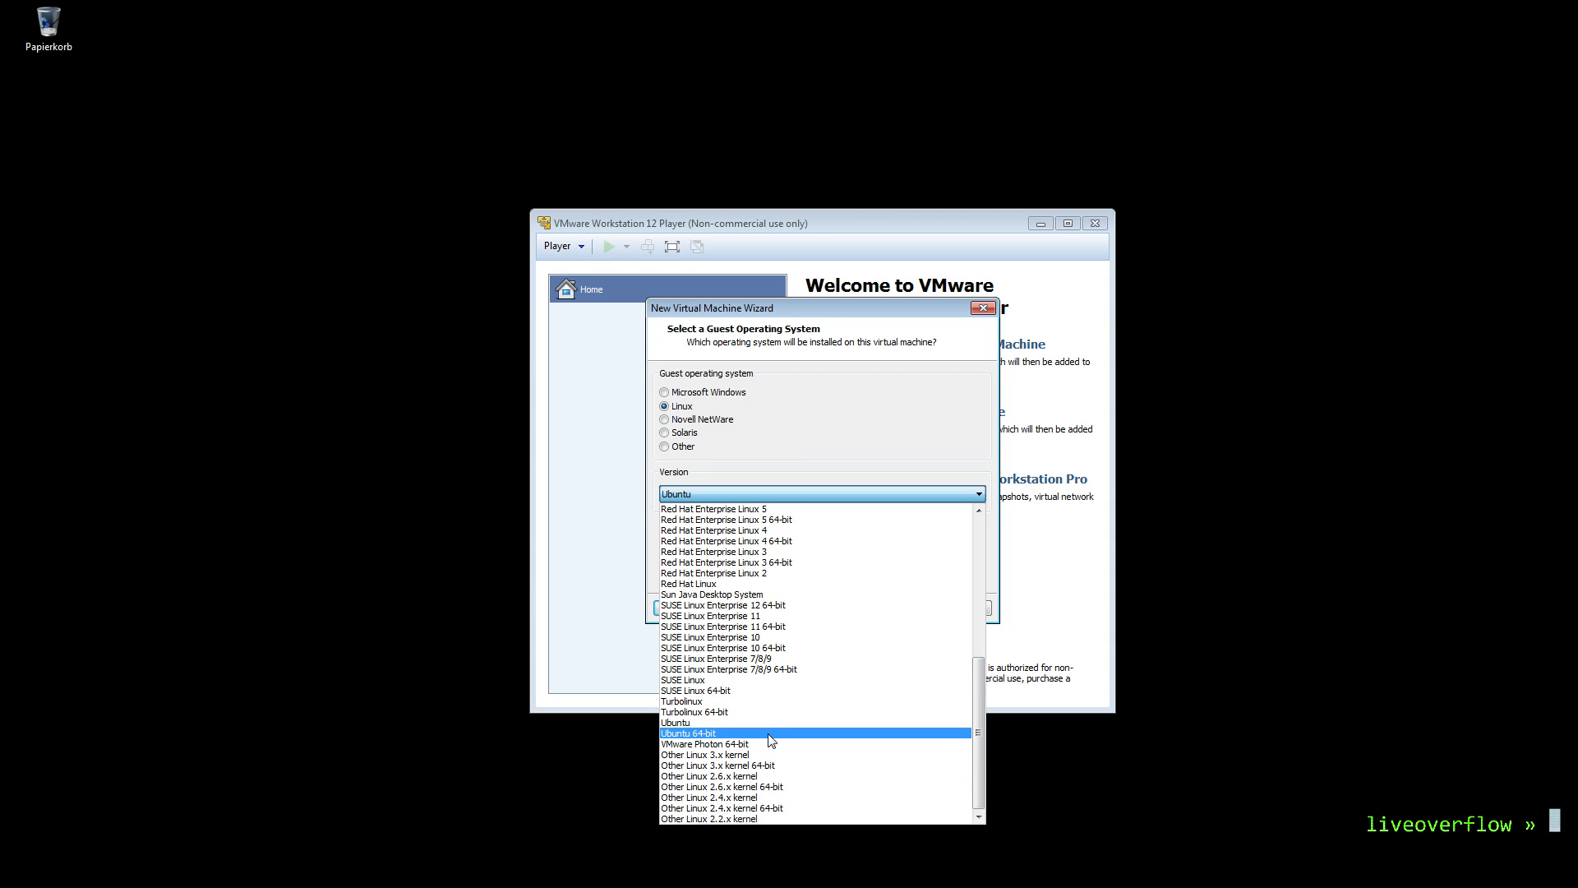
left_click(689, 734)
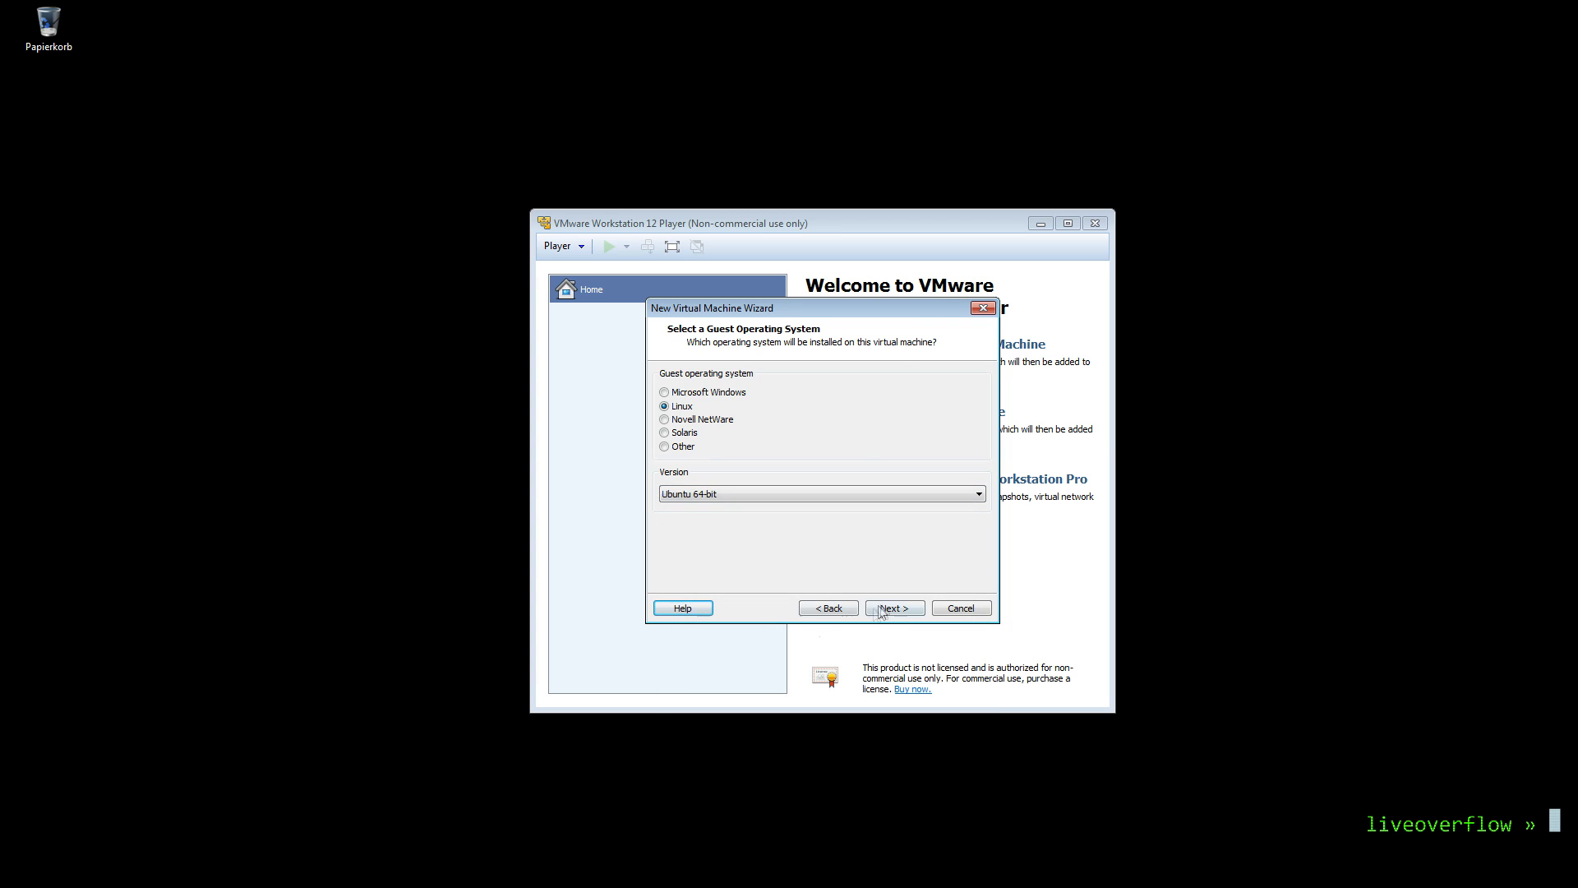
left_click(892, 607)
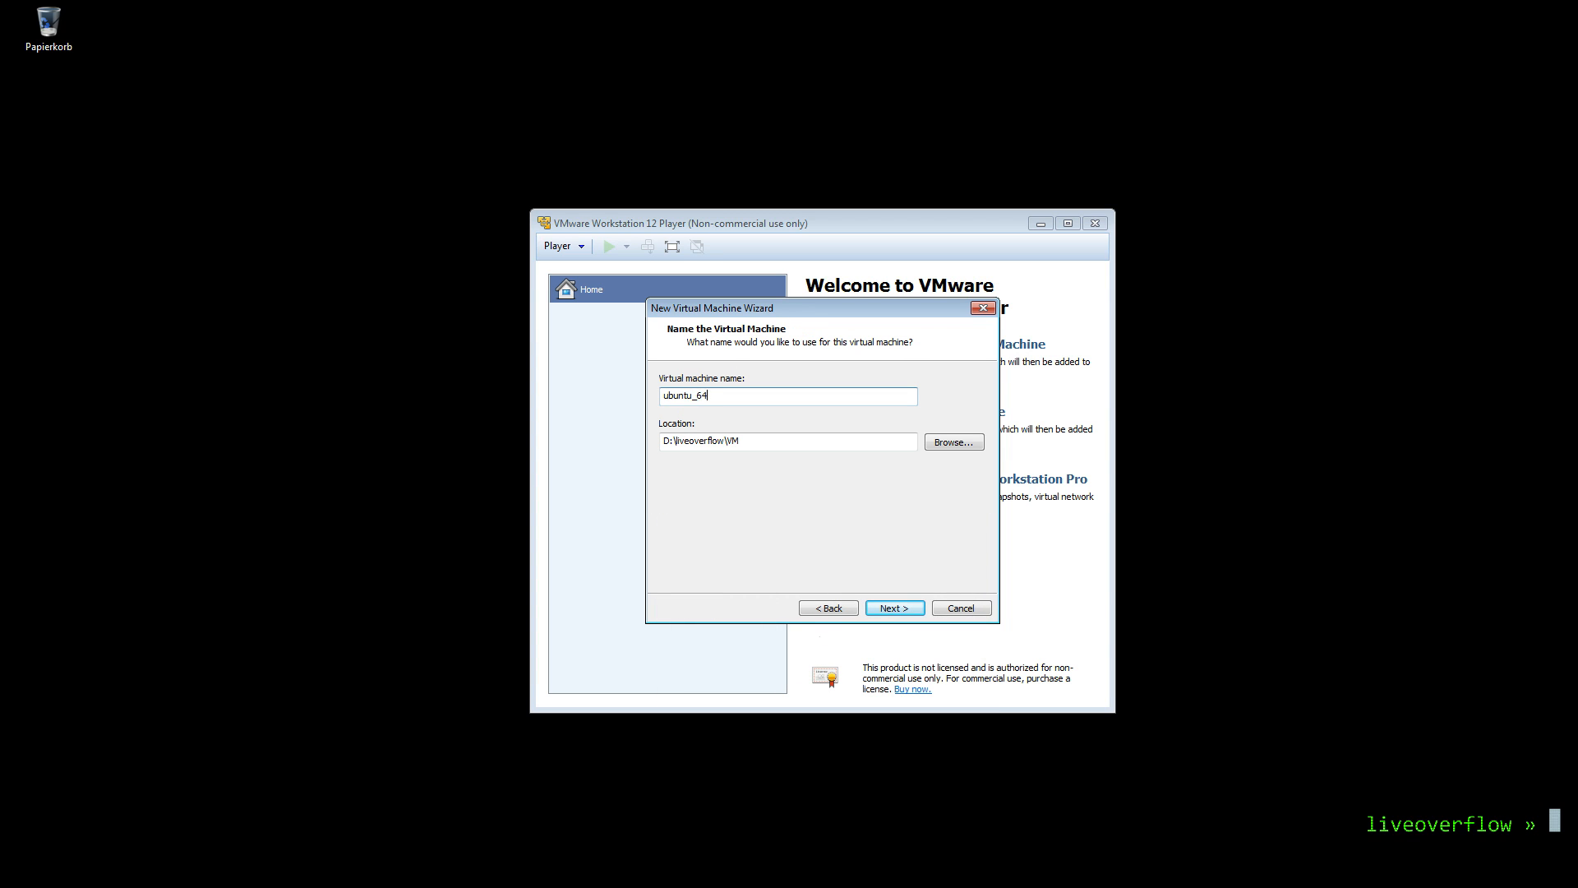
left_click(893, 607)
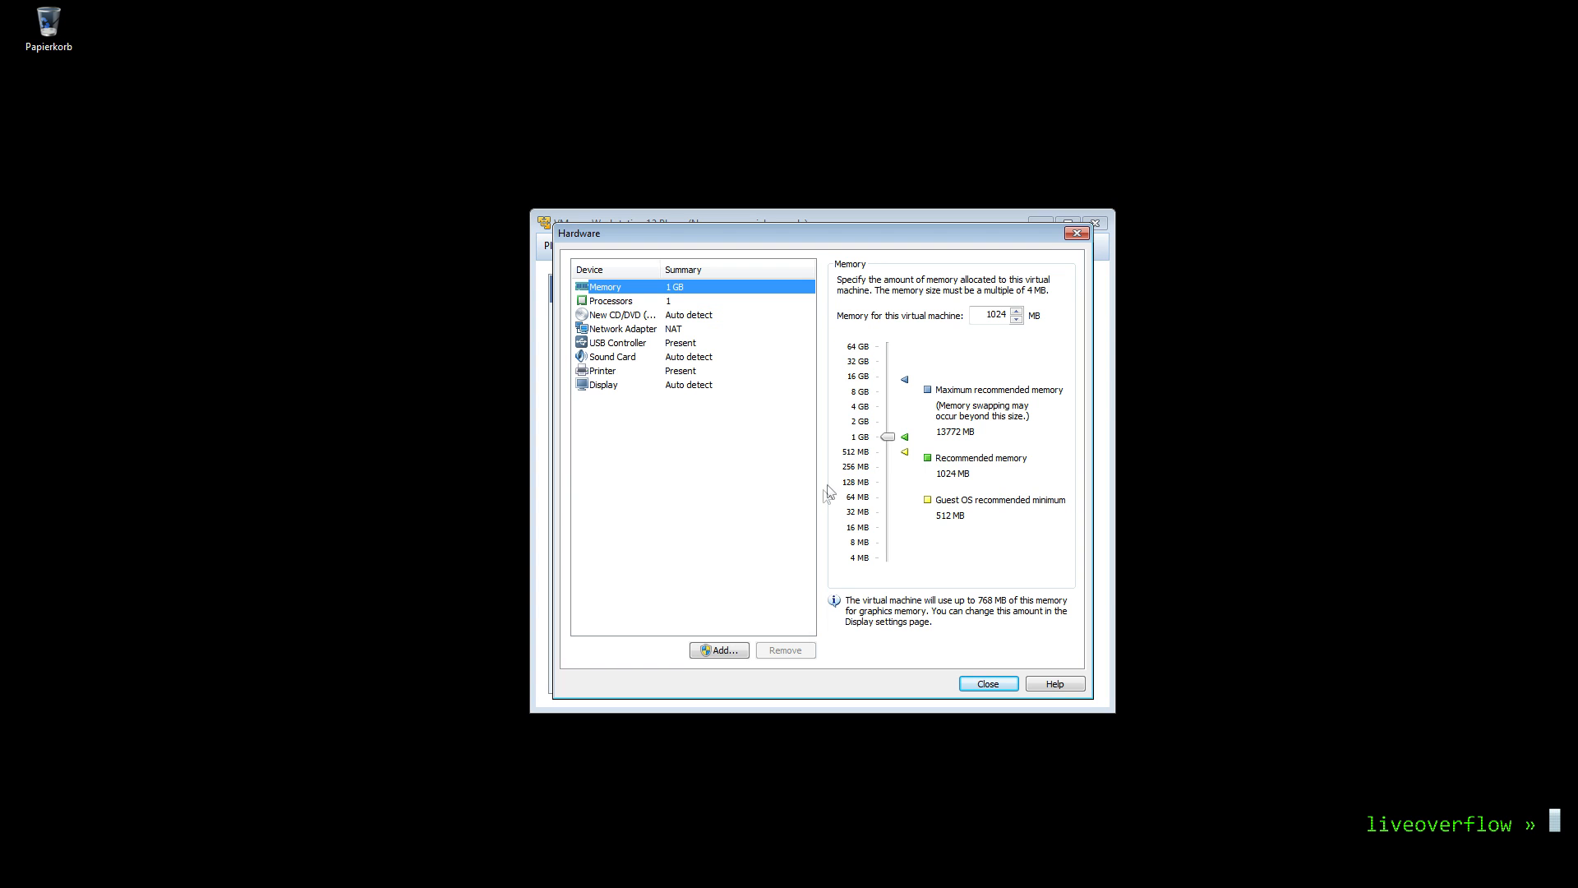
- Give the machine 2 GB memory and attach the Ubuntu 14.04.3 ISO to its CD/DVD drive
left_click_drag(886, 436, 888, 422)
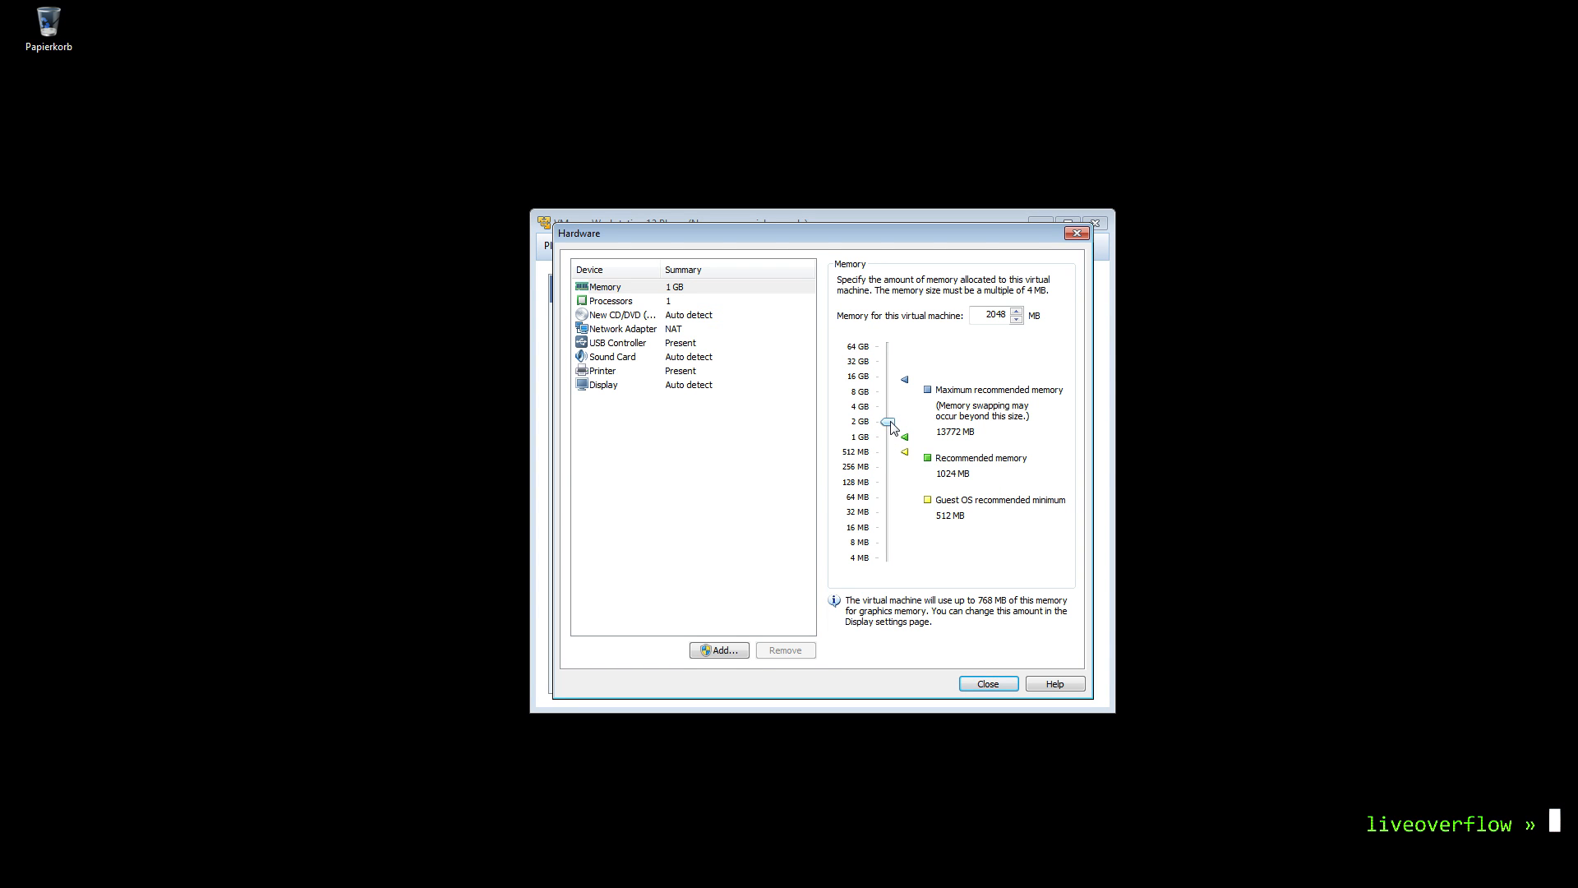
left_click(612, 300)
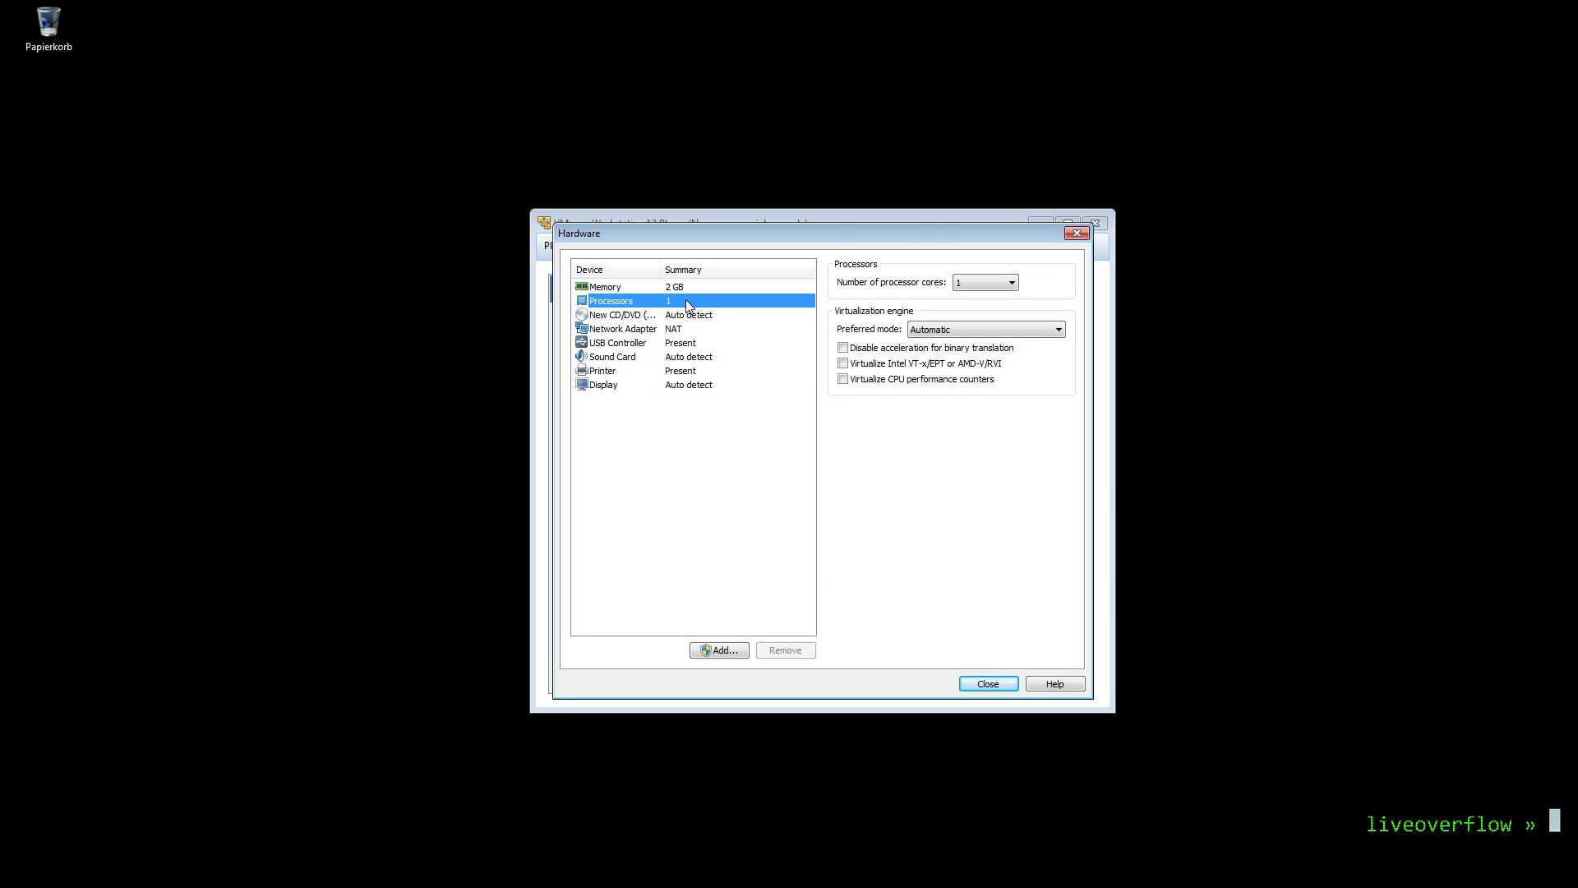
left_click(620, 314)
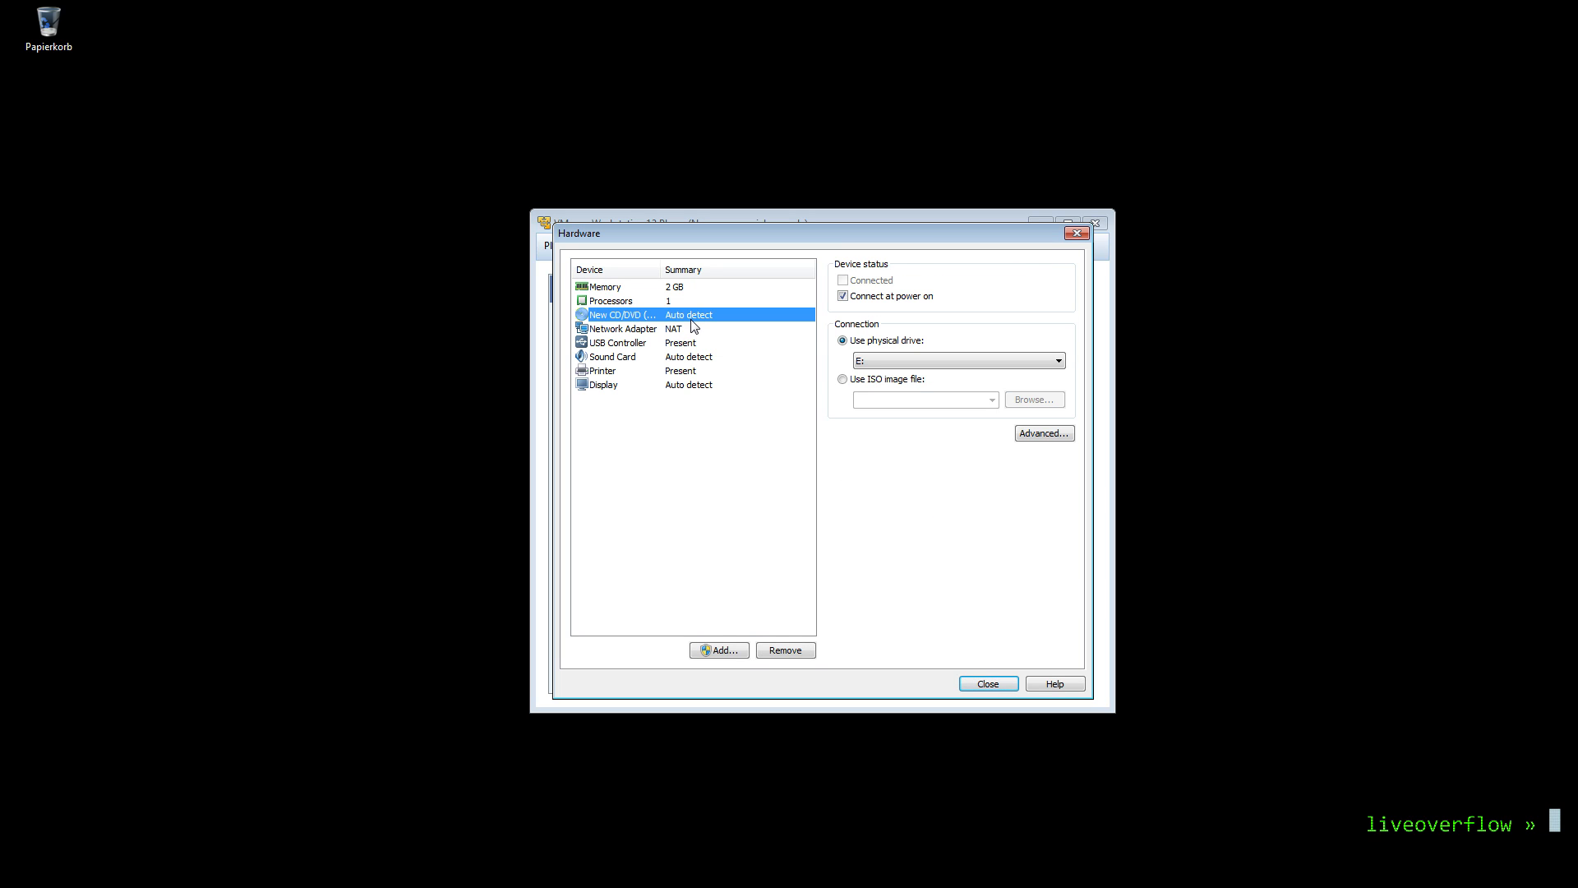
left_click(843, 380)
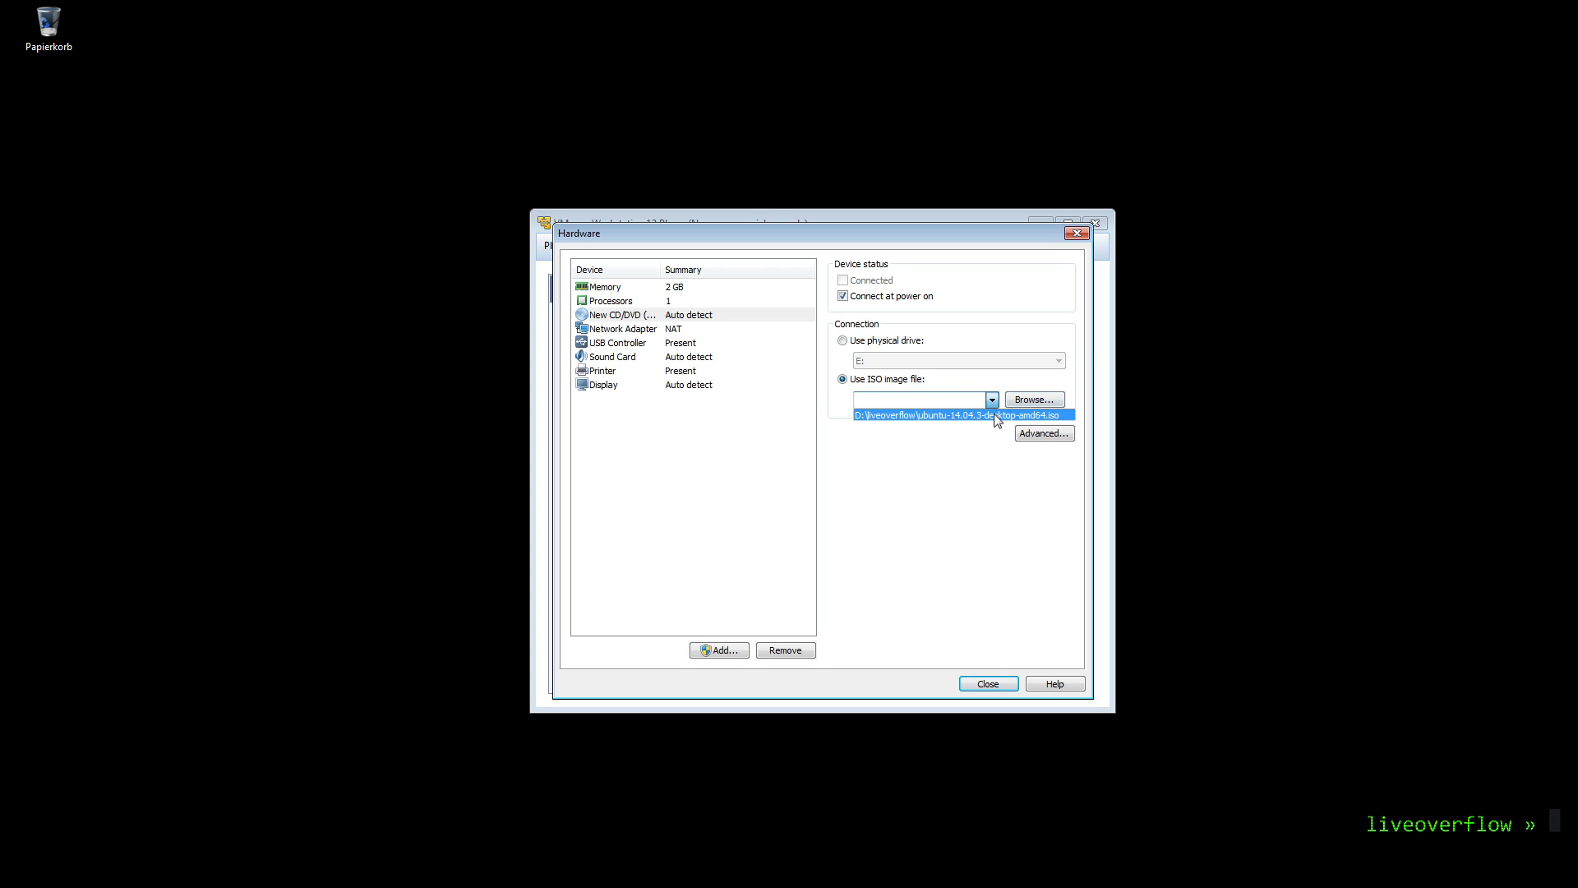
left_click(987, 684)
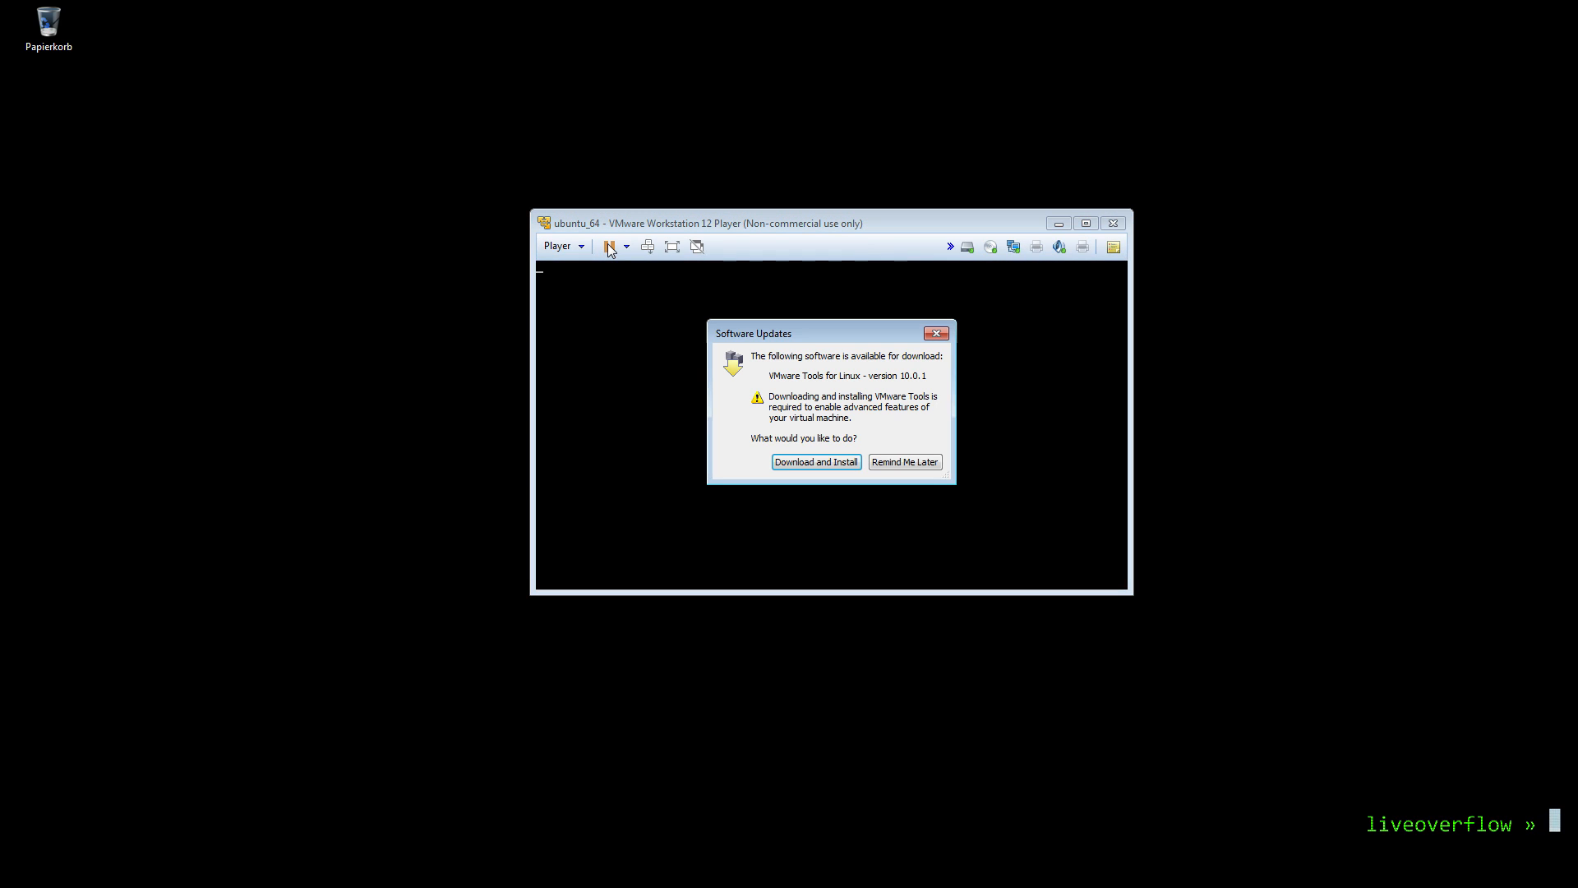
- Dismiss the update offer and confirm writing the Ubuntu partition changes to disk
left_click(903, 460)
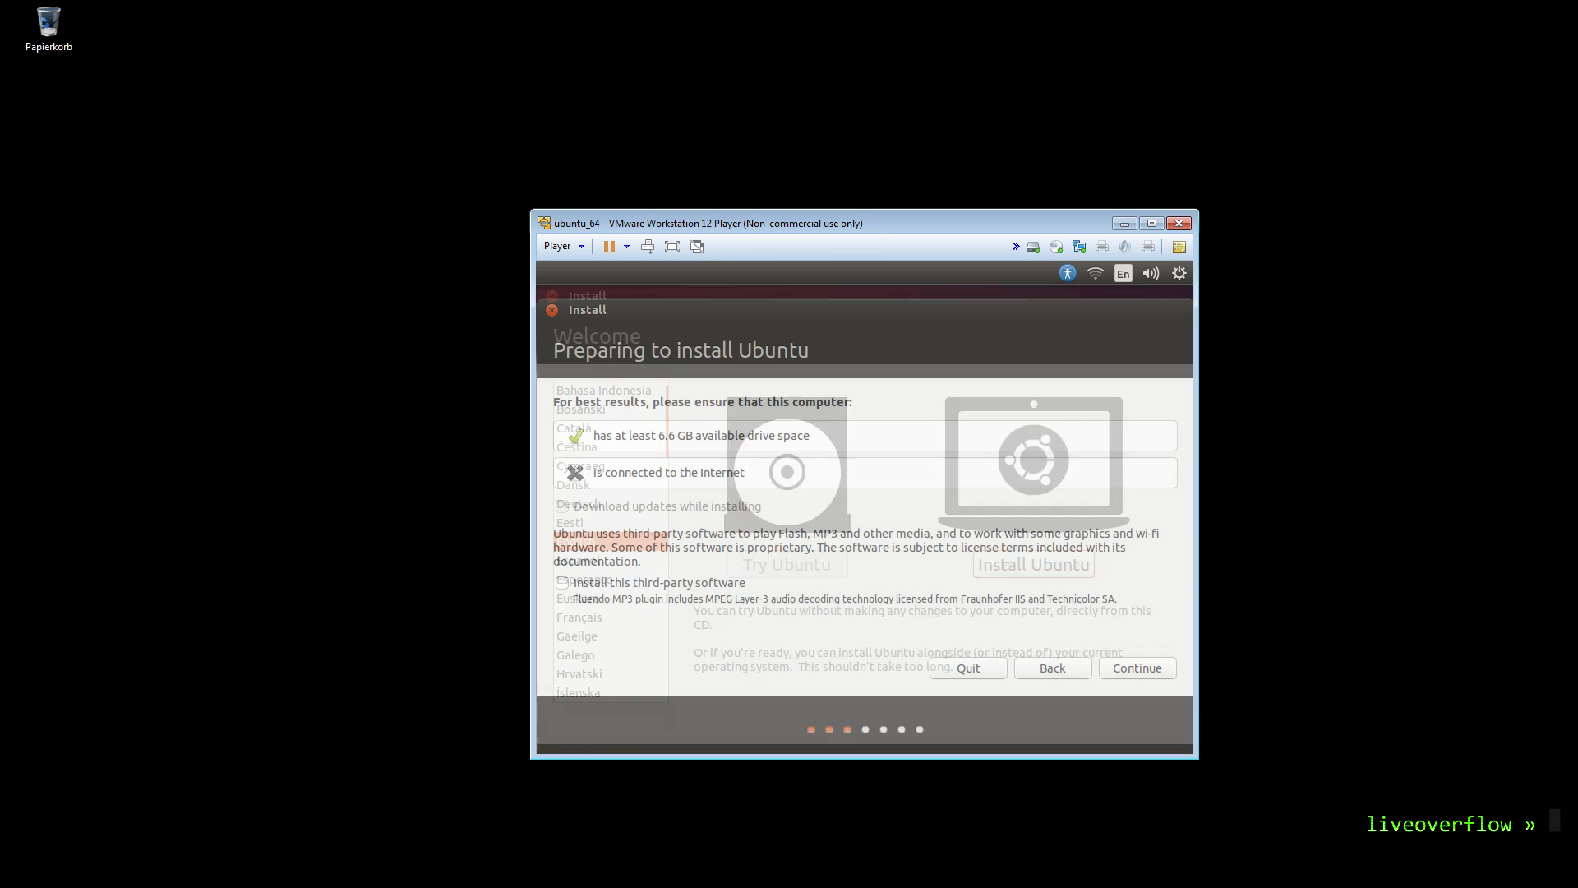
left_click(1136, 661)
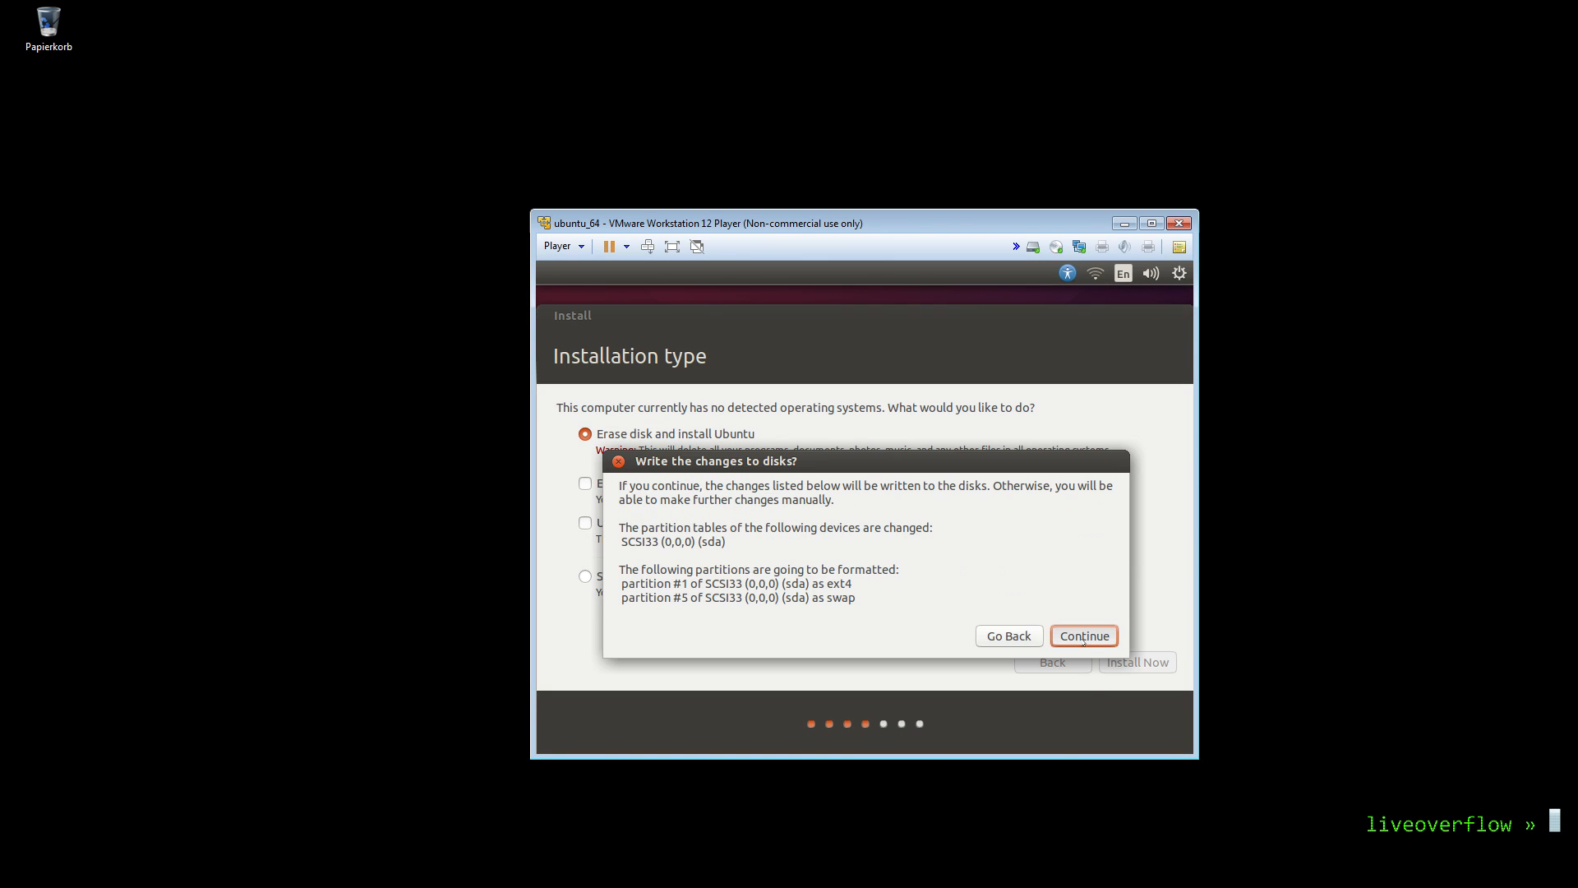
left_click(1083, 635)
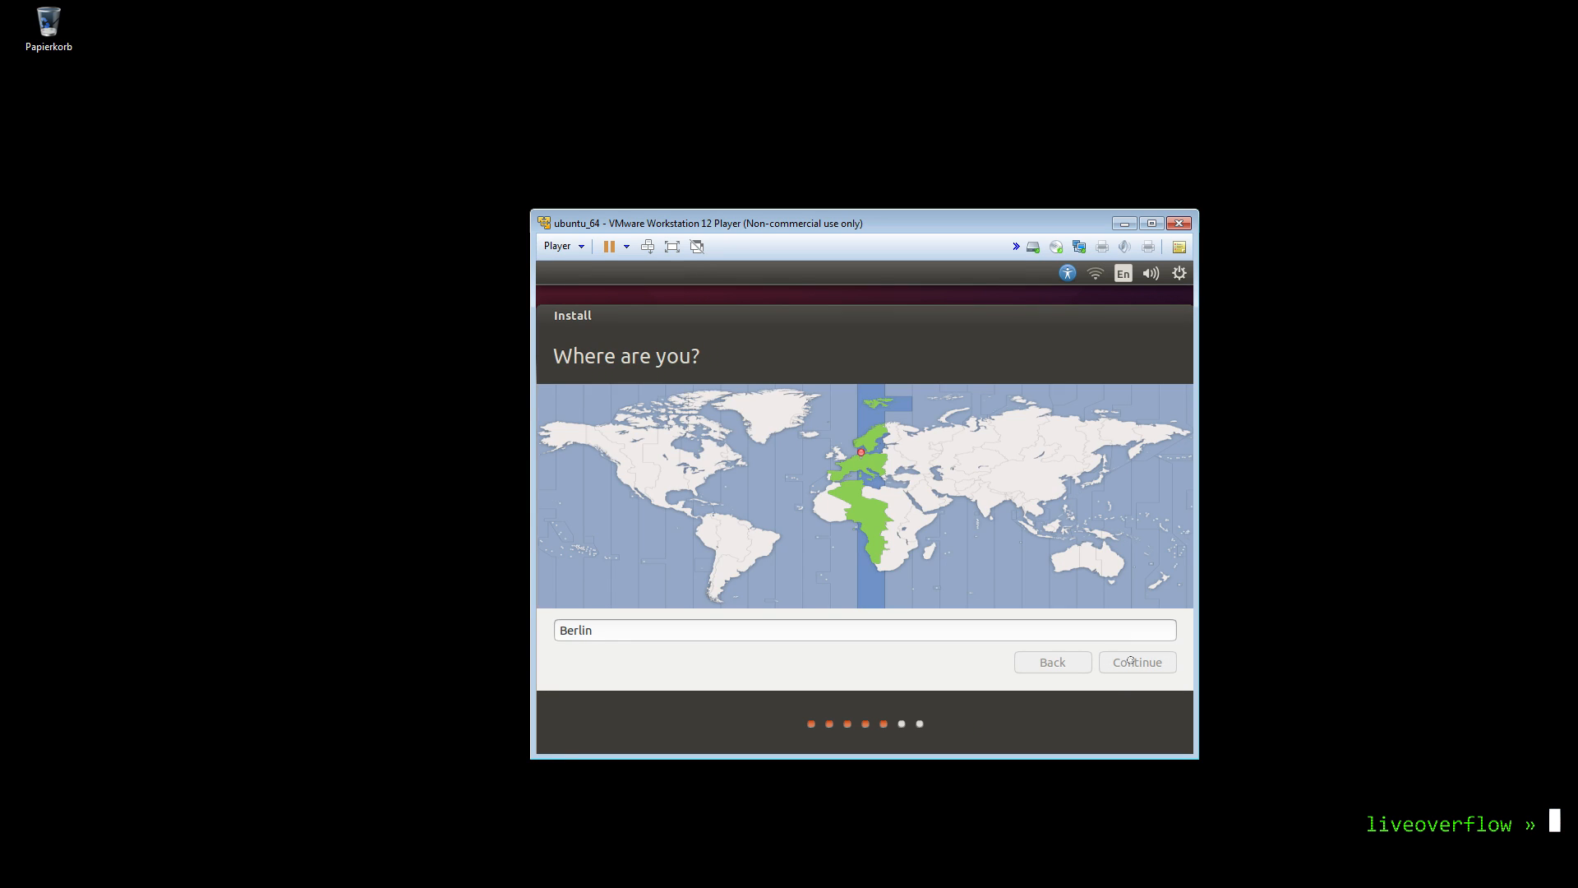
- Accept Berlin and the English (US) keyboard, then restart after installation
left_click(1136, 661)
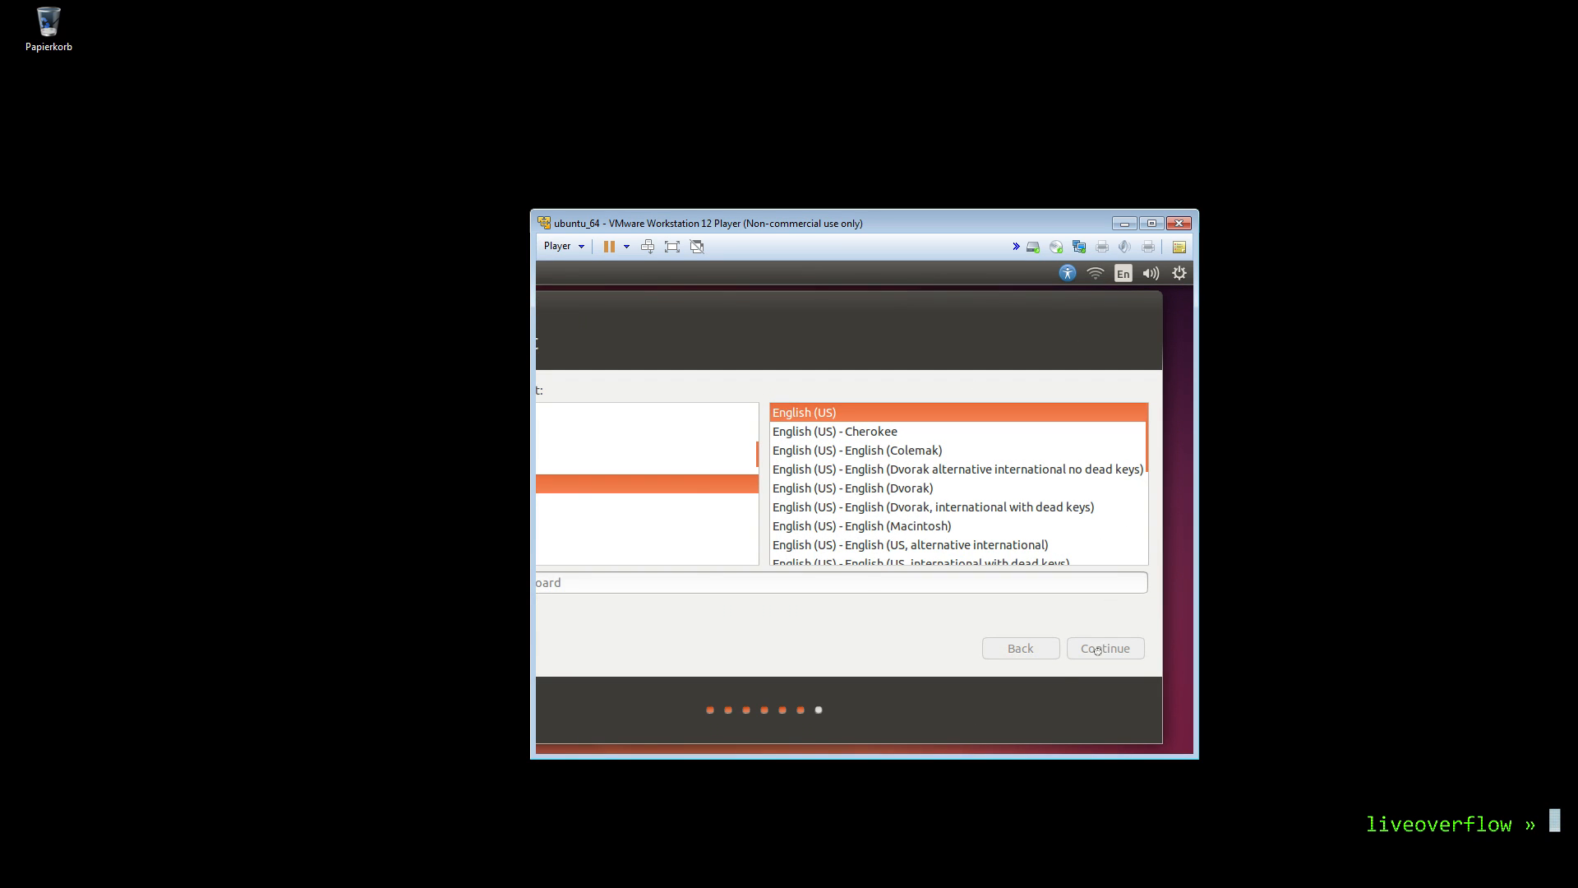
left_click(1105, 648)
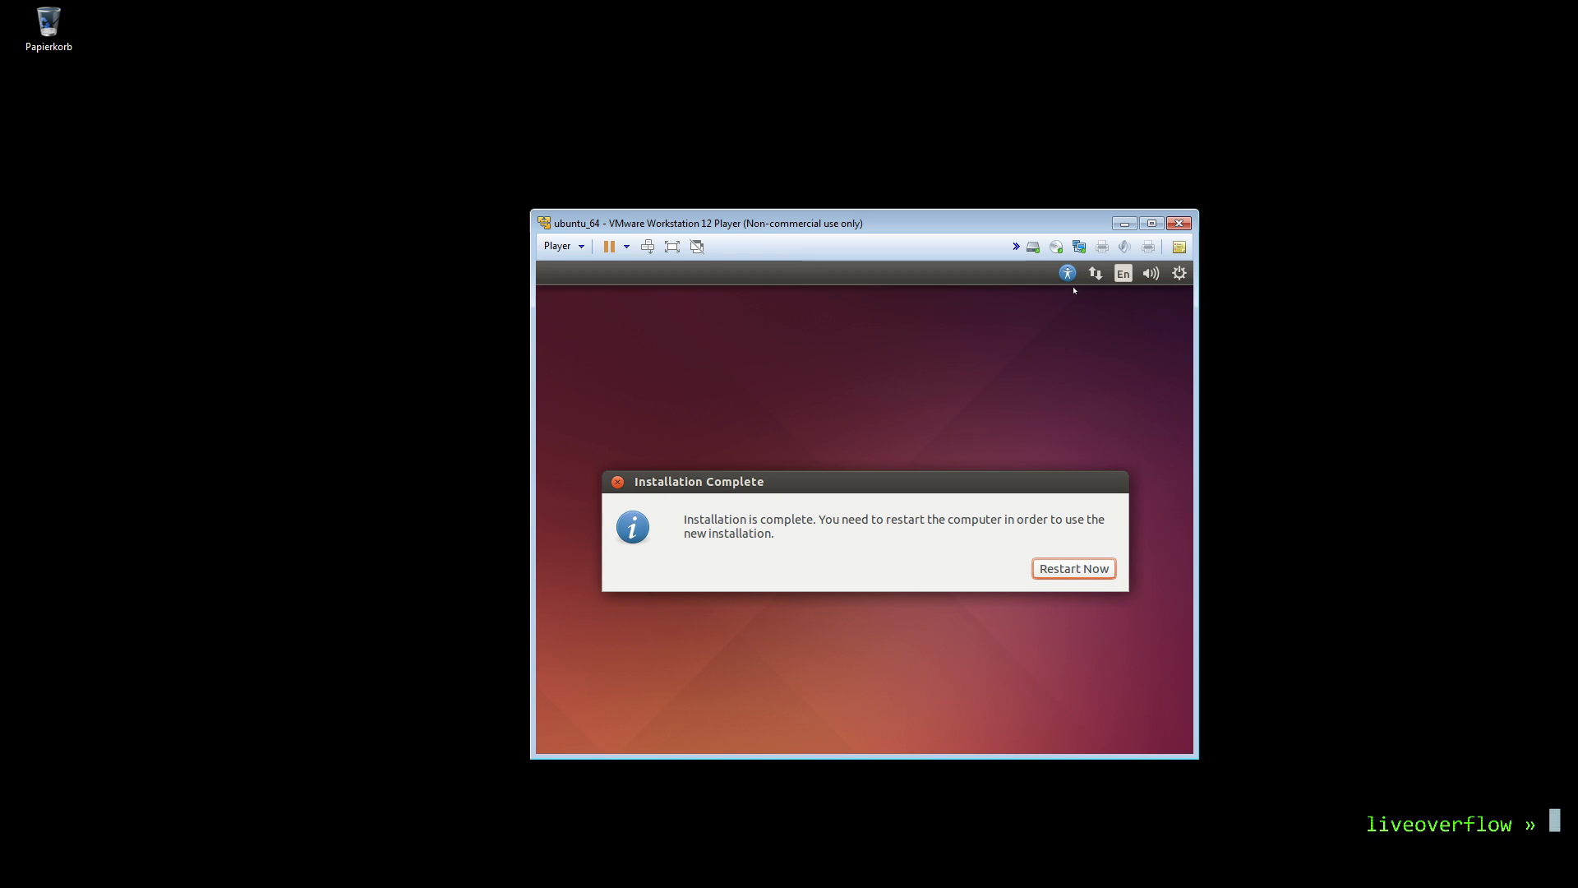
left_click(1072, 567)
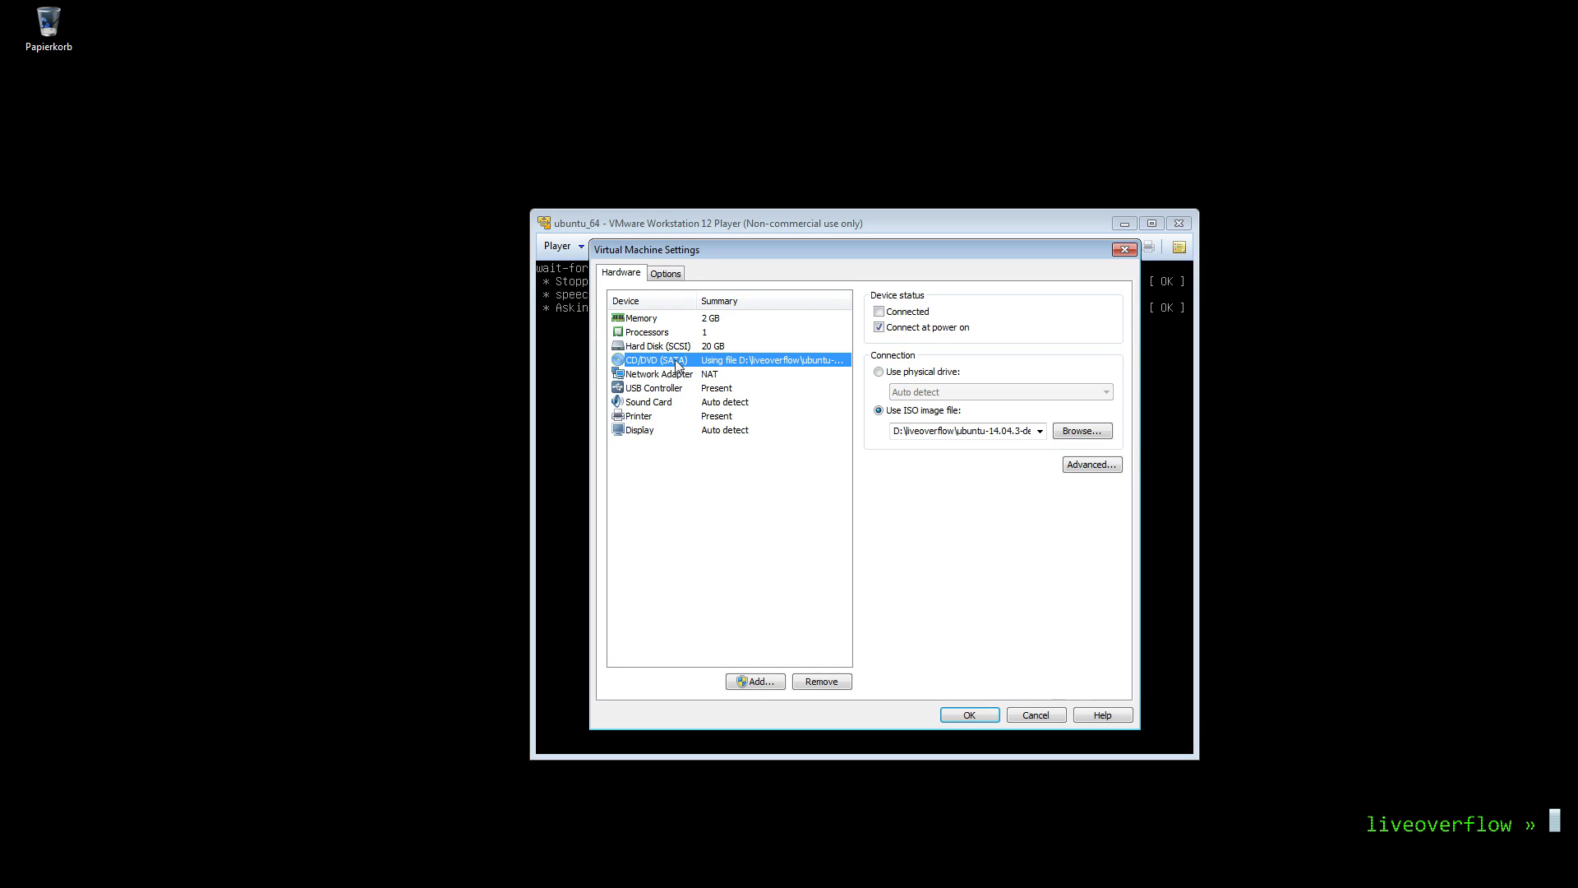
- Switch the CD/DVD drive to the physical drive and save the machine settings
left_click(880, 371)
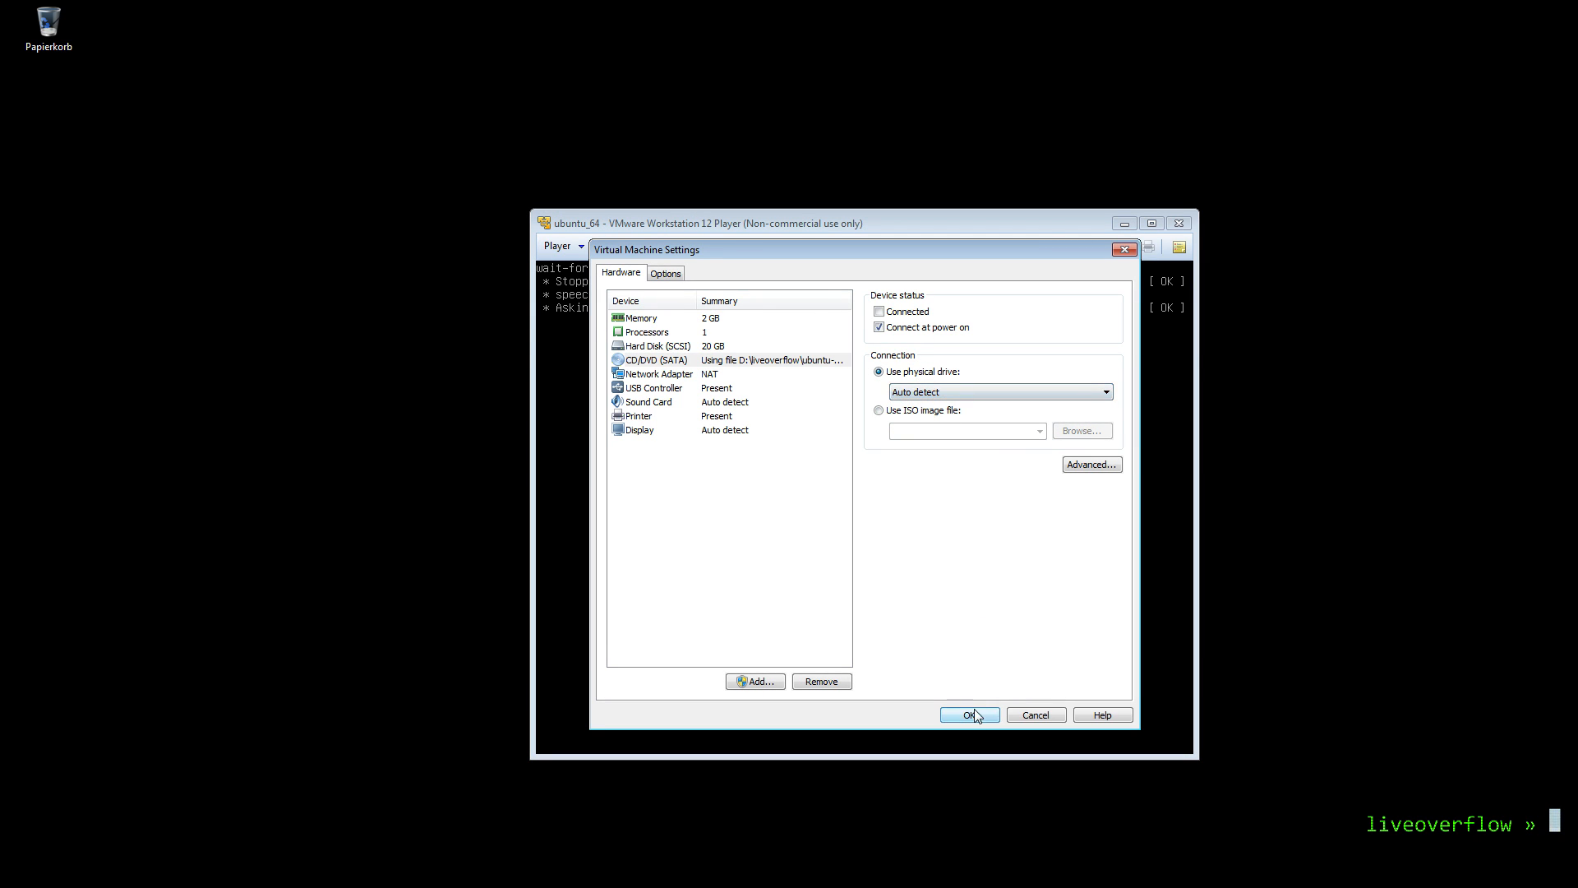
left_click(967, 715)
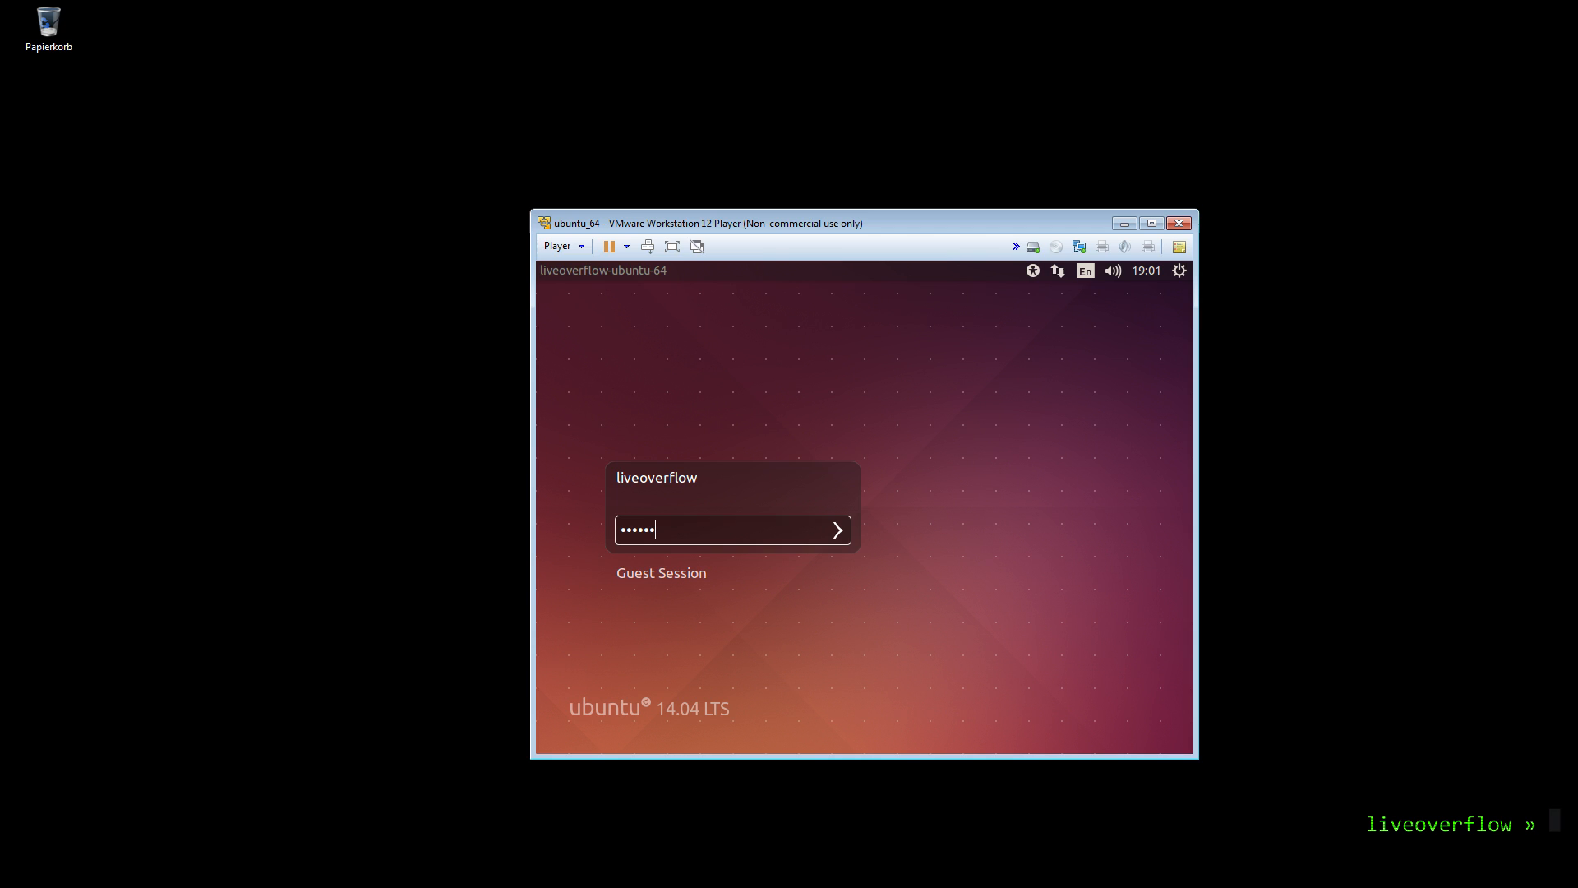
- Log in to Ubuntu and find the Displays settings via the launcher search for 'display'
left_click(837, 530)
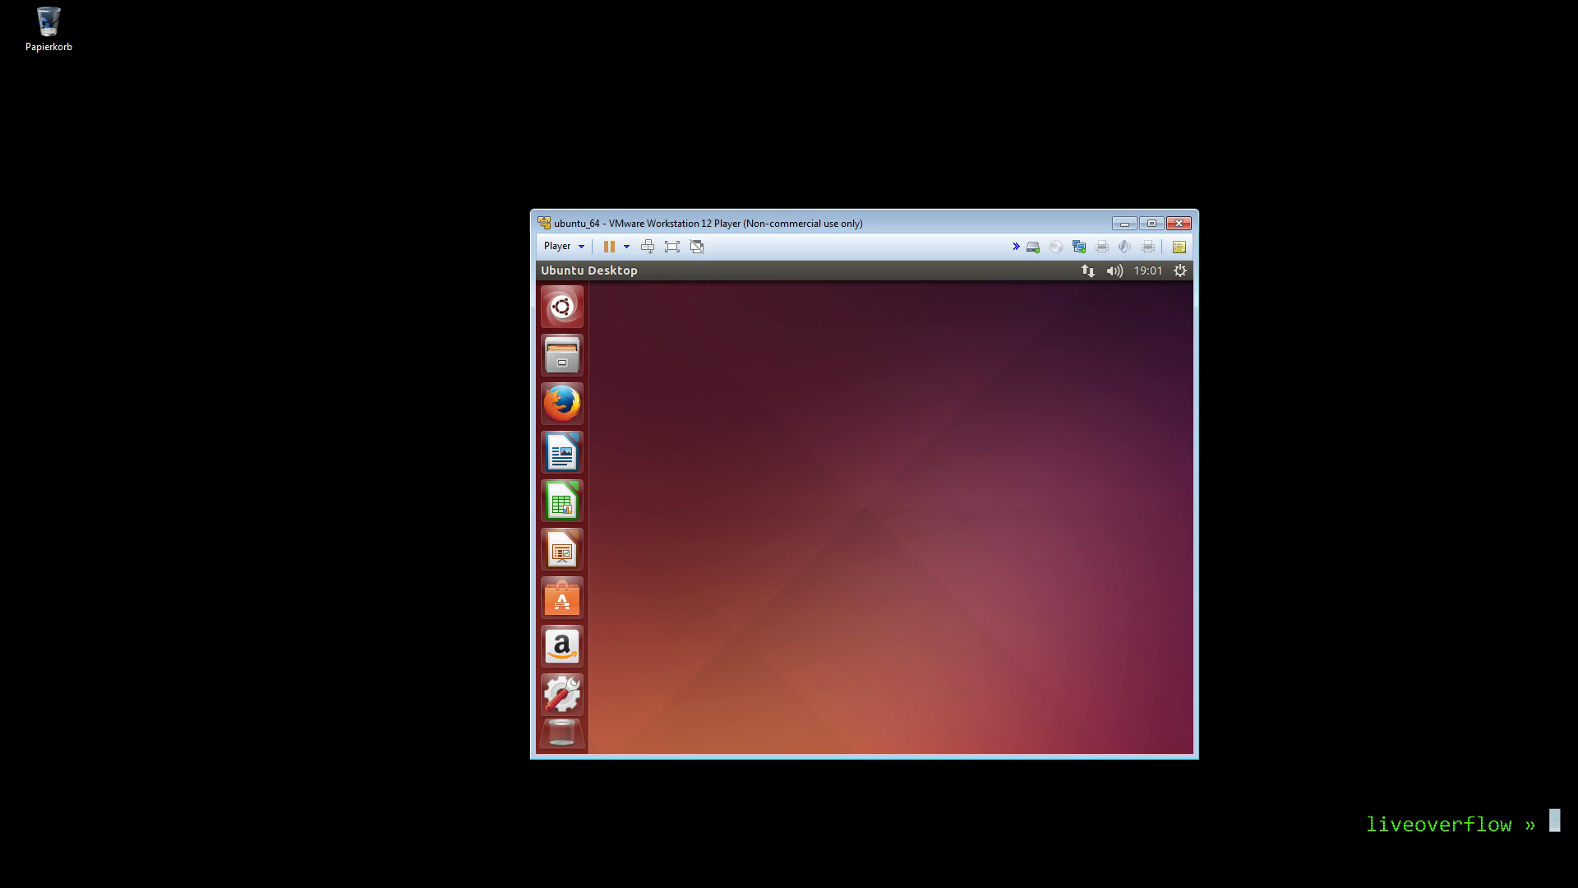
mouse_move(657, 349)
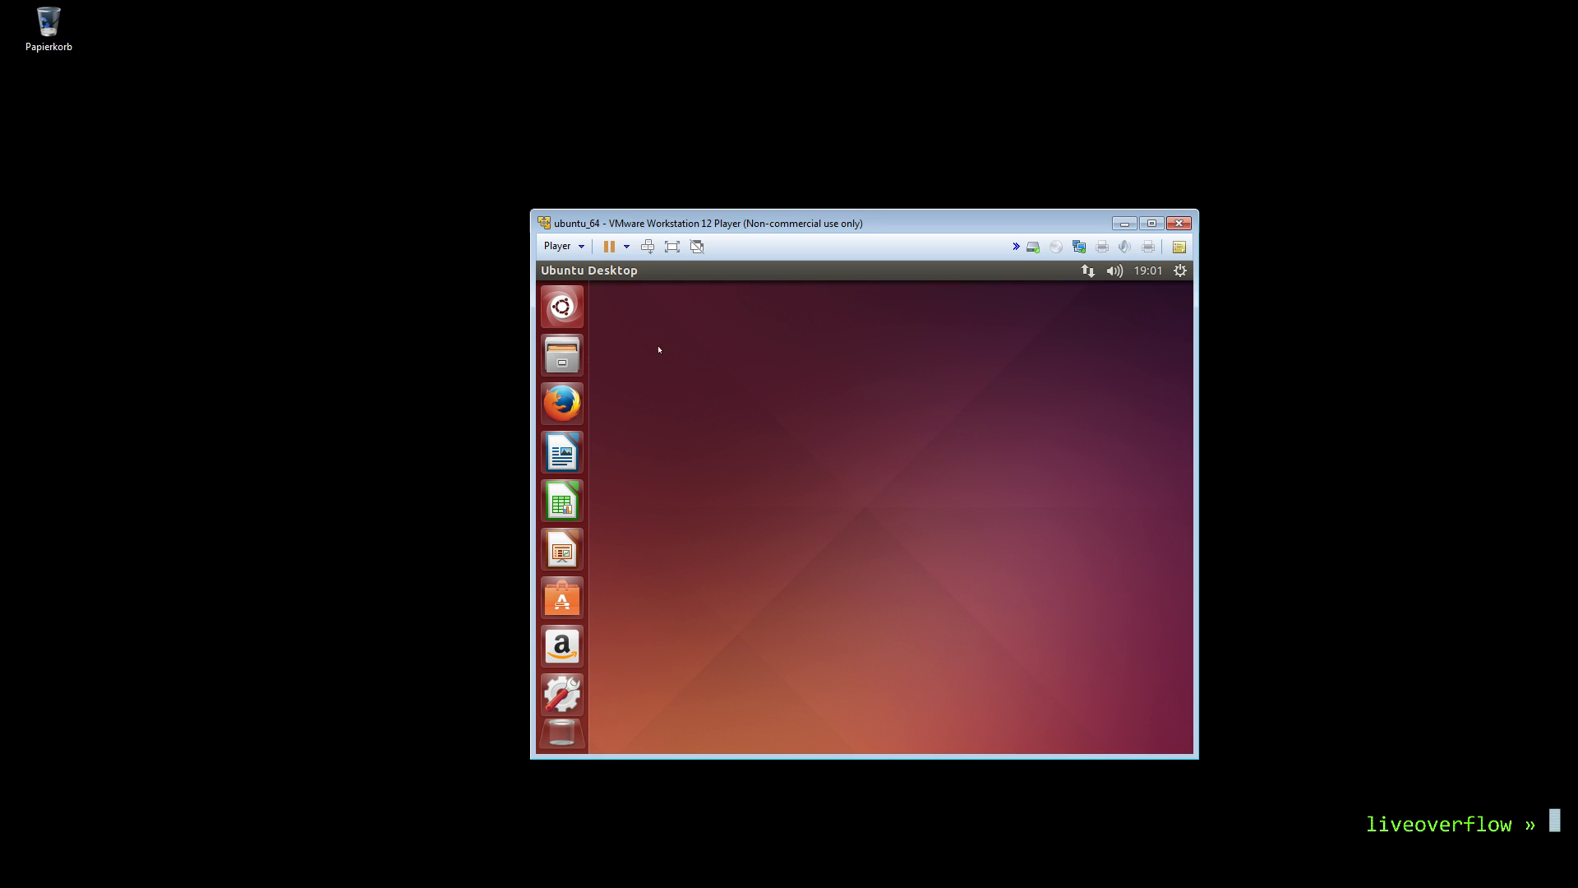
left_click(561, 306)
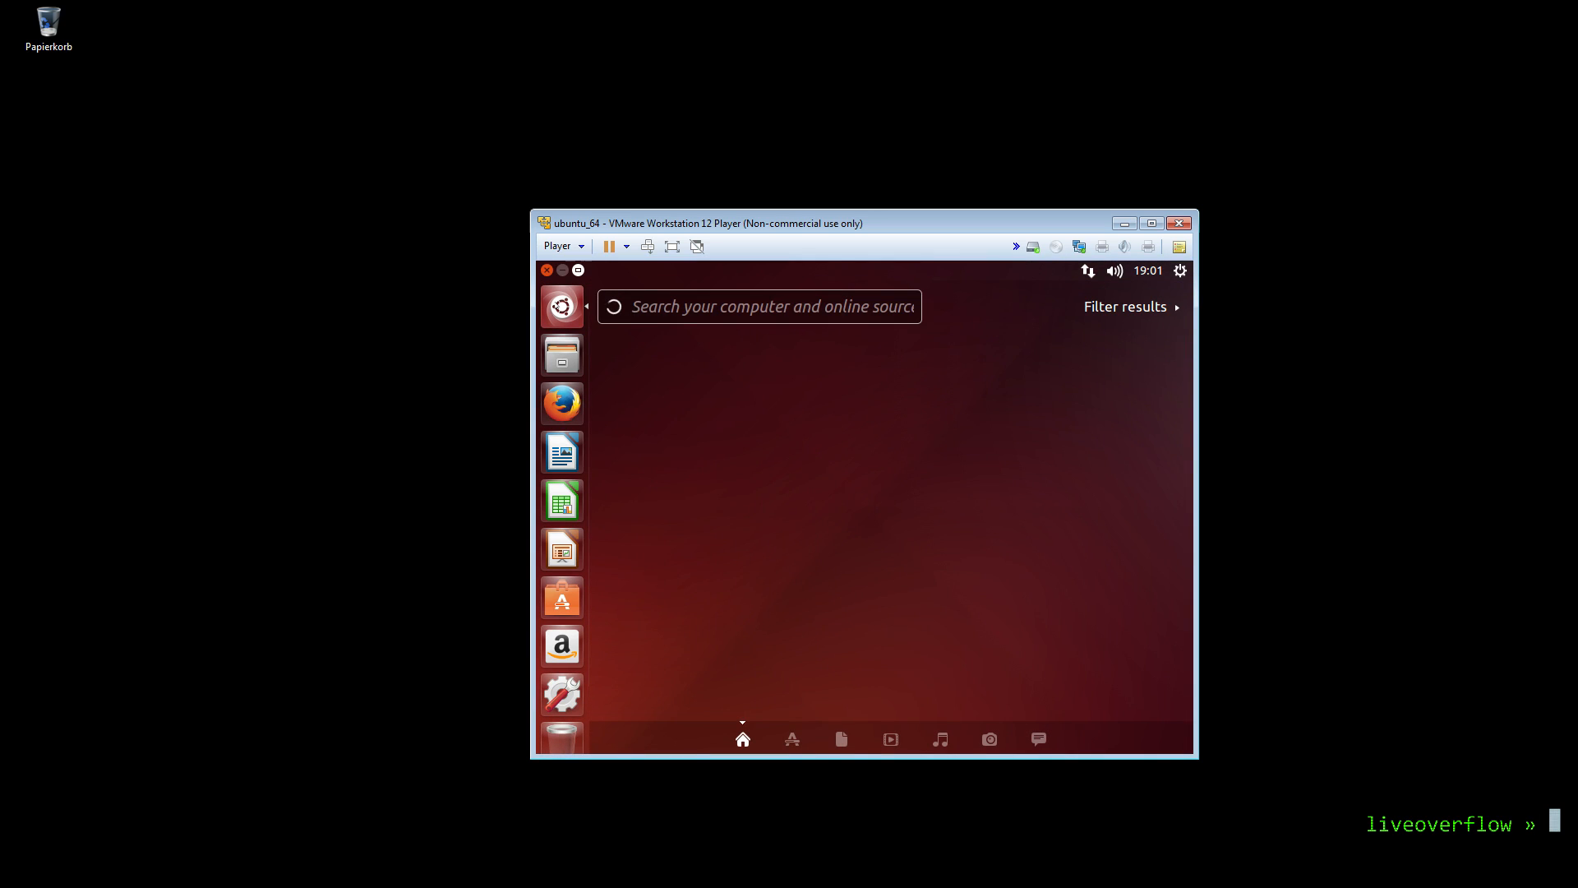
type("display")
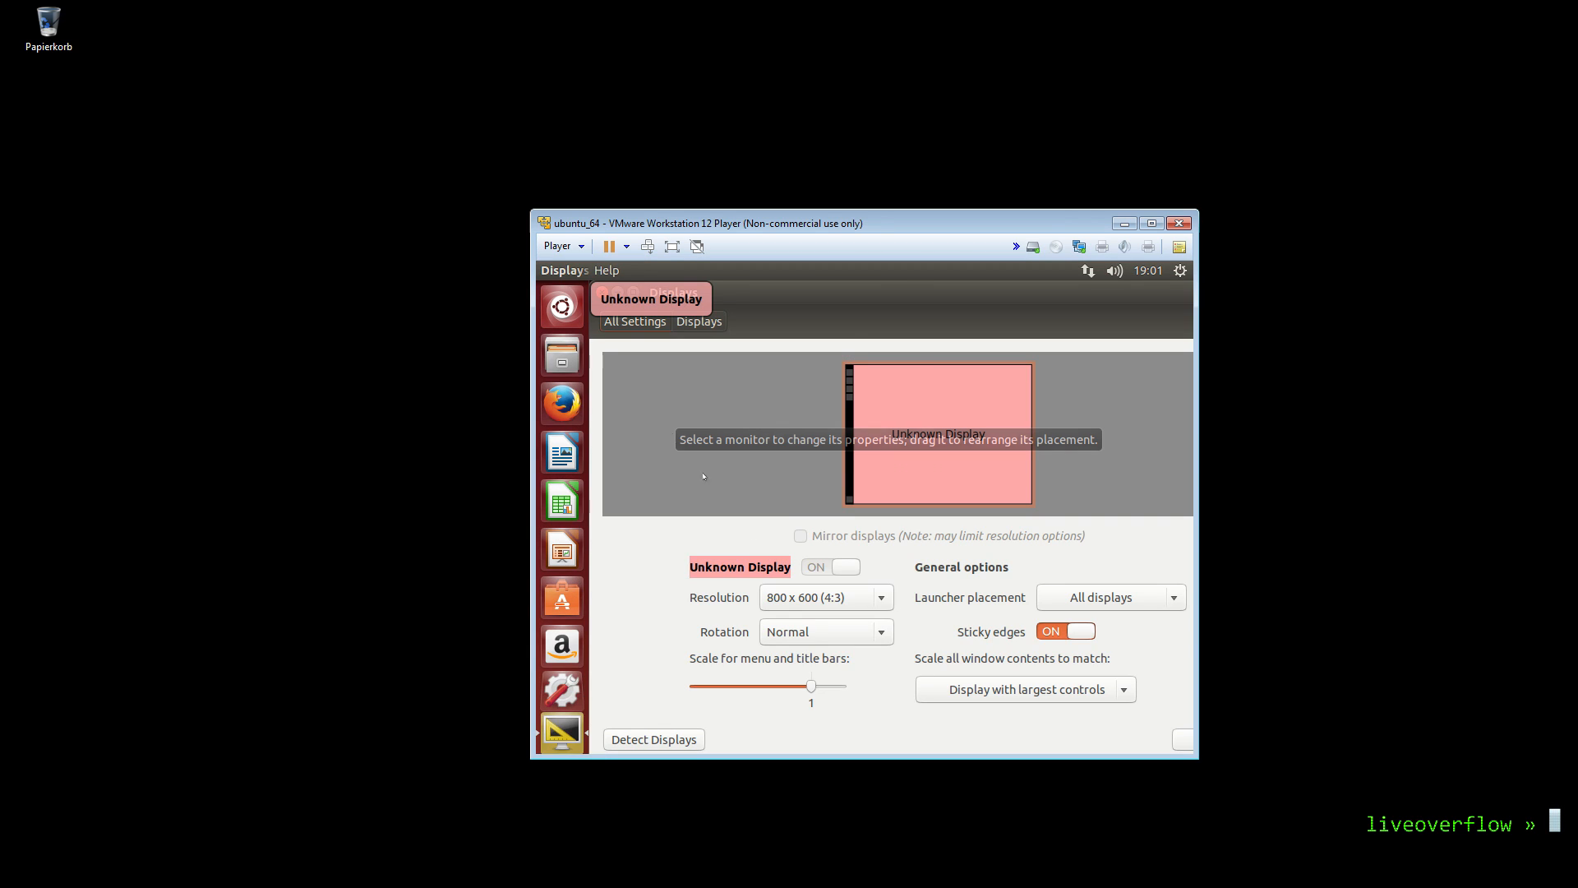
left_click(824, 597)
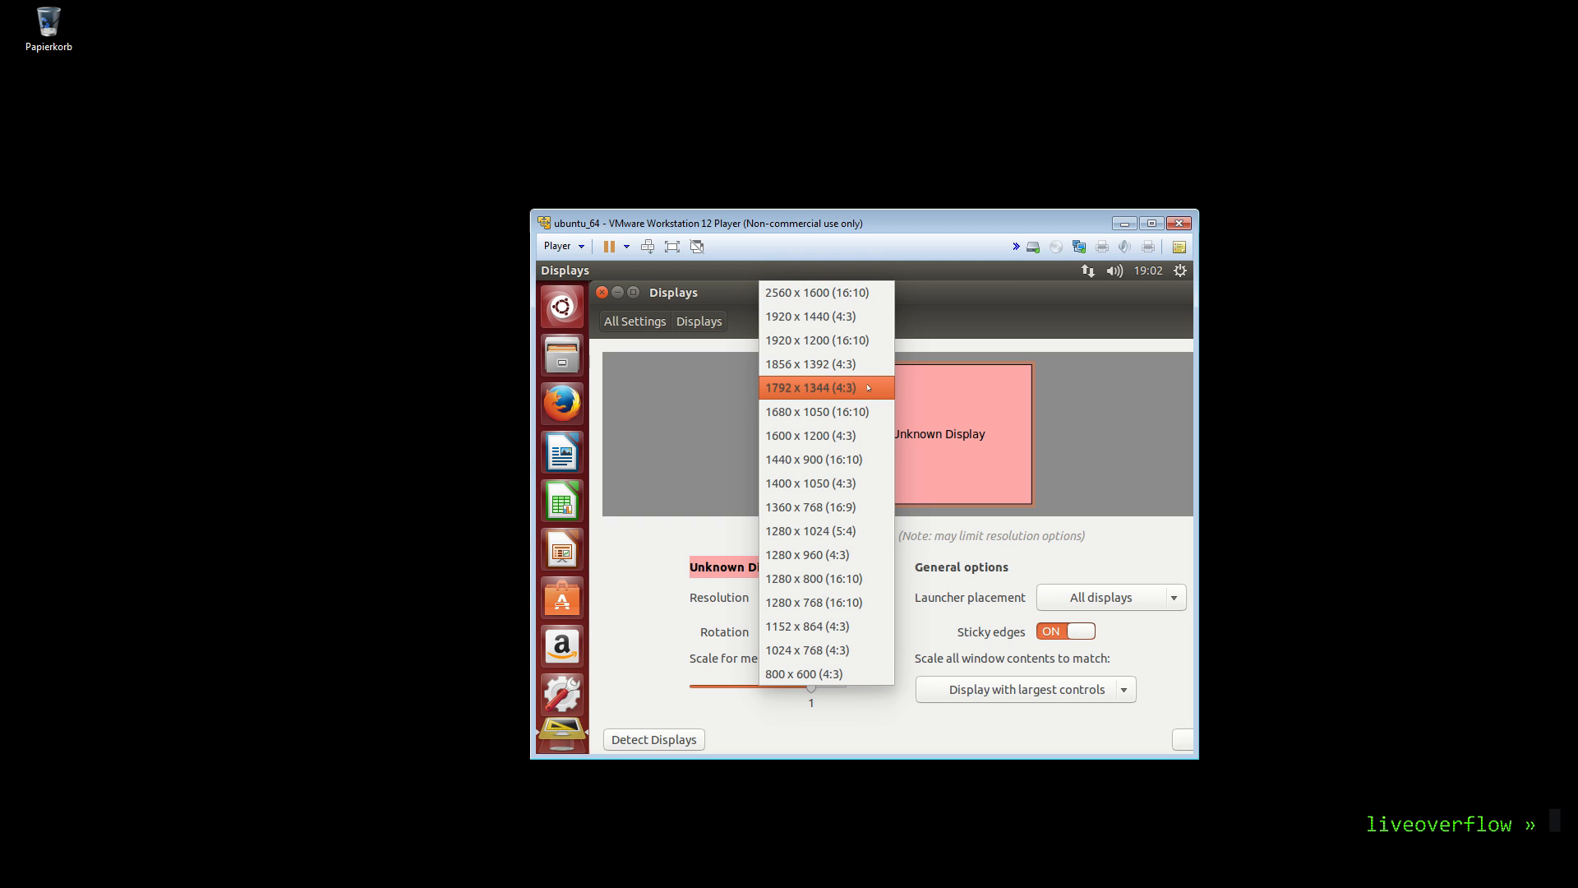
mouse_move(811, 507)
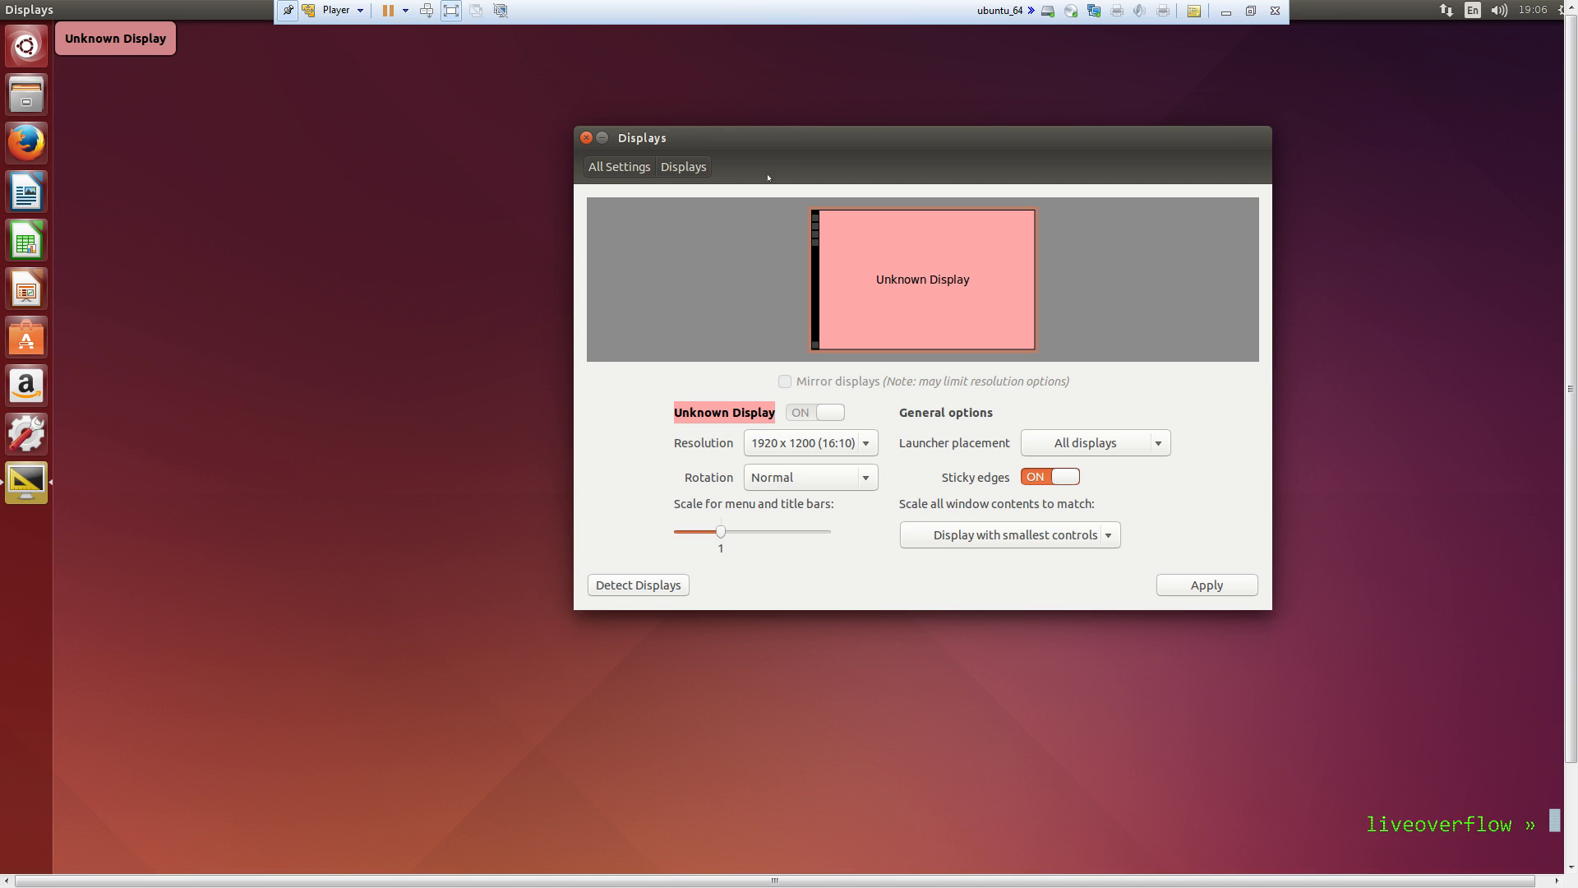
- Switch the guest display to 1920 x 1080 (16:9) and keep the new configuration
type("displa")
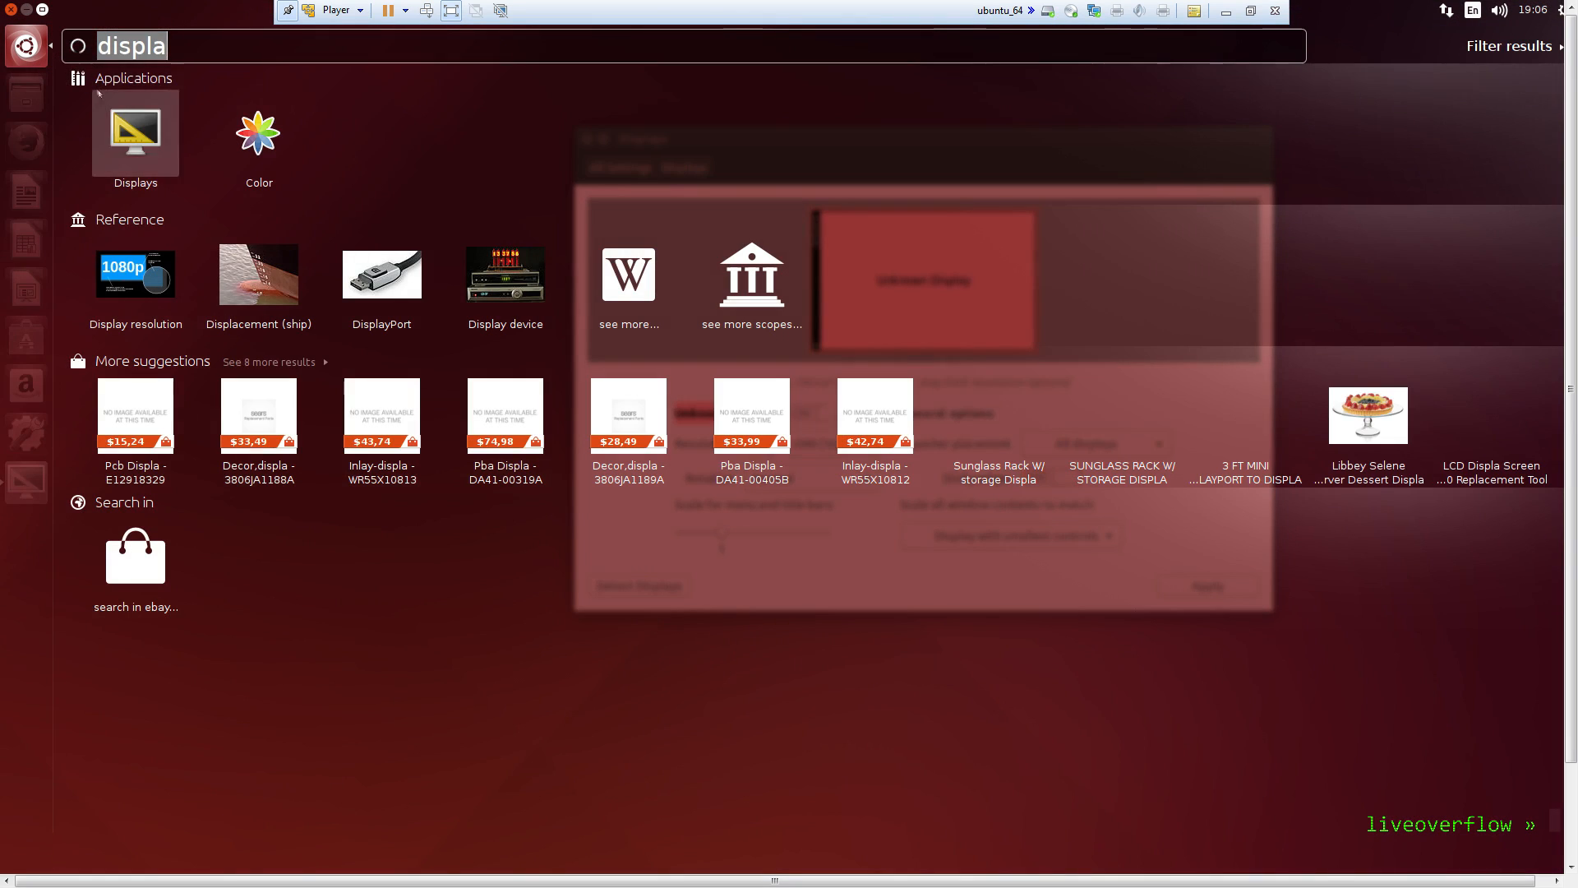
type("term")
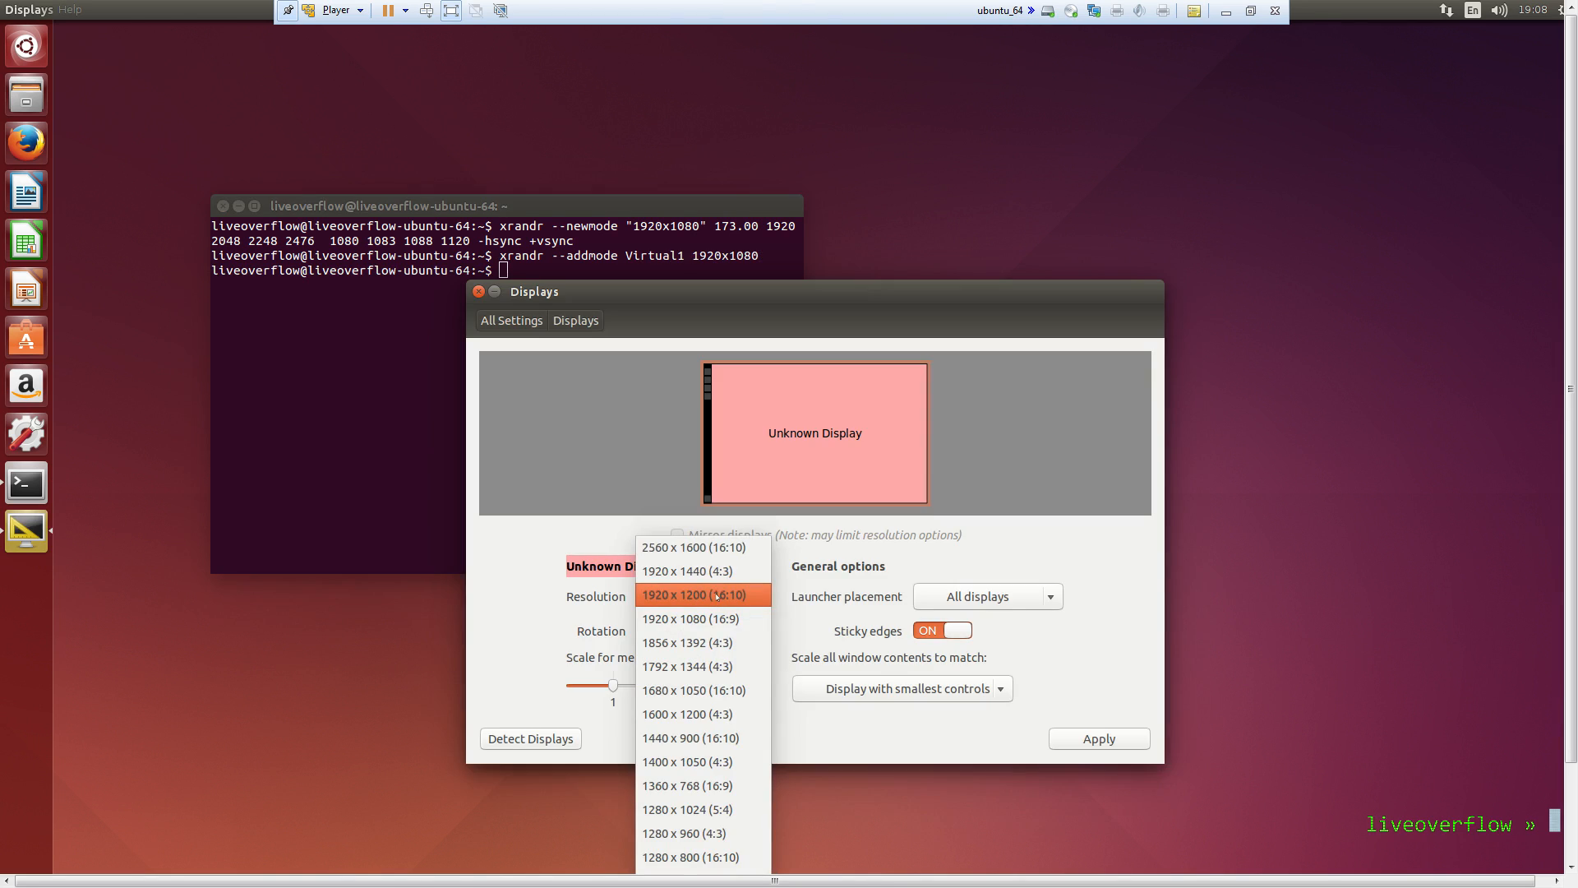
left_click(689, 618)
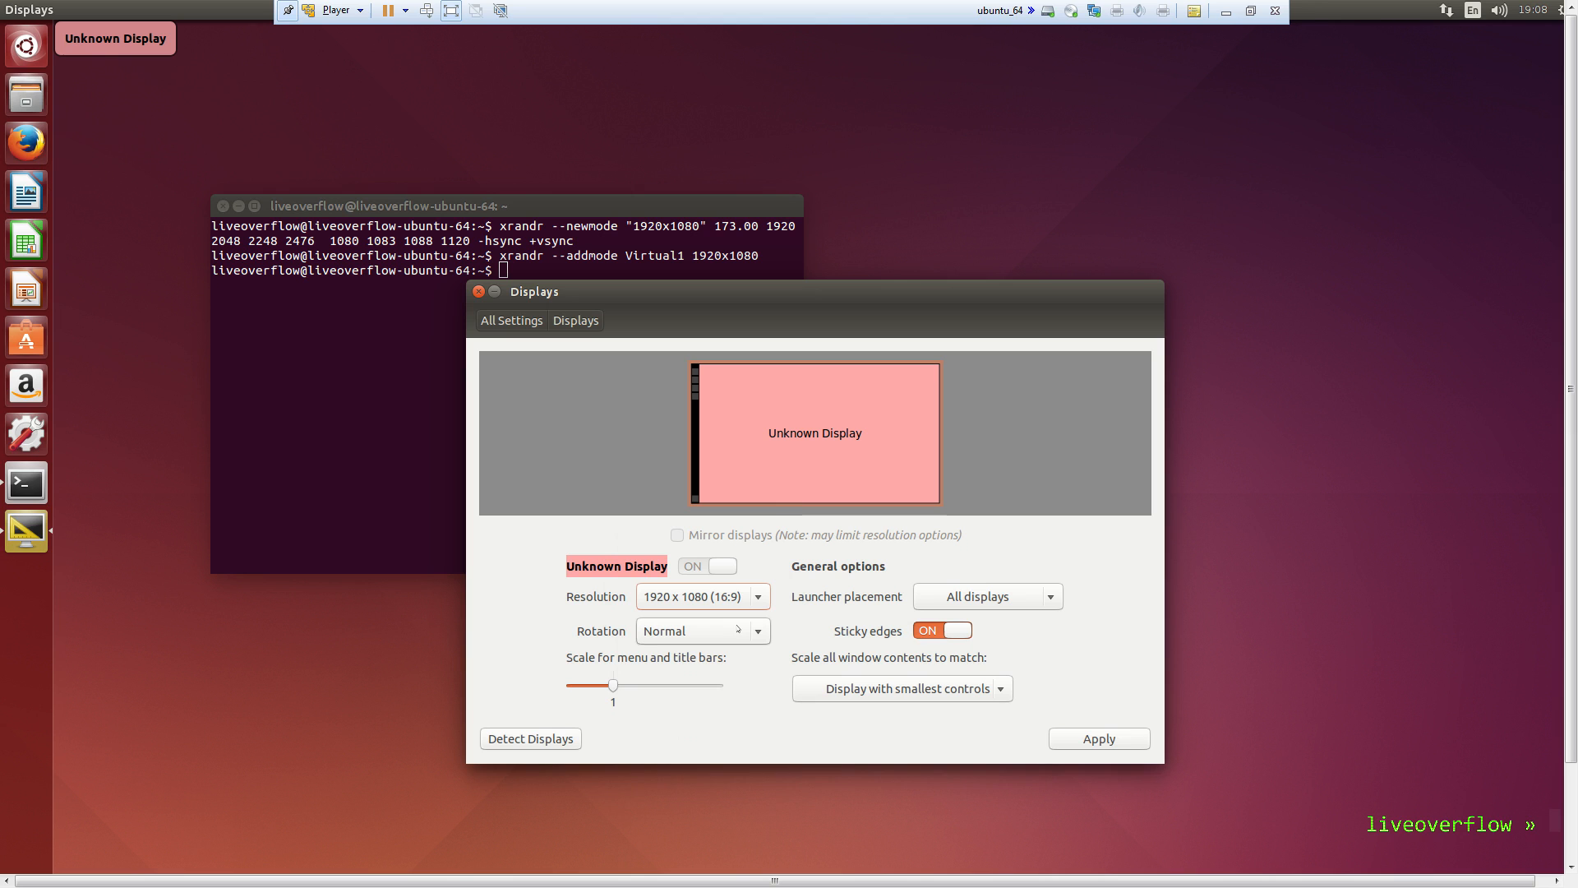
left_click(1098, 738)
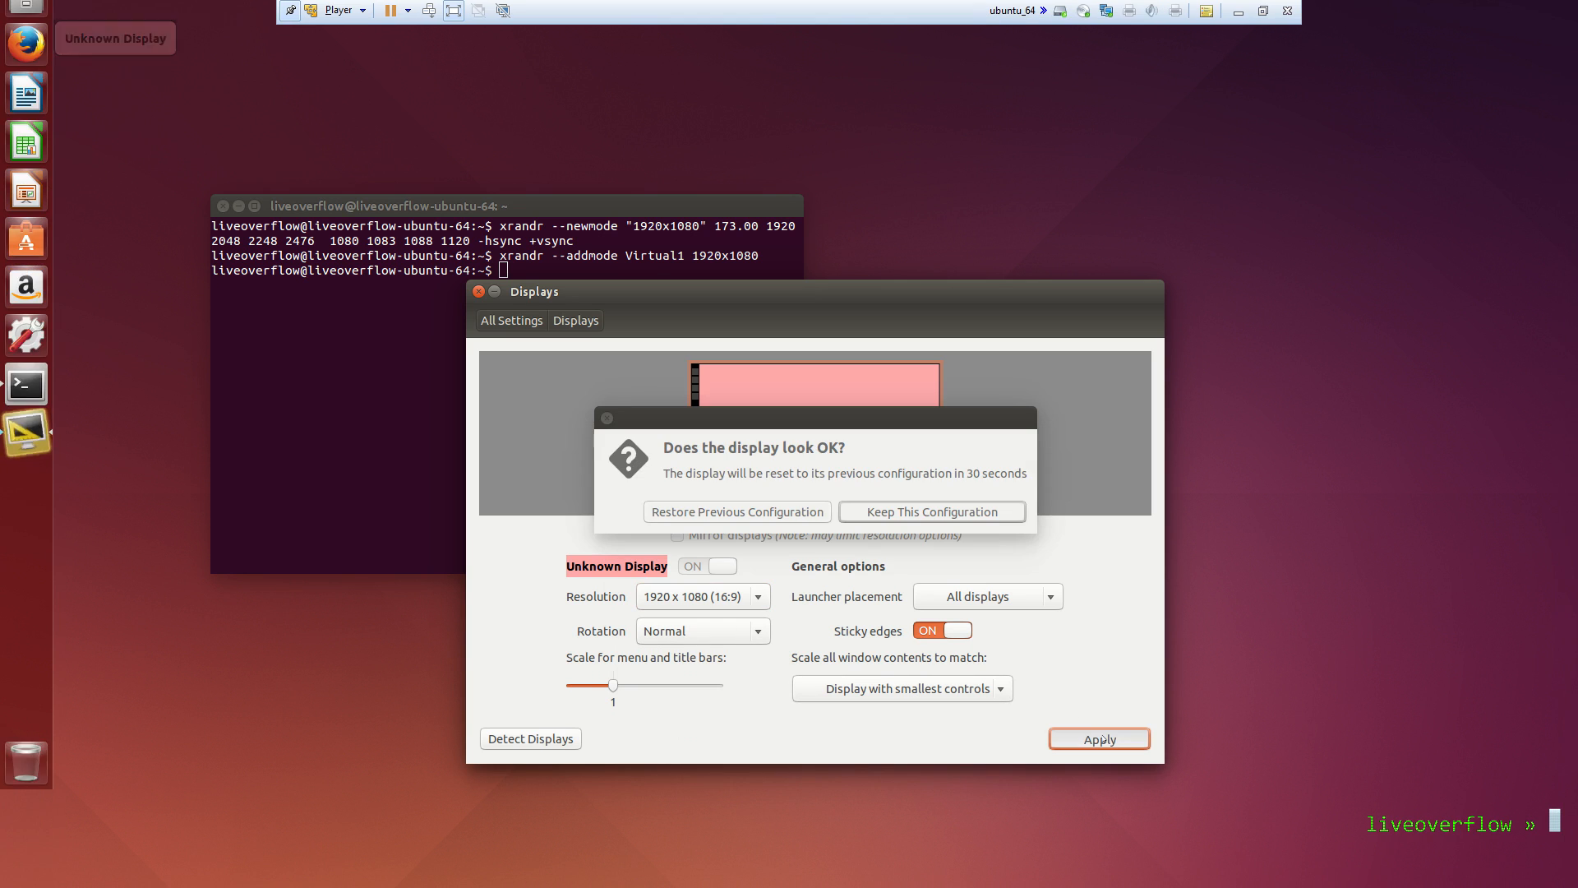
left_click(930, 512)
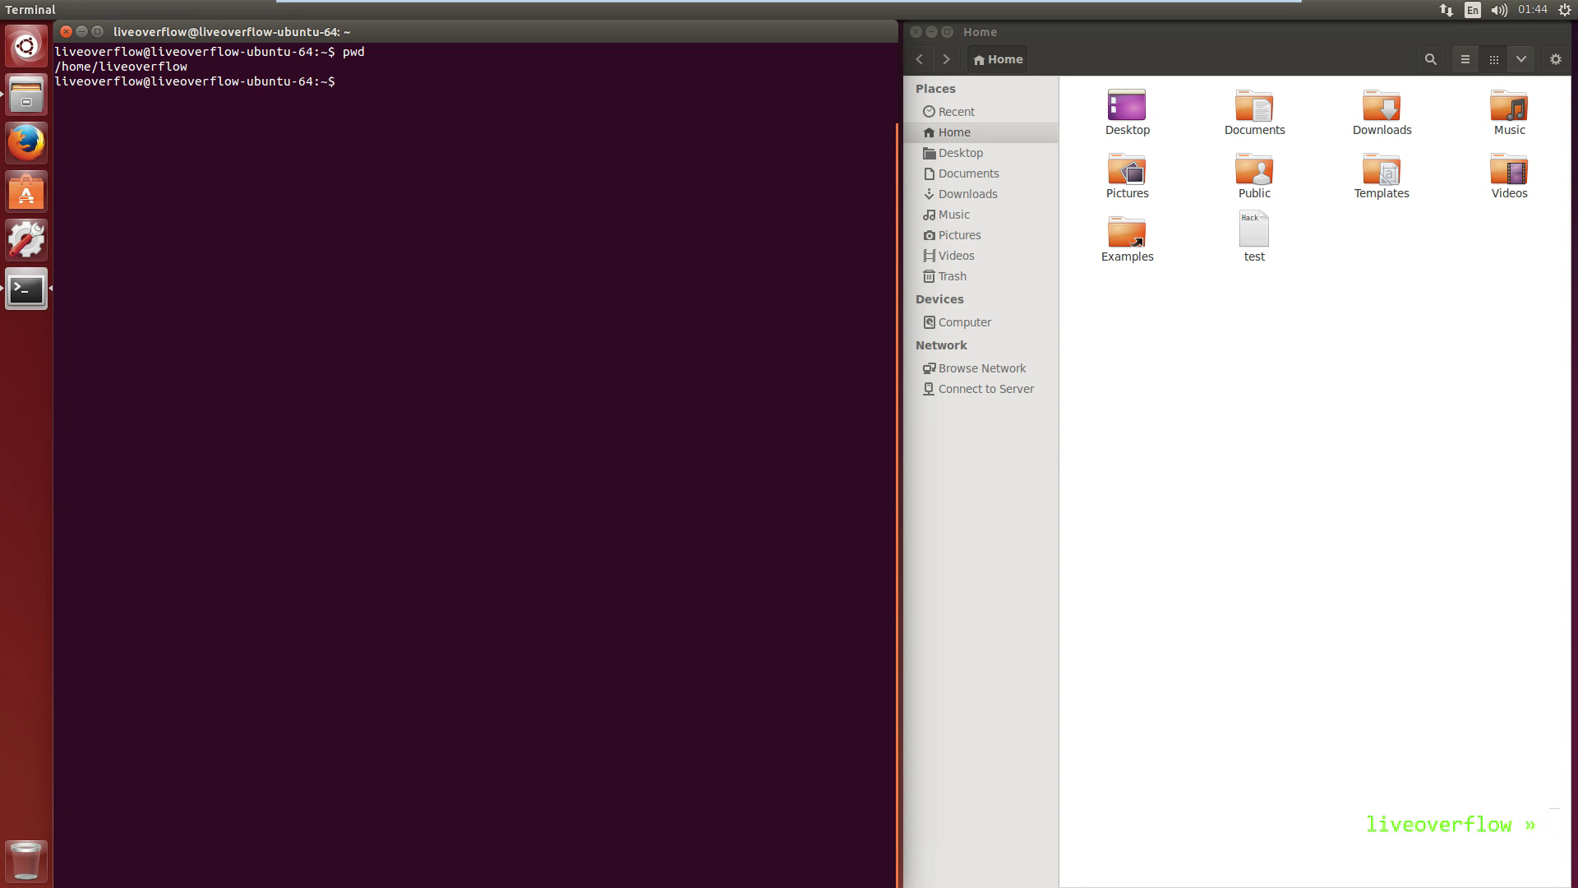
- Run man pwd in the terminal to view the pwd manual
type("man pwd")
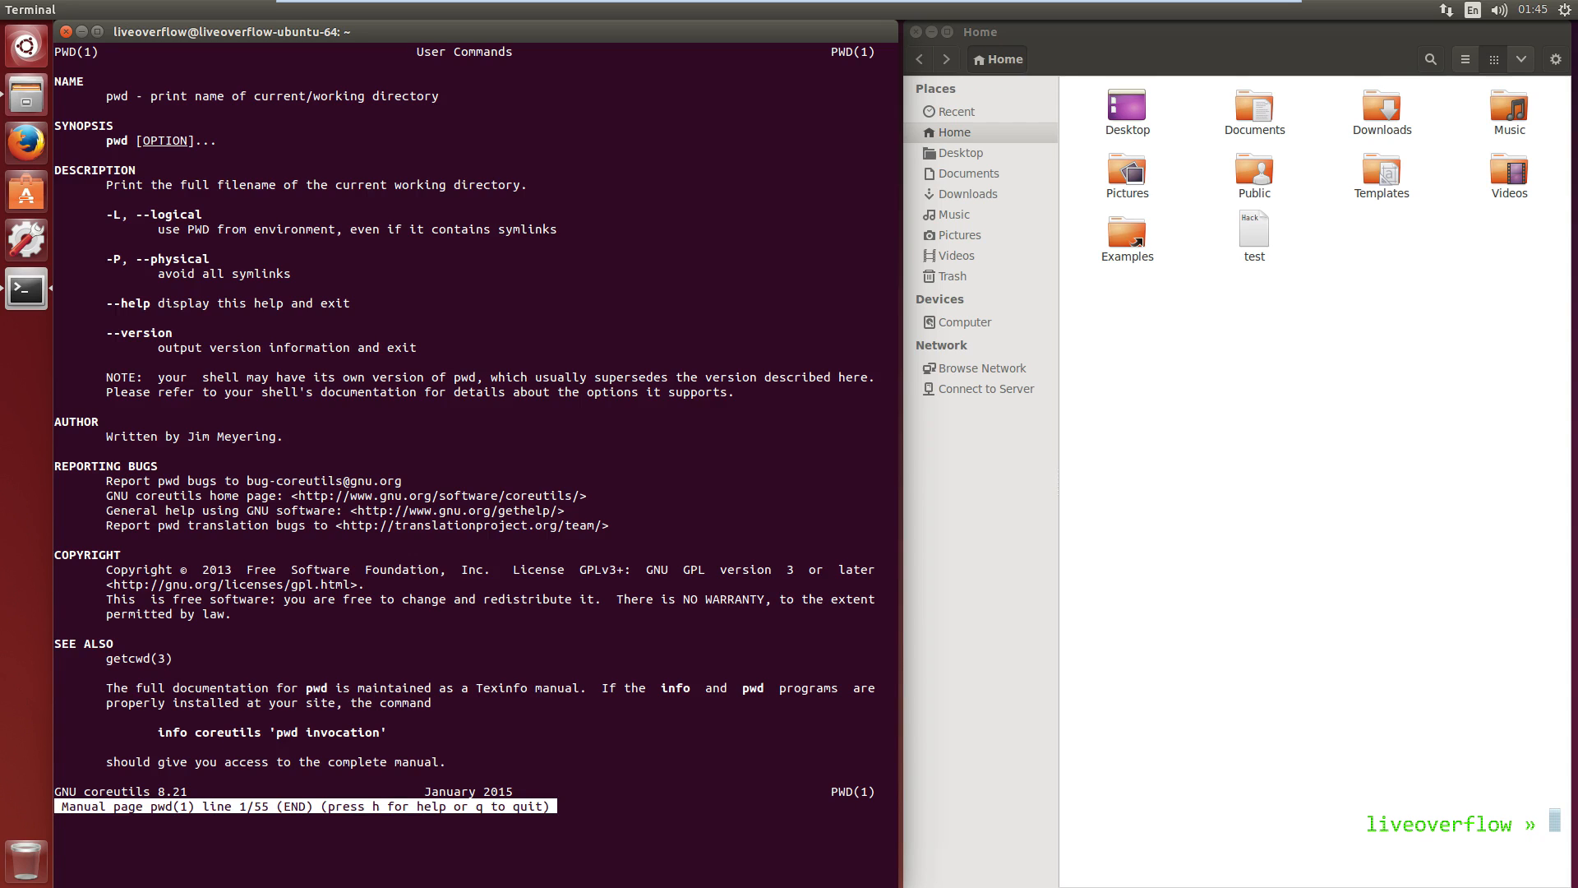
- Quit the pwd manual, run ls, and select the Examples folder in Files
key("h")
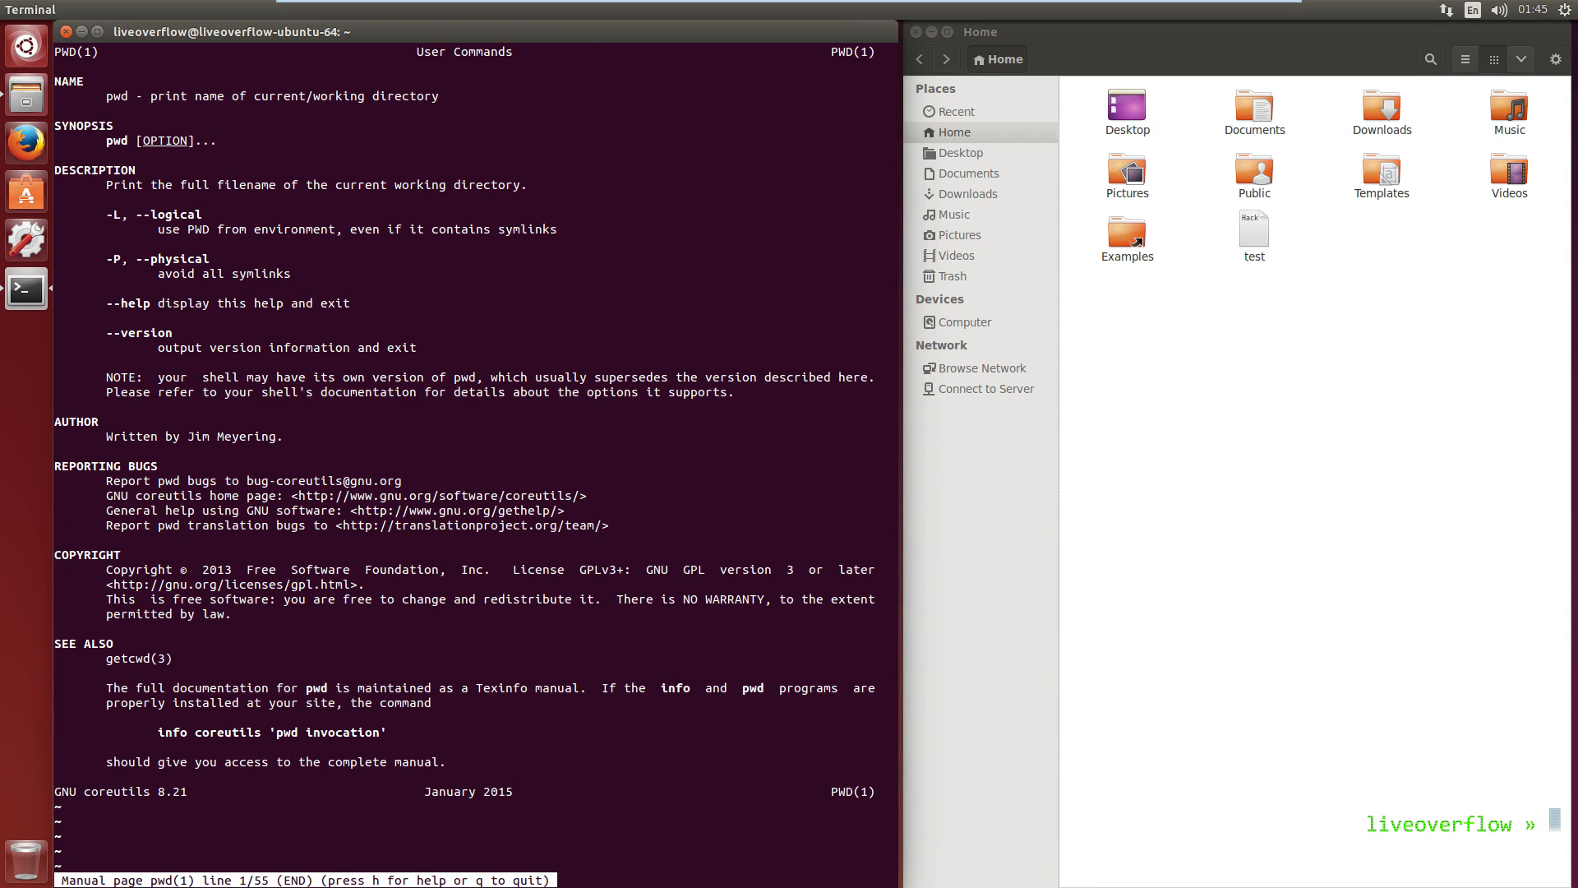
key("q")
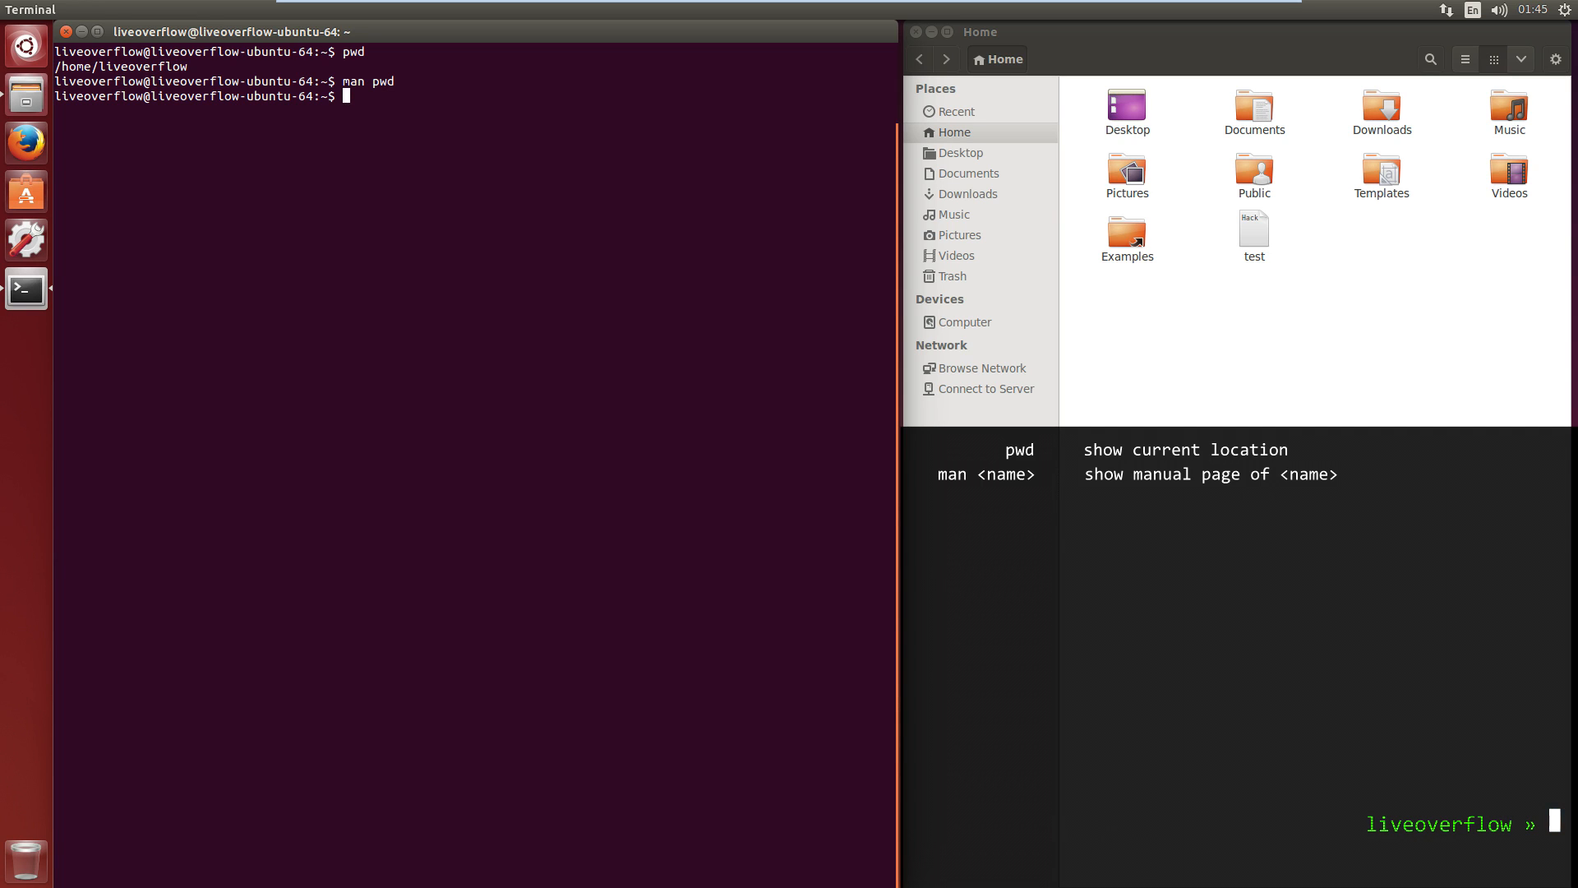
type("ls")
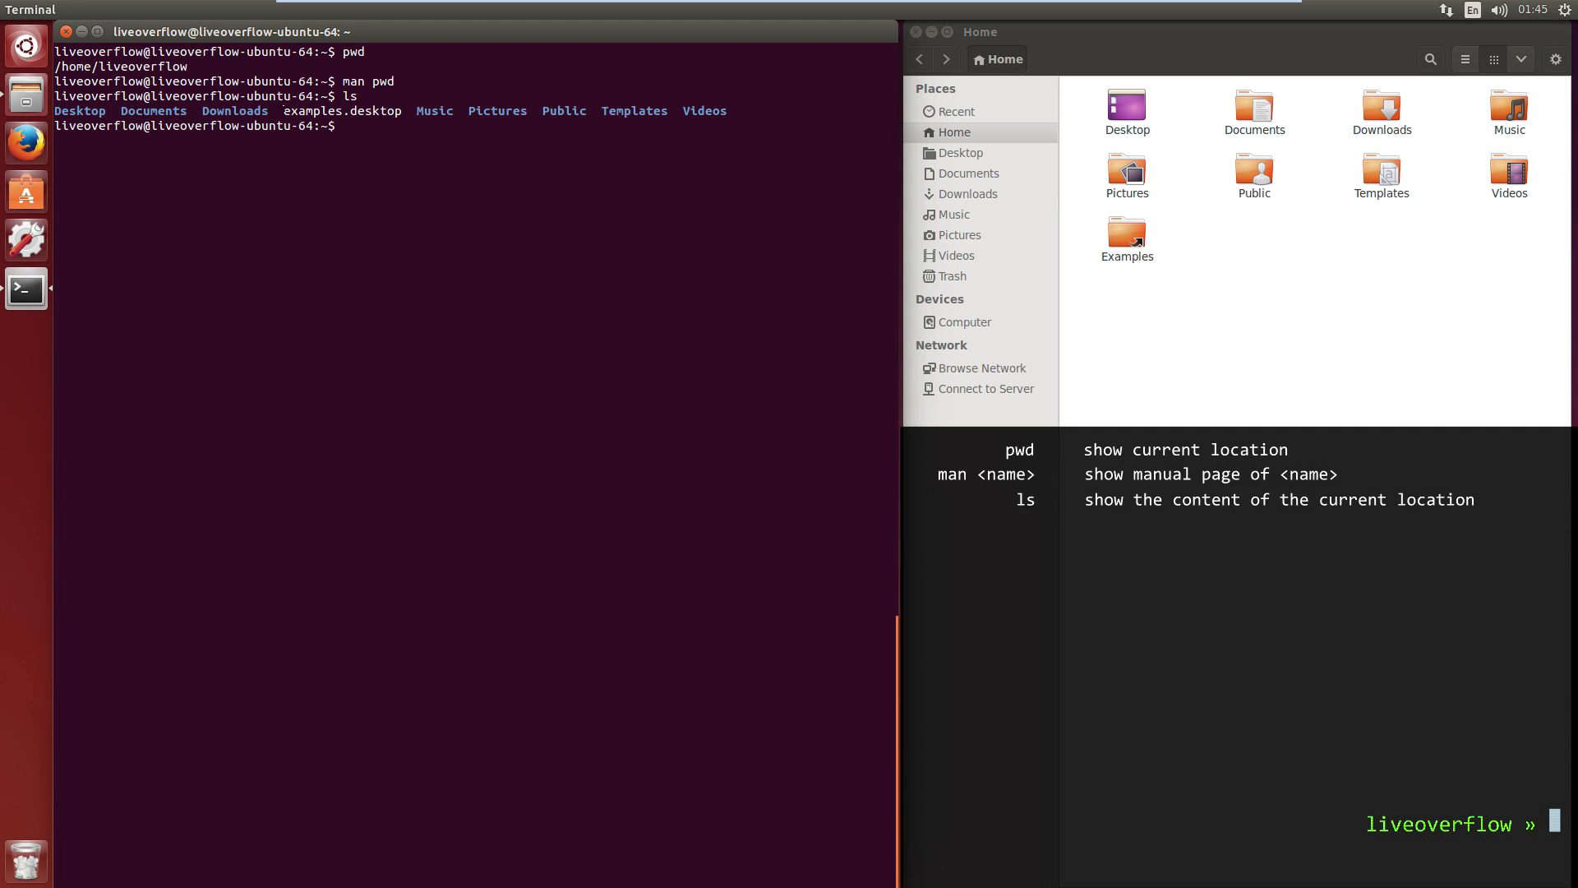
left_click(1127, 233)
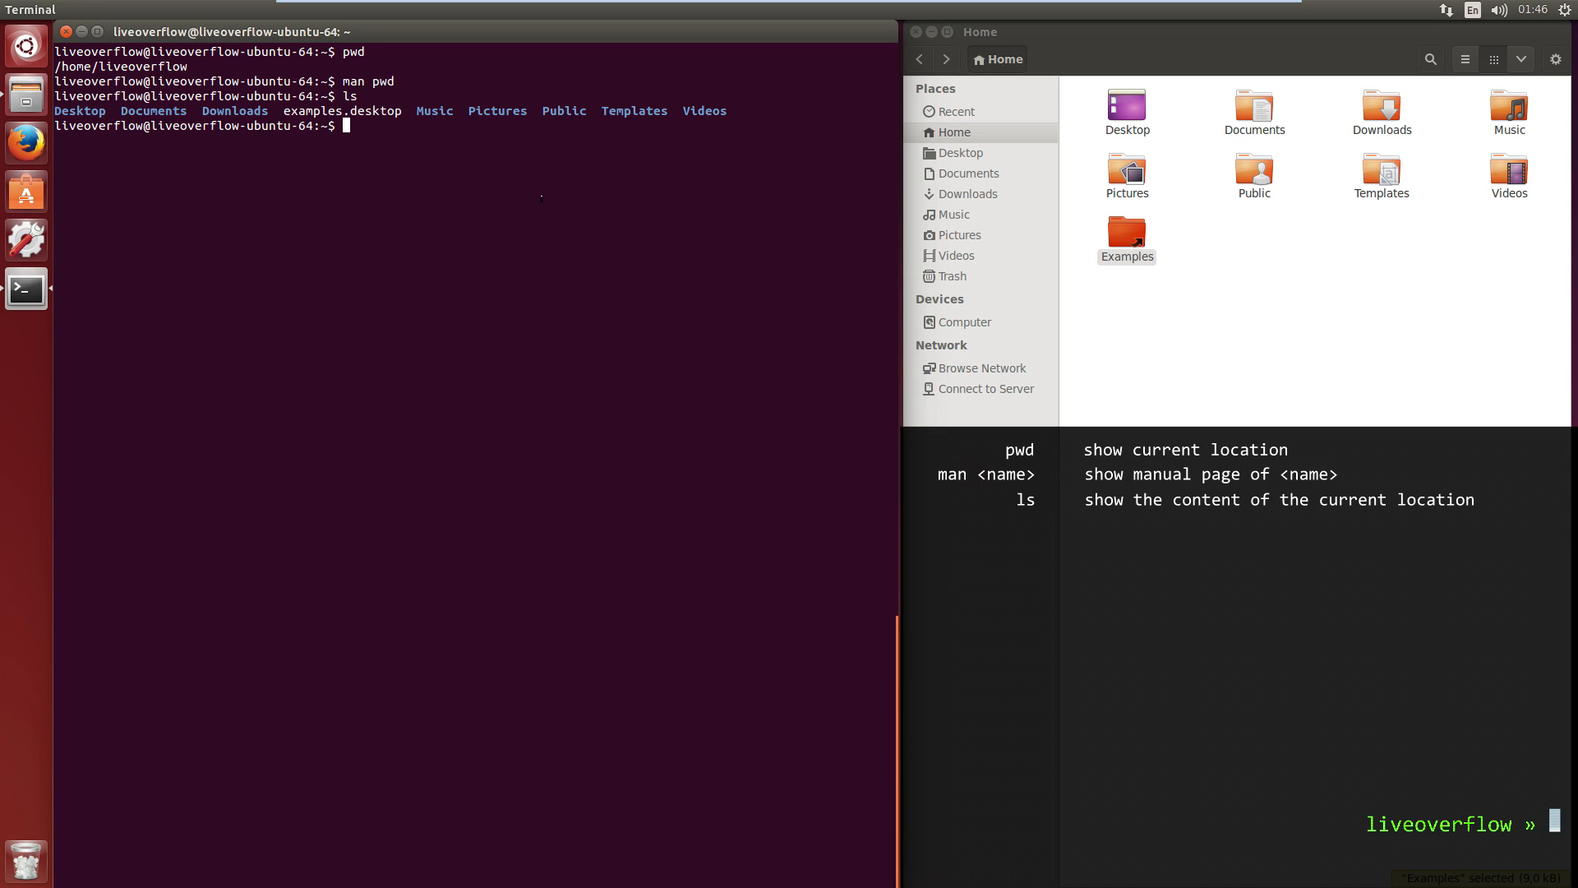
- Print examples.desktop with cat and highlight its Name=Examples line
type("cat examples.desktop")
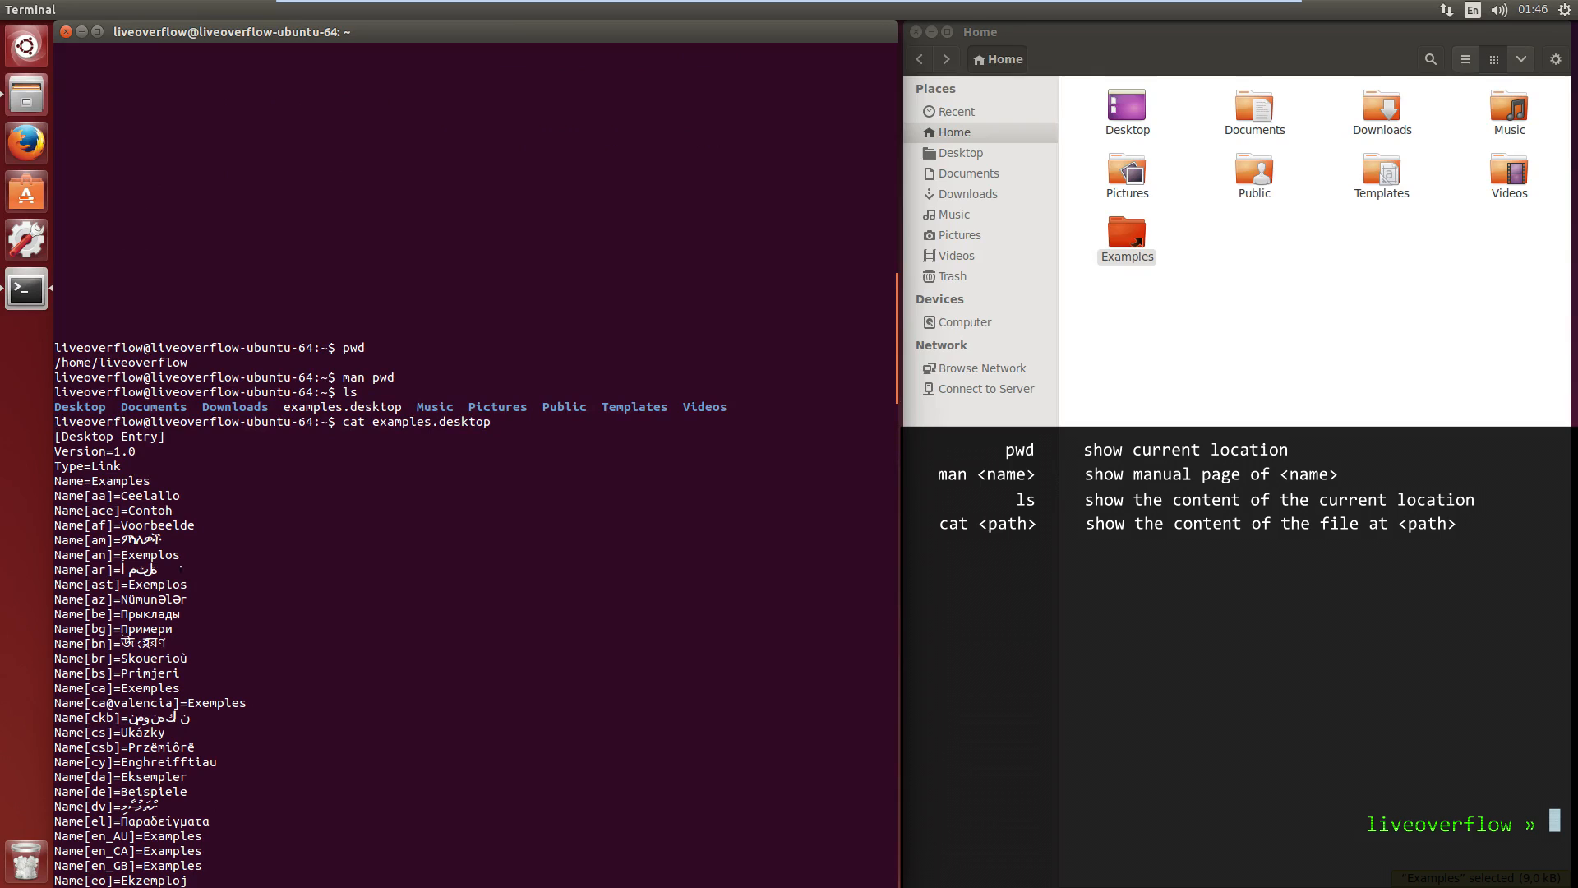
double_click(84, 465)
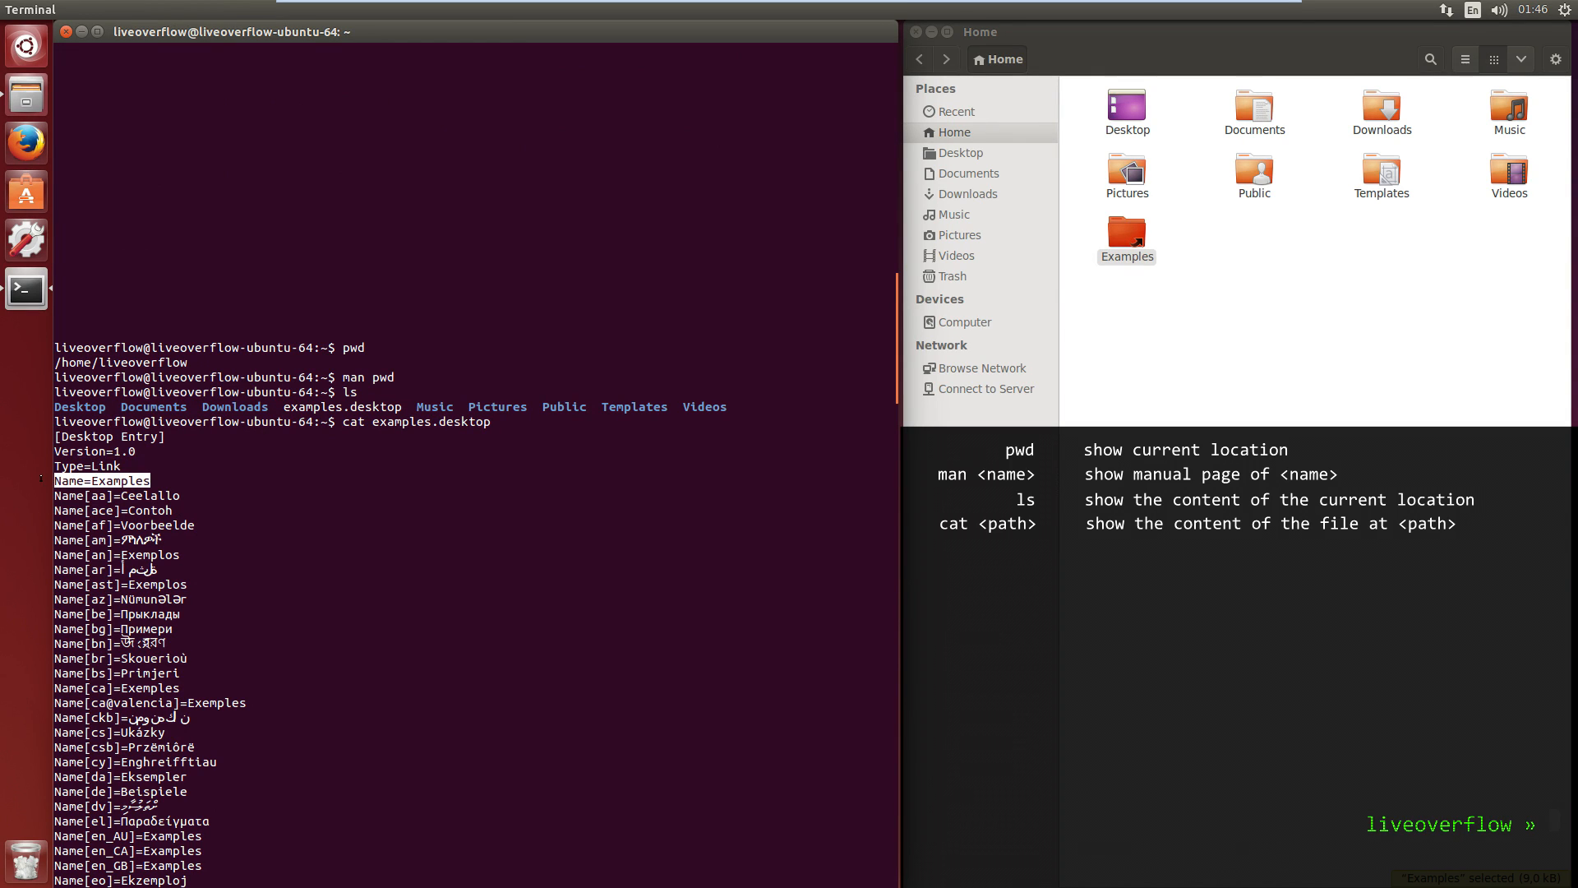
left_click(1125, 239)
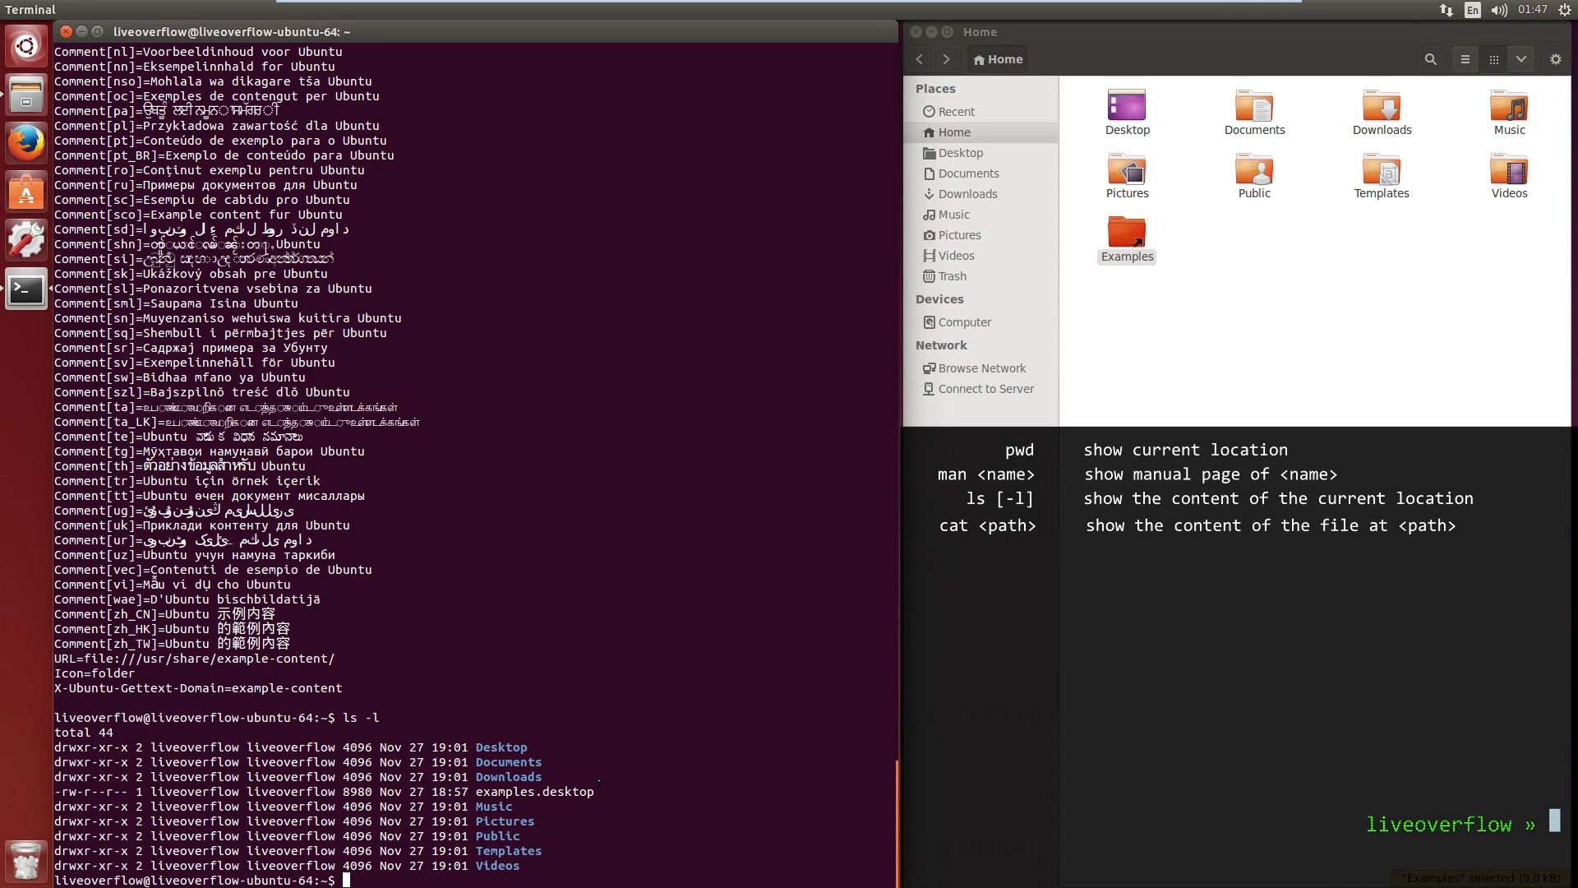
- List the home folder in long format with ls -l
type("ls -l")
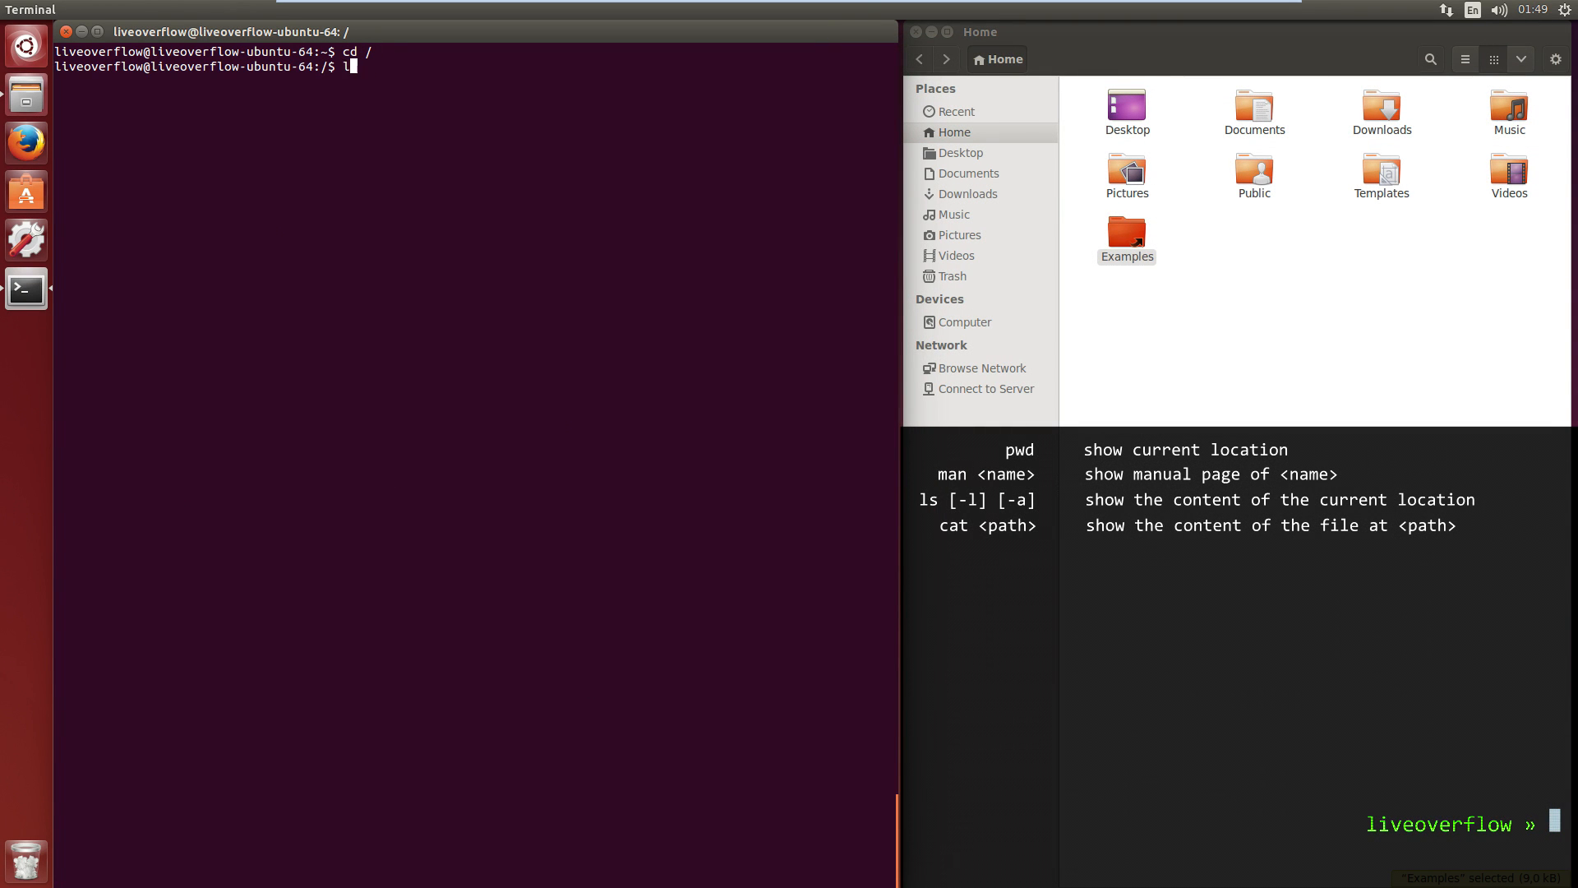
- Navigate to /, then /media, then /home with cd, listing along the way
type("s -l")
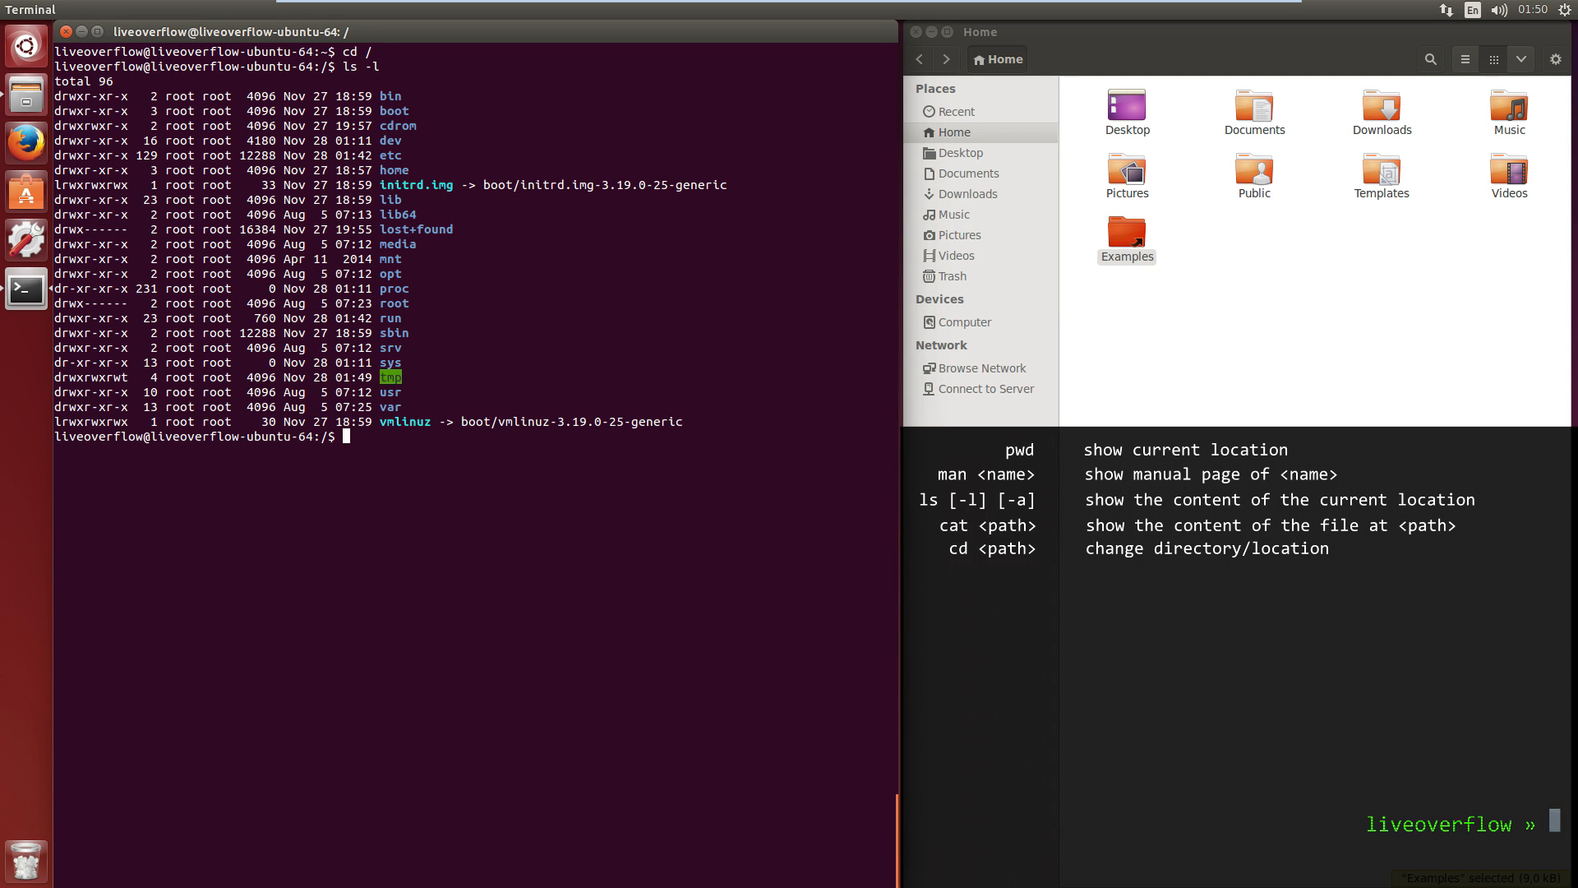
type("cd")
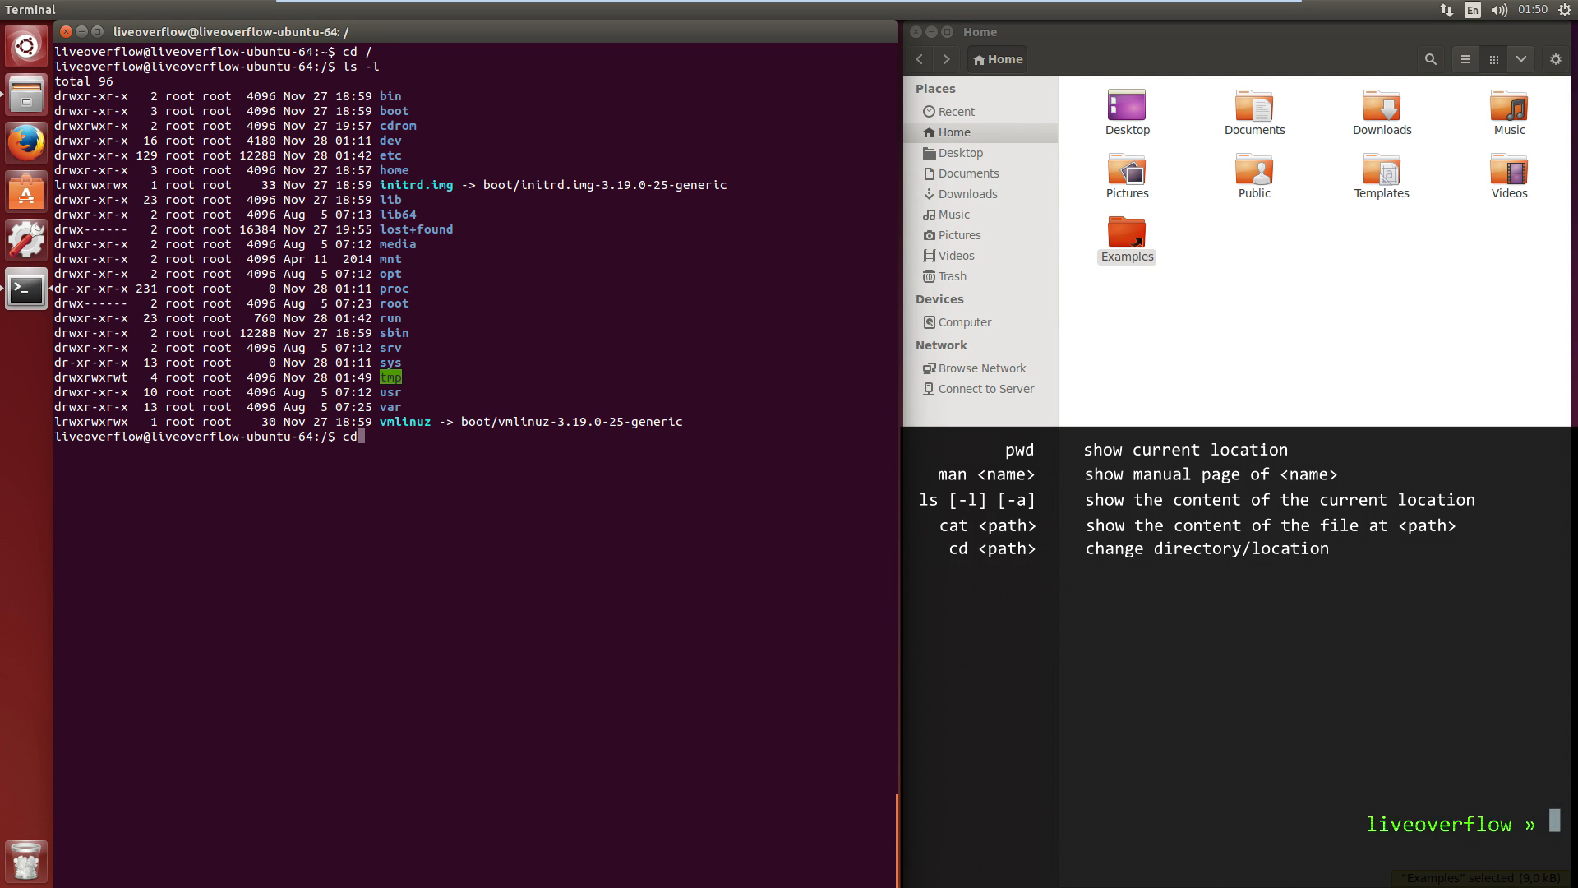
type("m")
type("pwd")
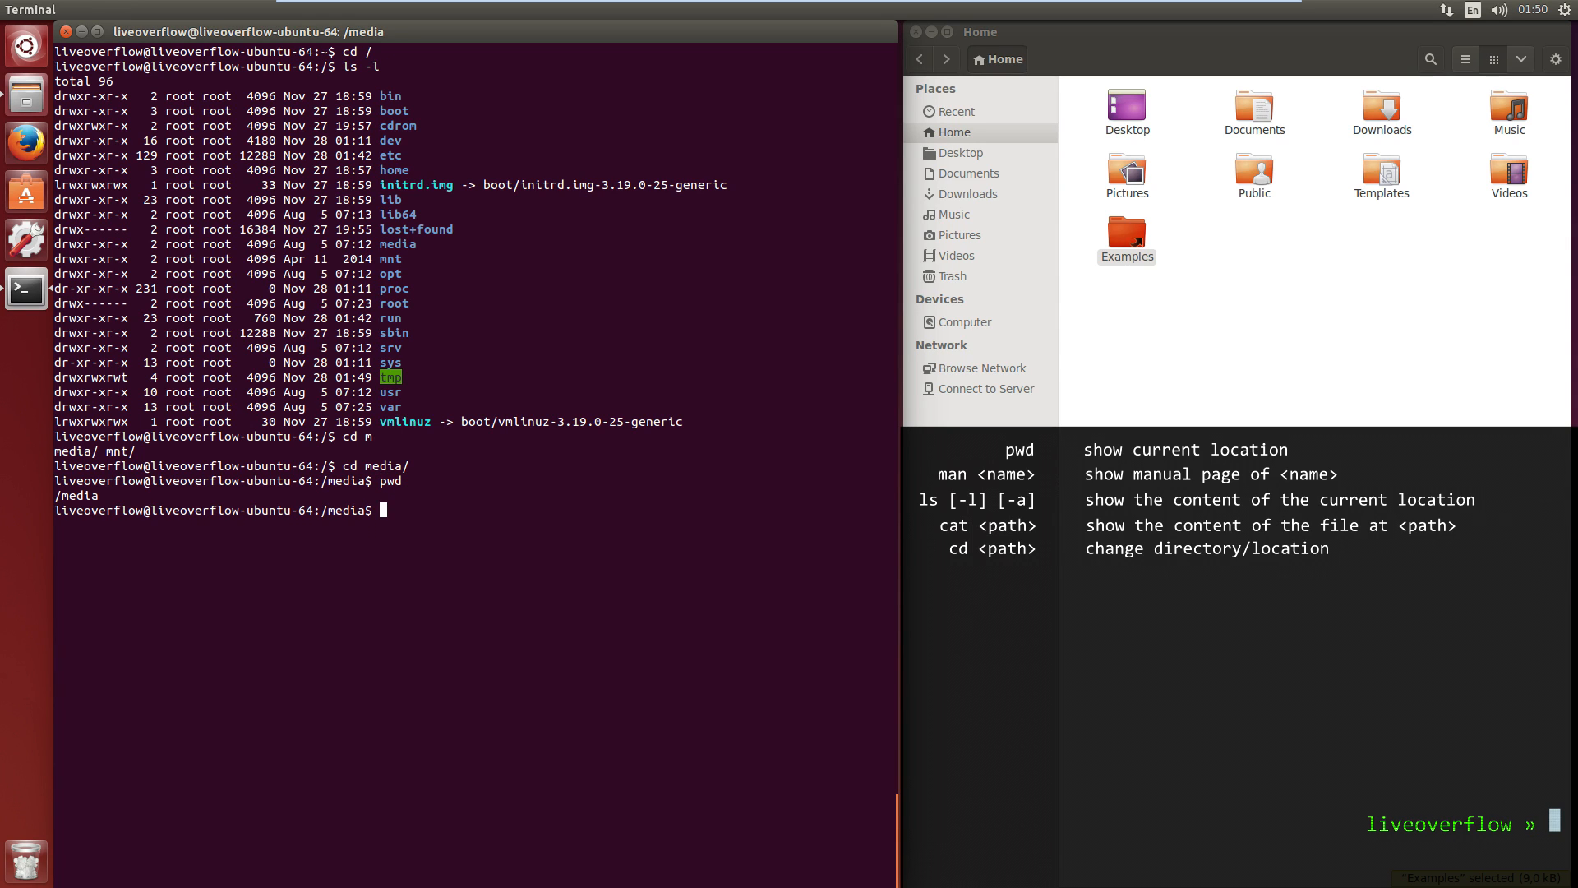
type("cd /home/")
type("cd liveoverflow/")
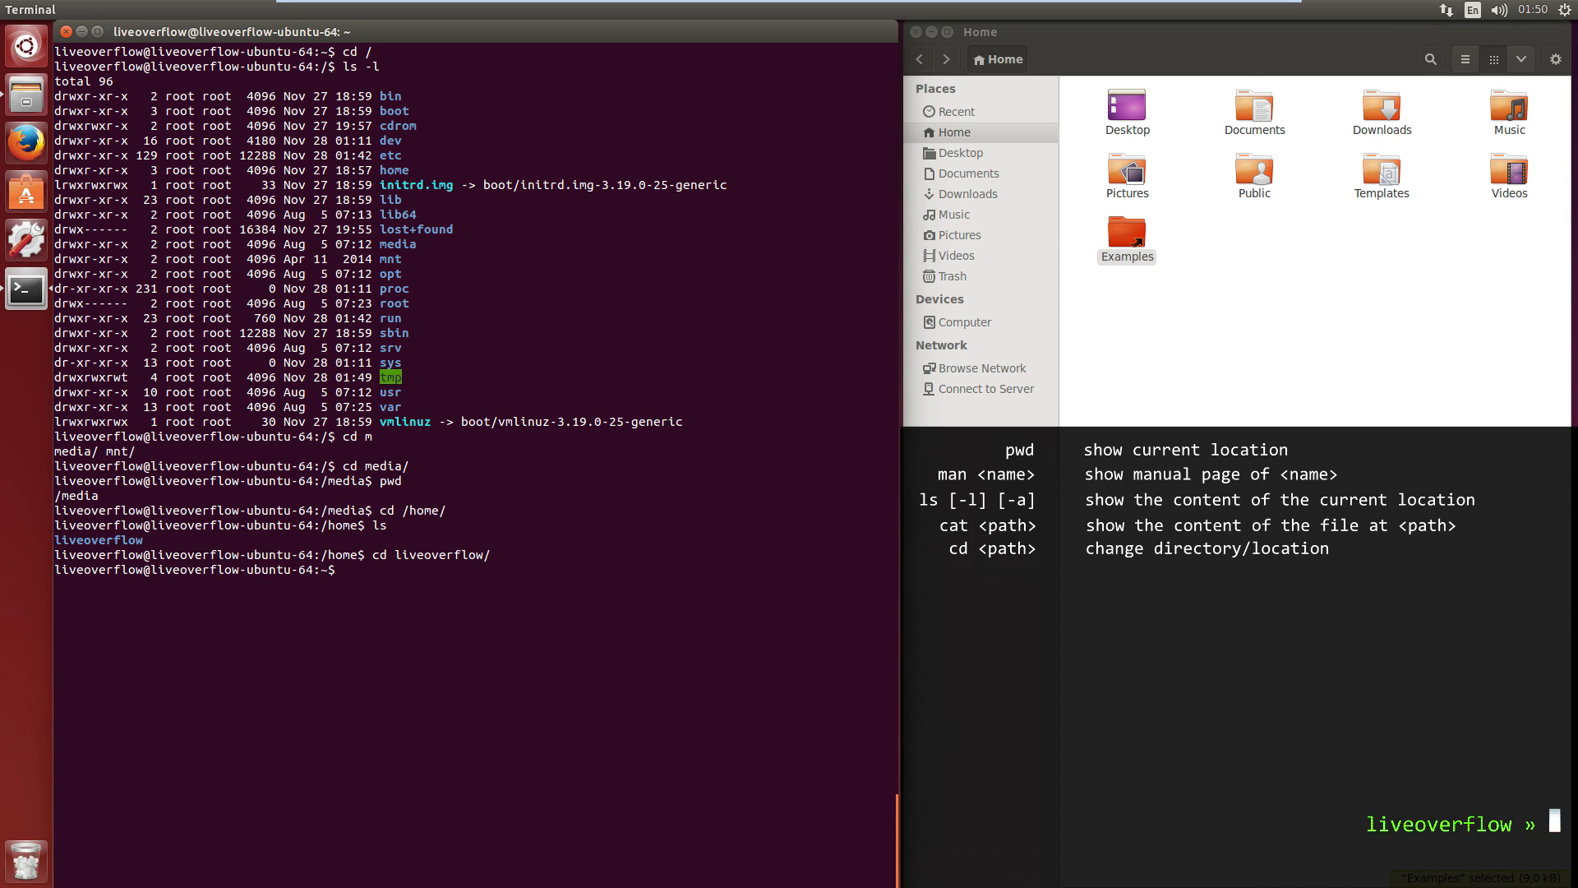
- List hidden files with ls -la, then list parent folders and / with relative and absolute paths
type("ls -la")
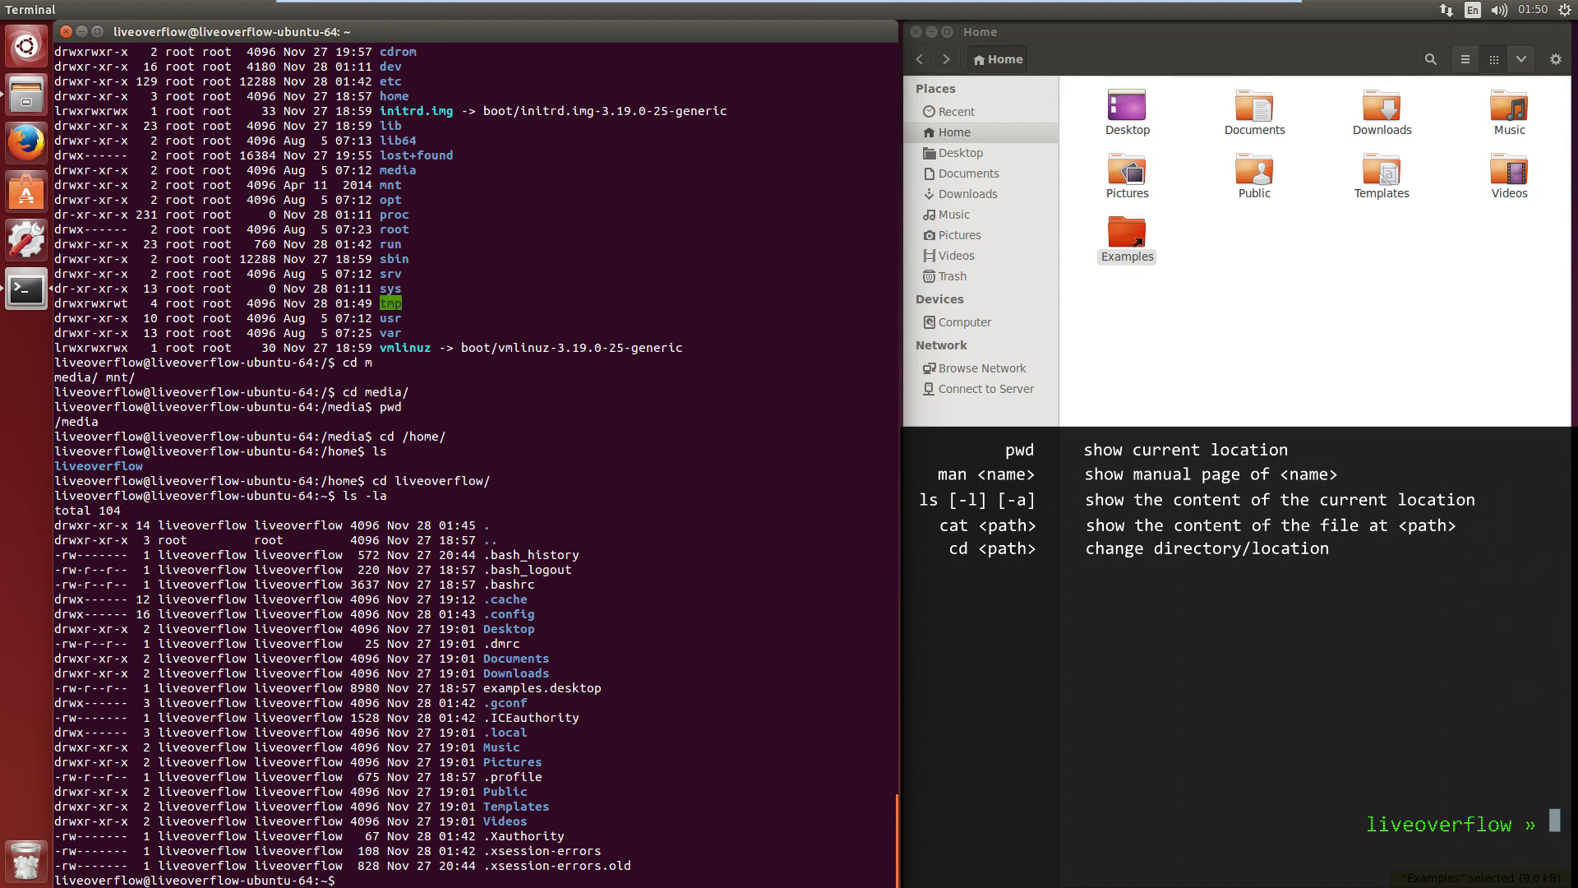
type("ls ../../")
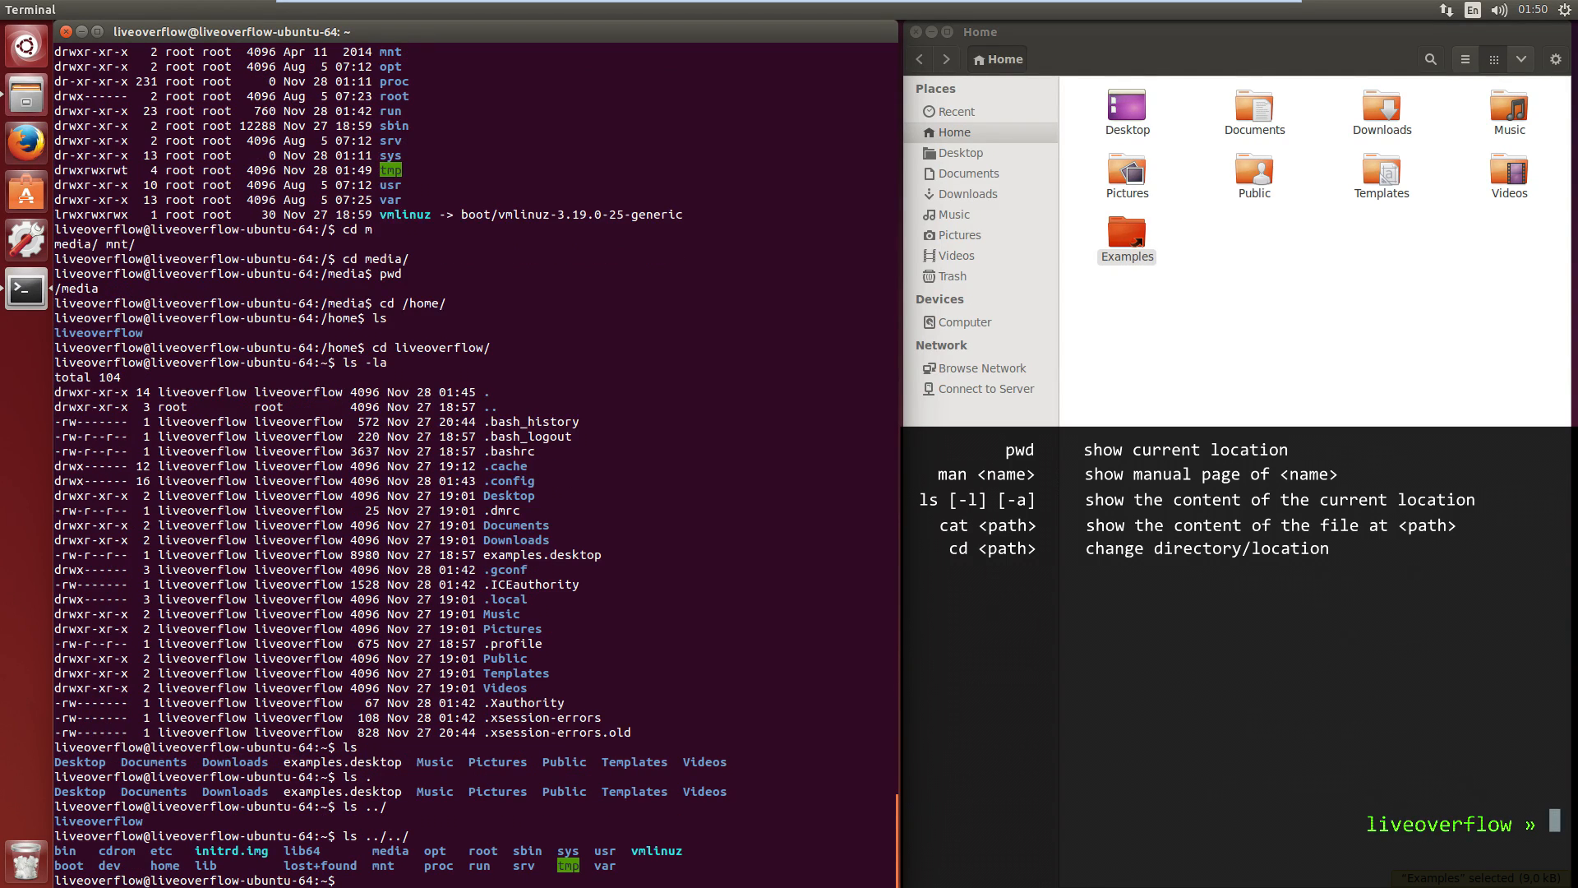
type("ls /")
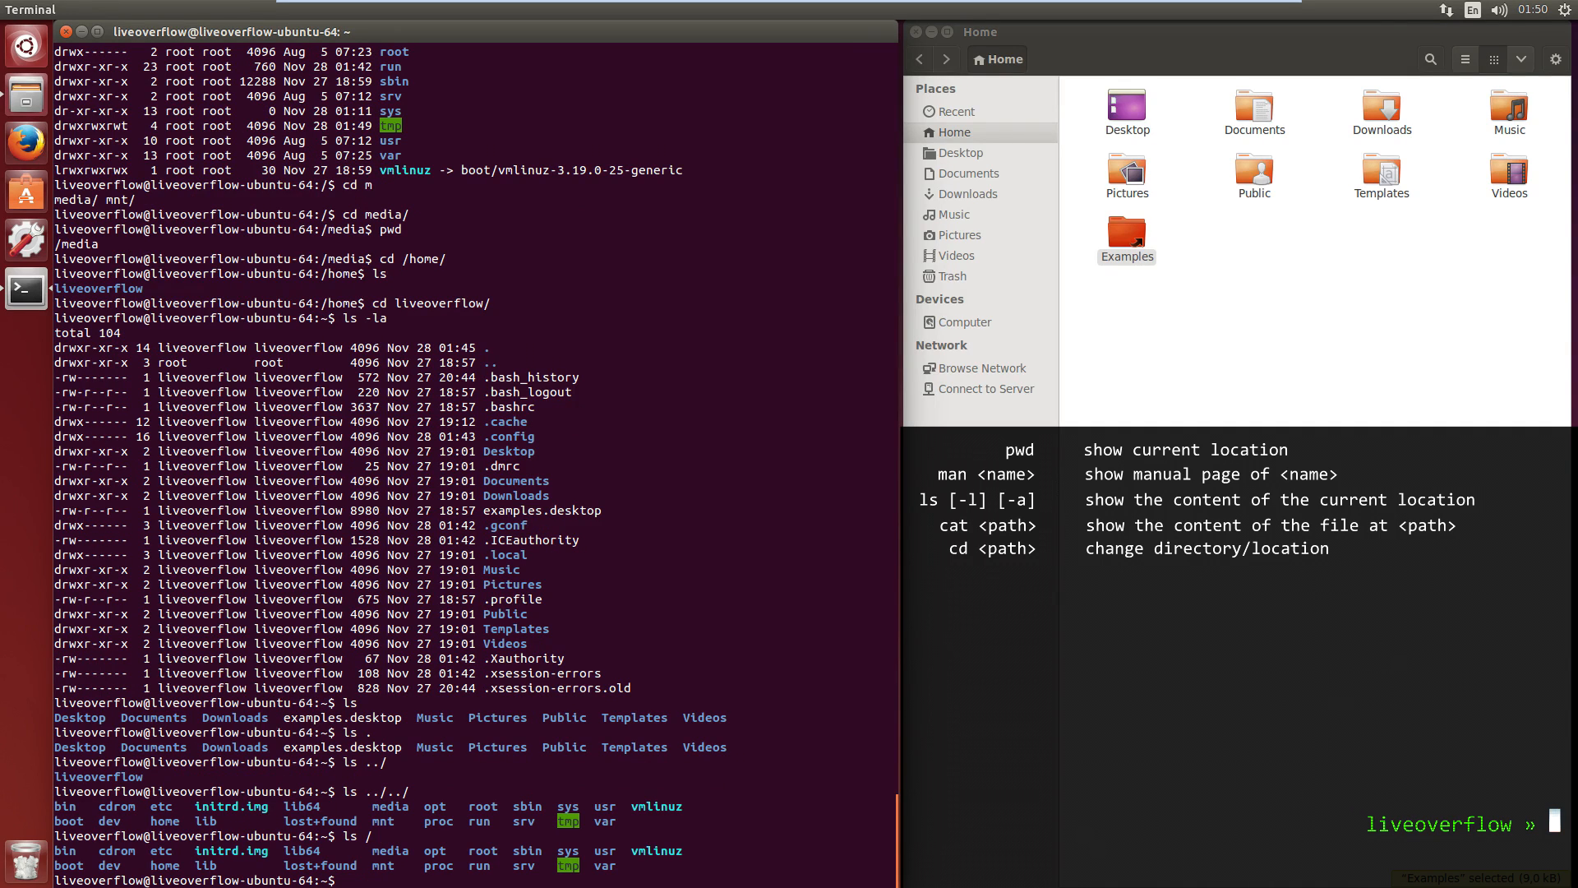
- Create newdir and a test file, then echo HACK THE PLANET
type("mkdir newdir")
type("cd newdir/")
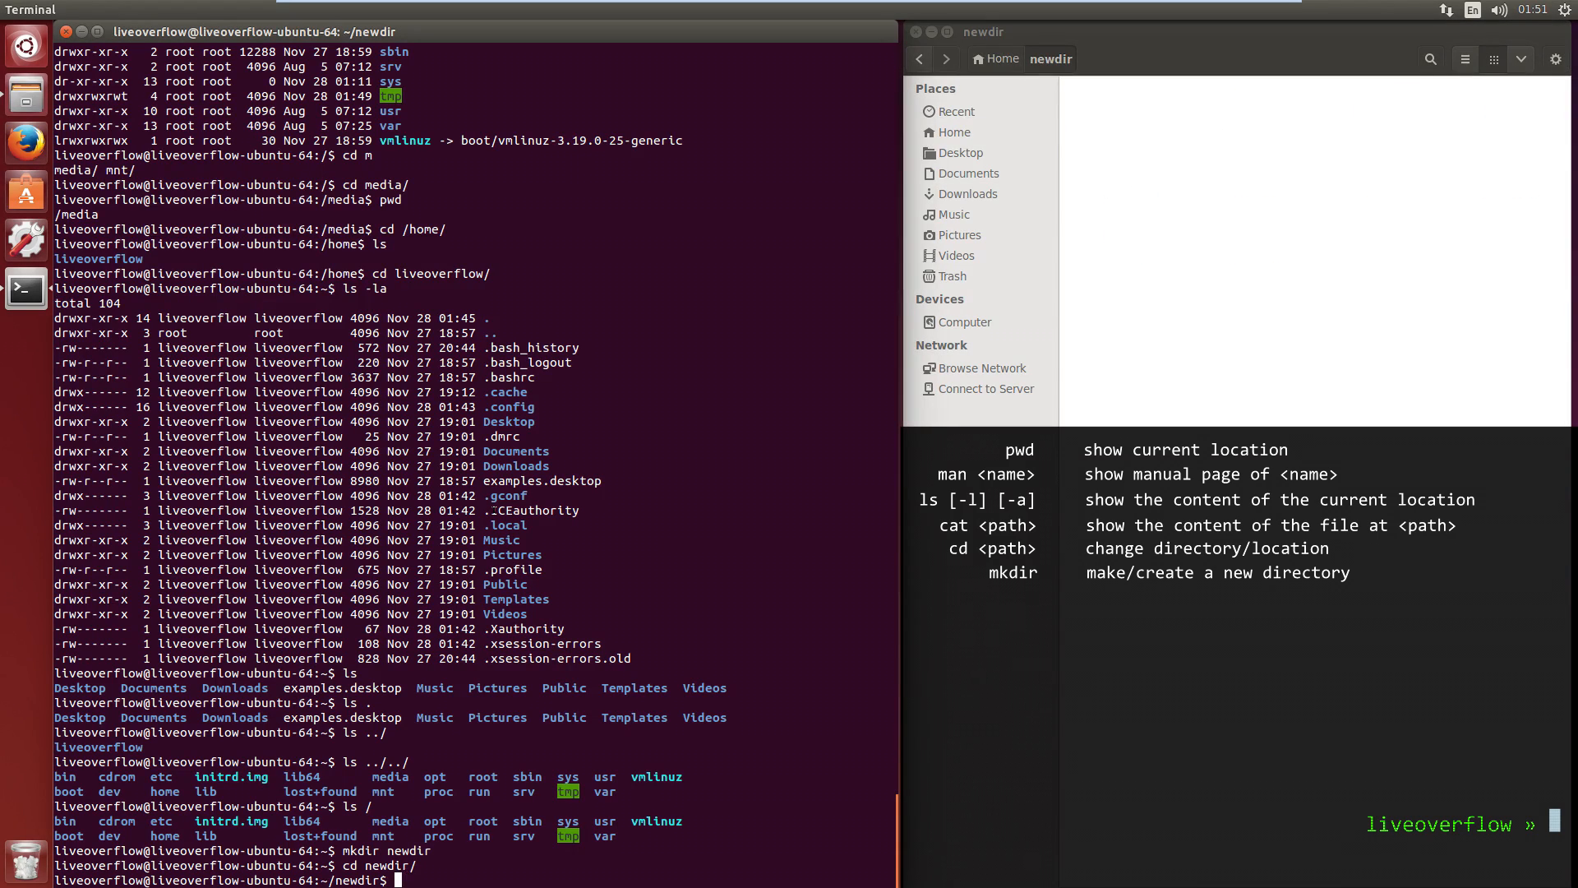
type("touch test")
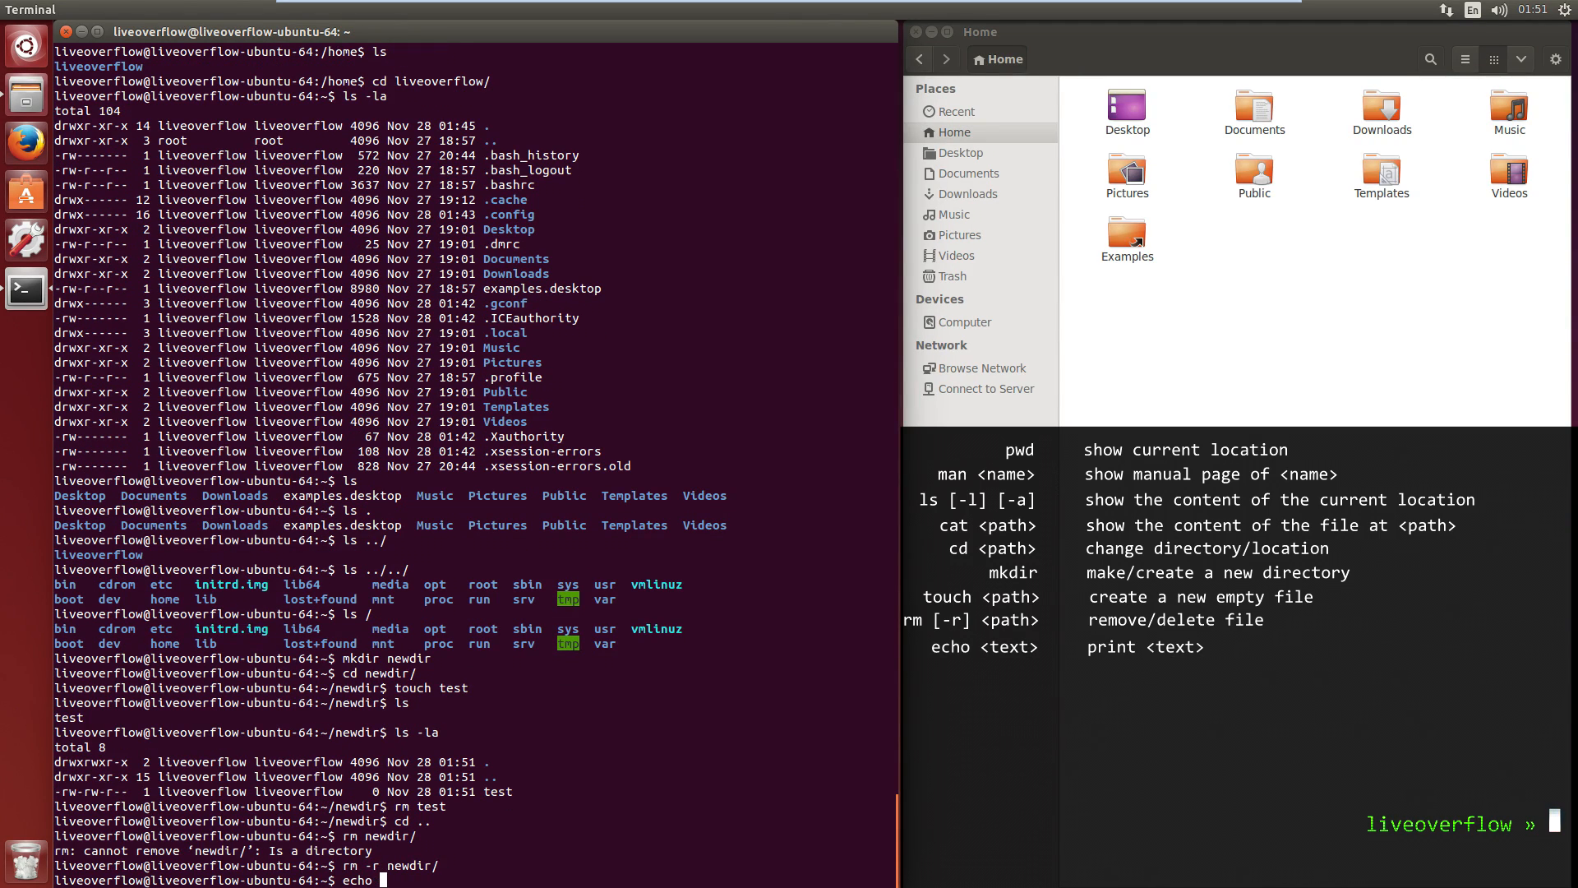
type("HACK THE PLANET")
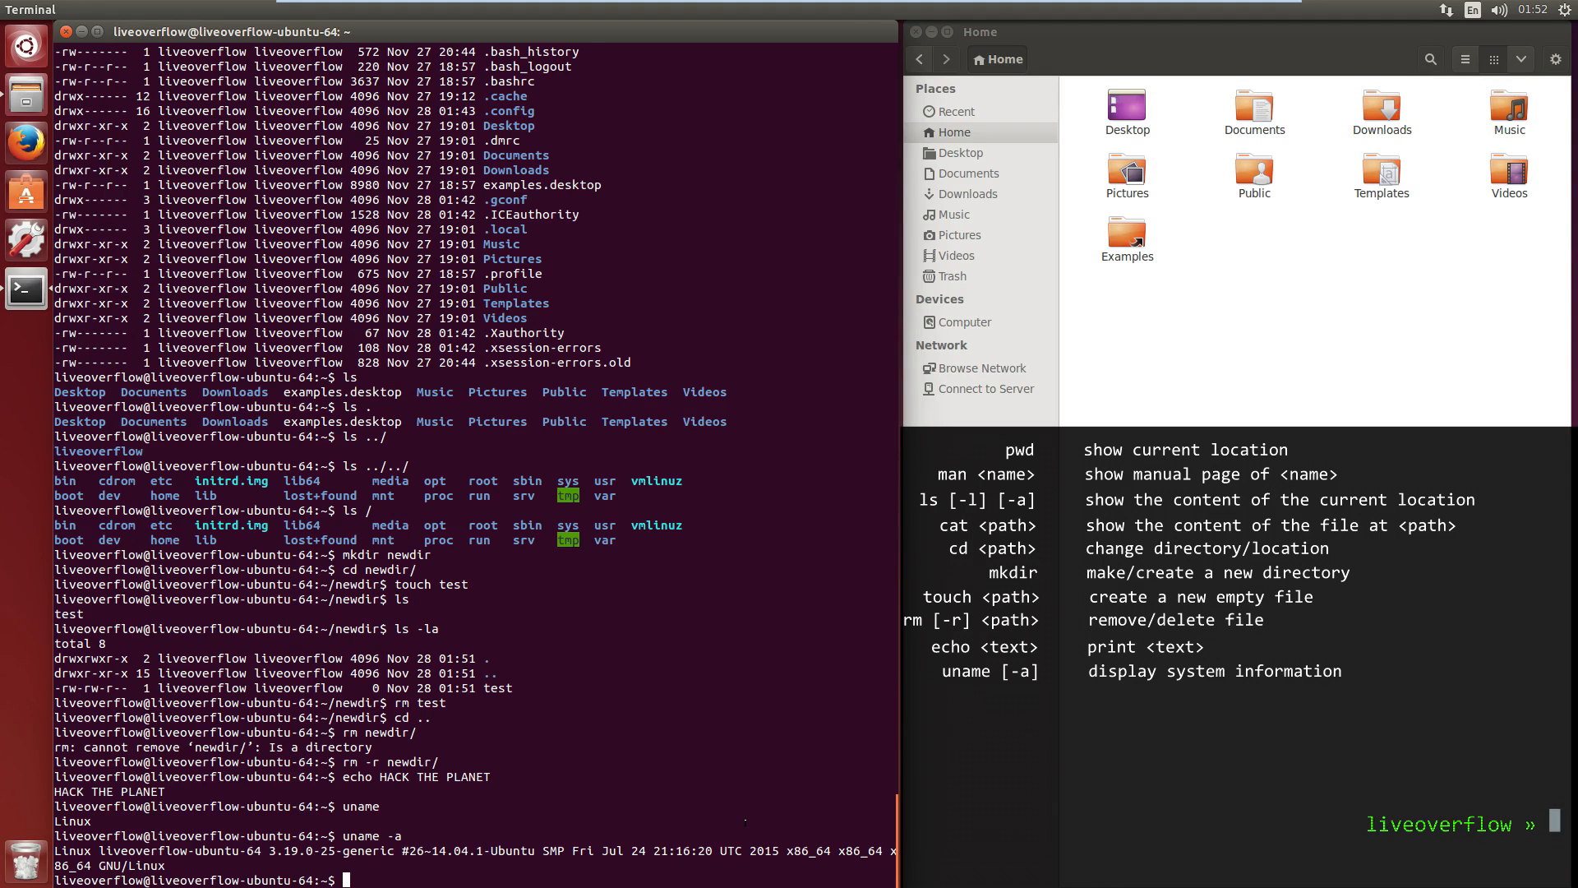
- Show the directory listing with ll and memory usage with free -h
type("ll")
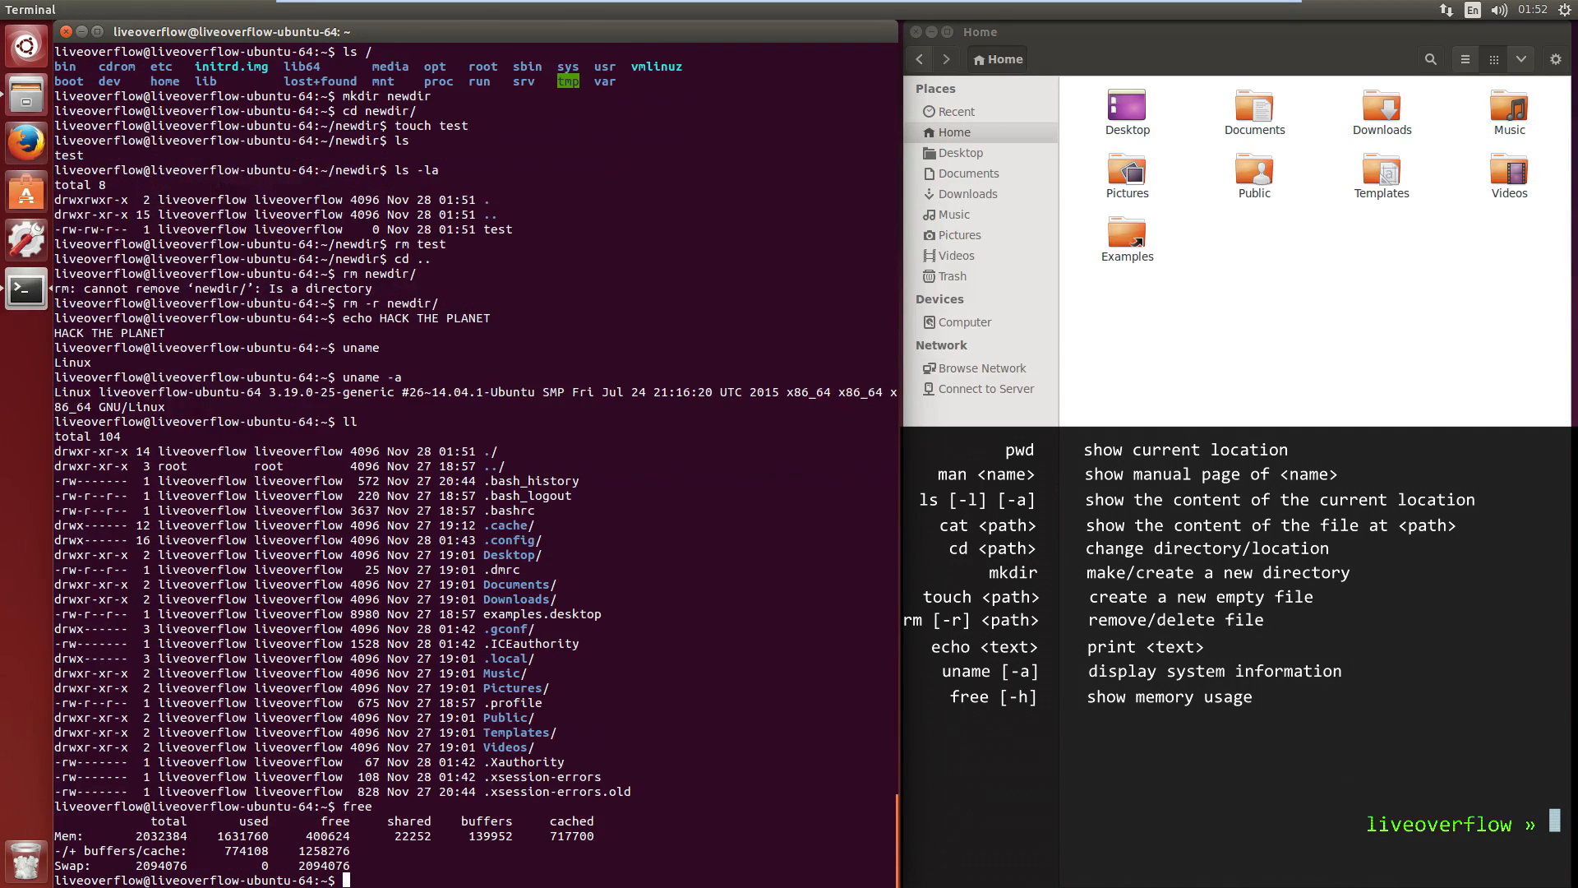
type("free -h")
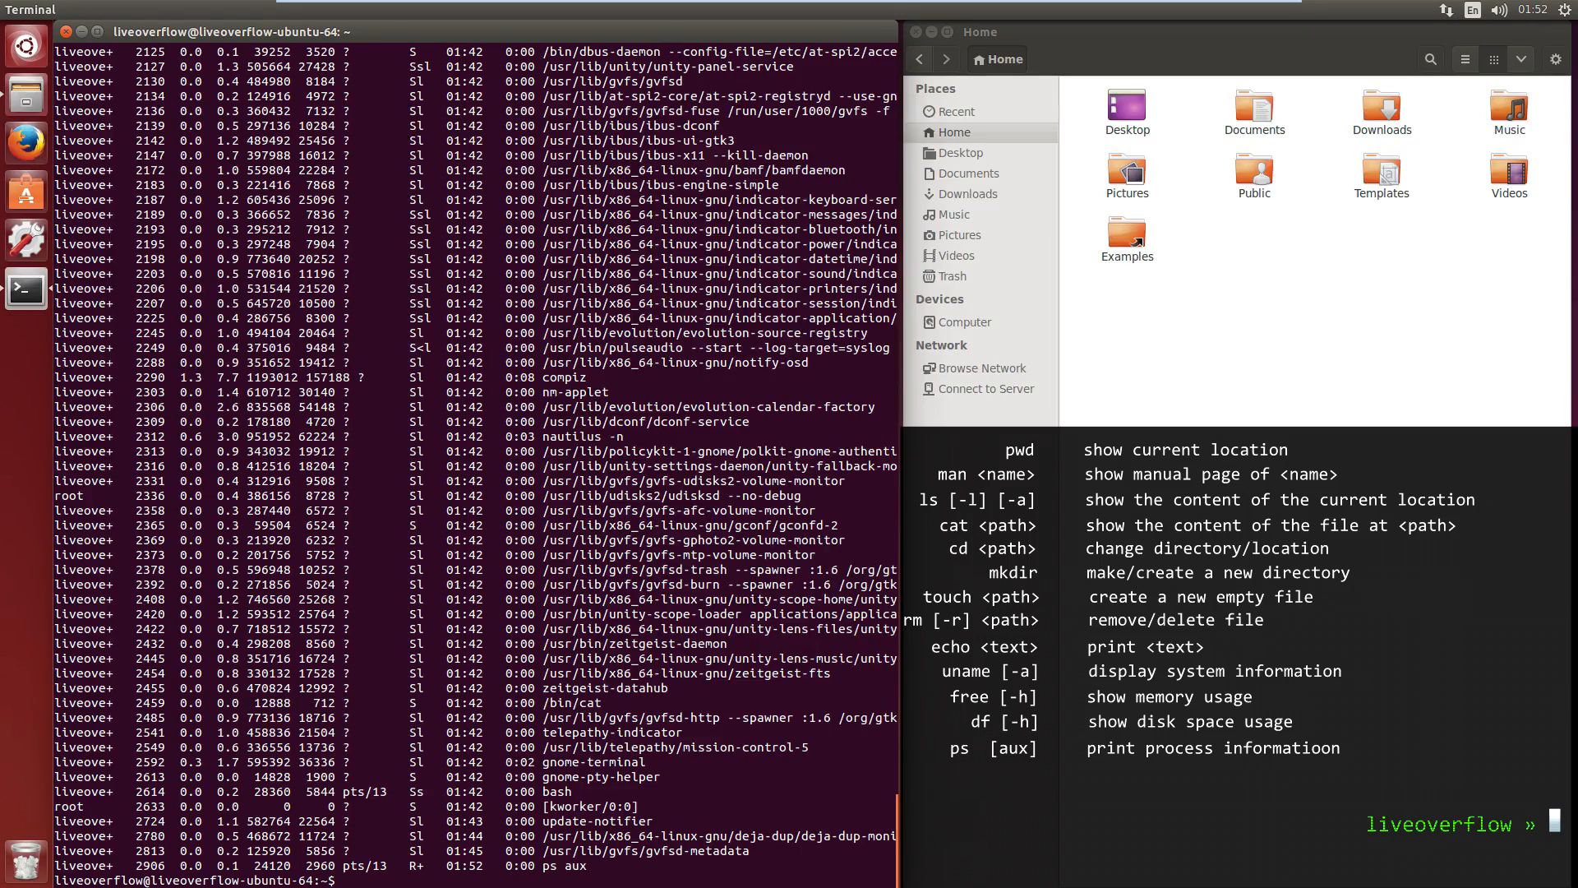
- Report the current user's id
type("id show current user id")
type("echo Follow the whire rabbit > rabbit")
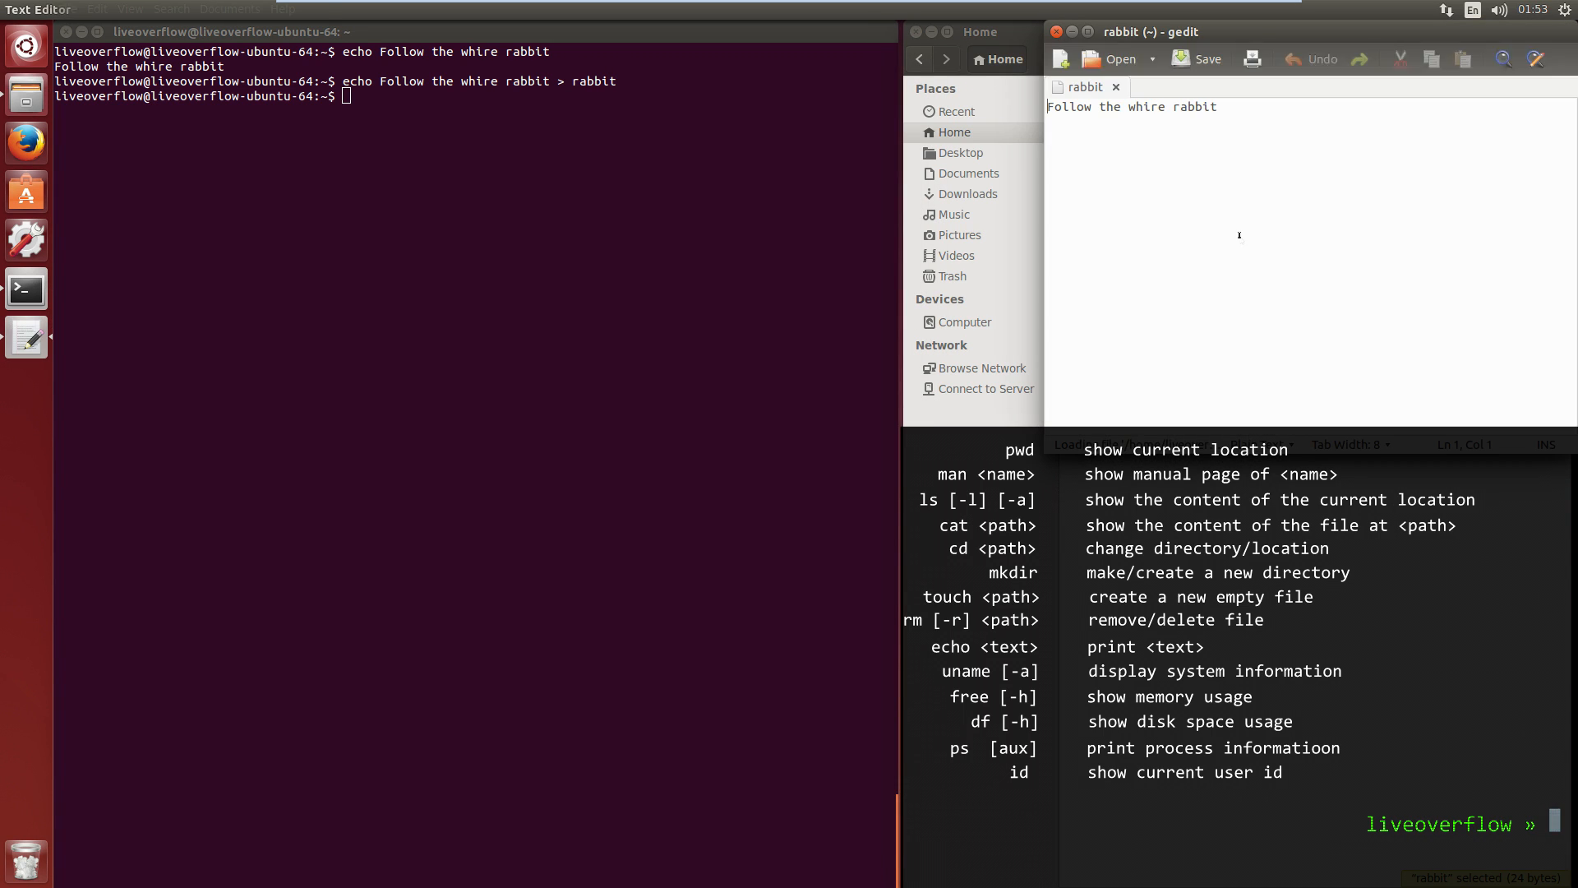
- Add '!' and a 'Go deeper...' line to the rabbit file in gedit, then cat it
type("!")
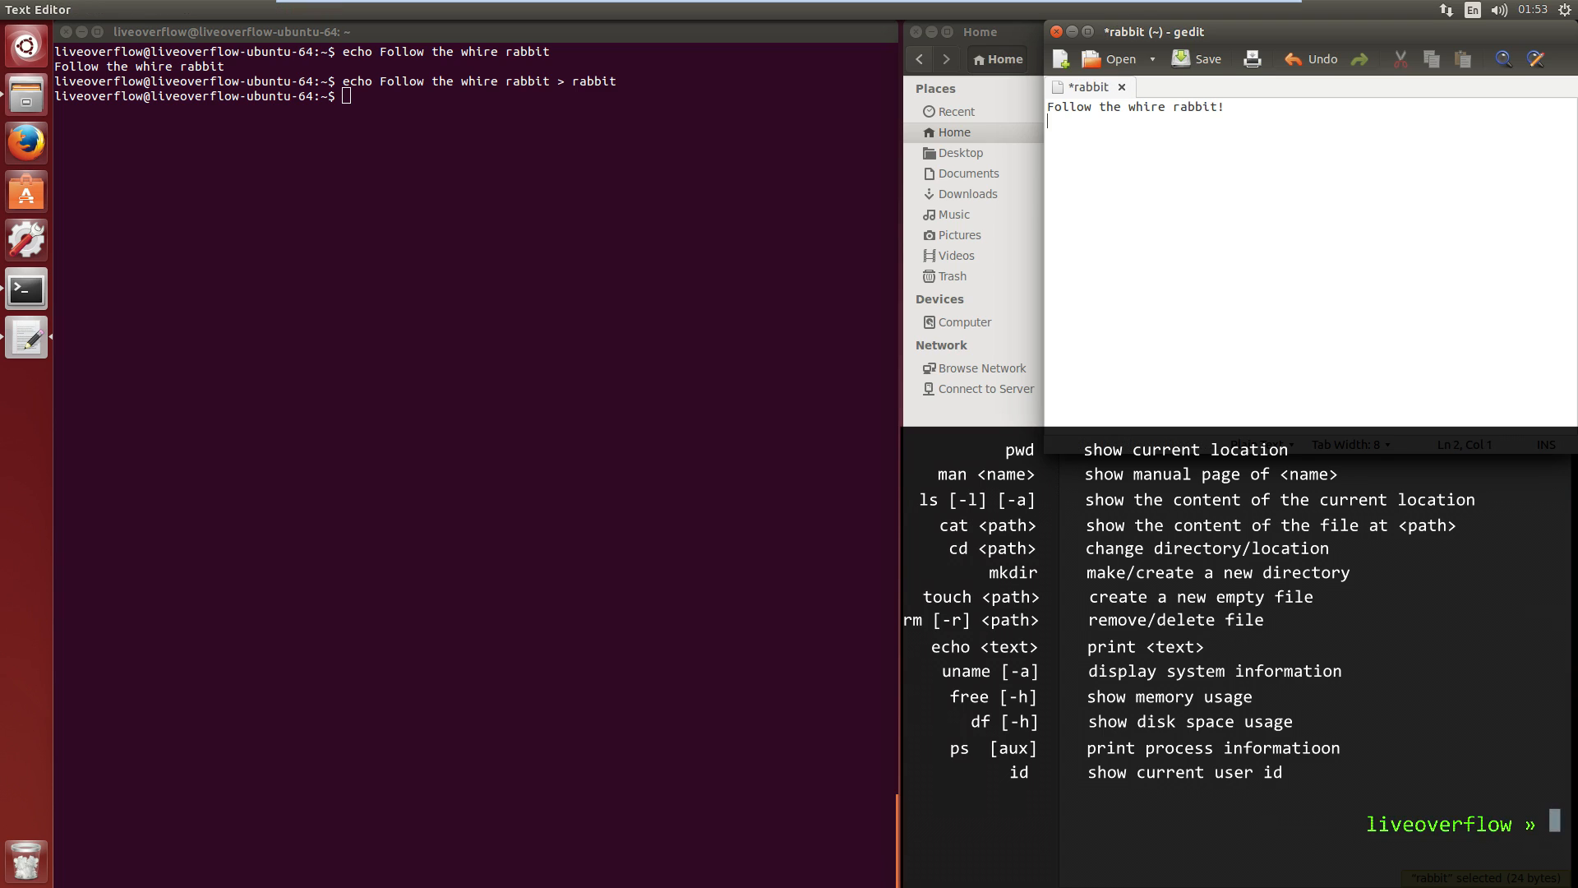
type("Go deeper!")
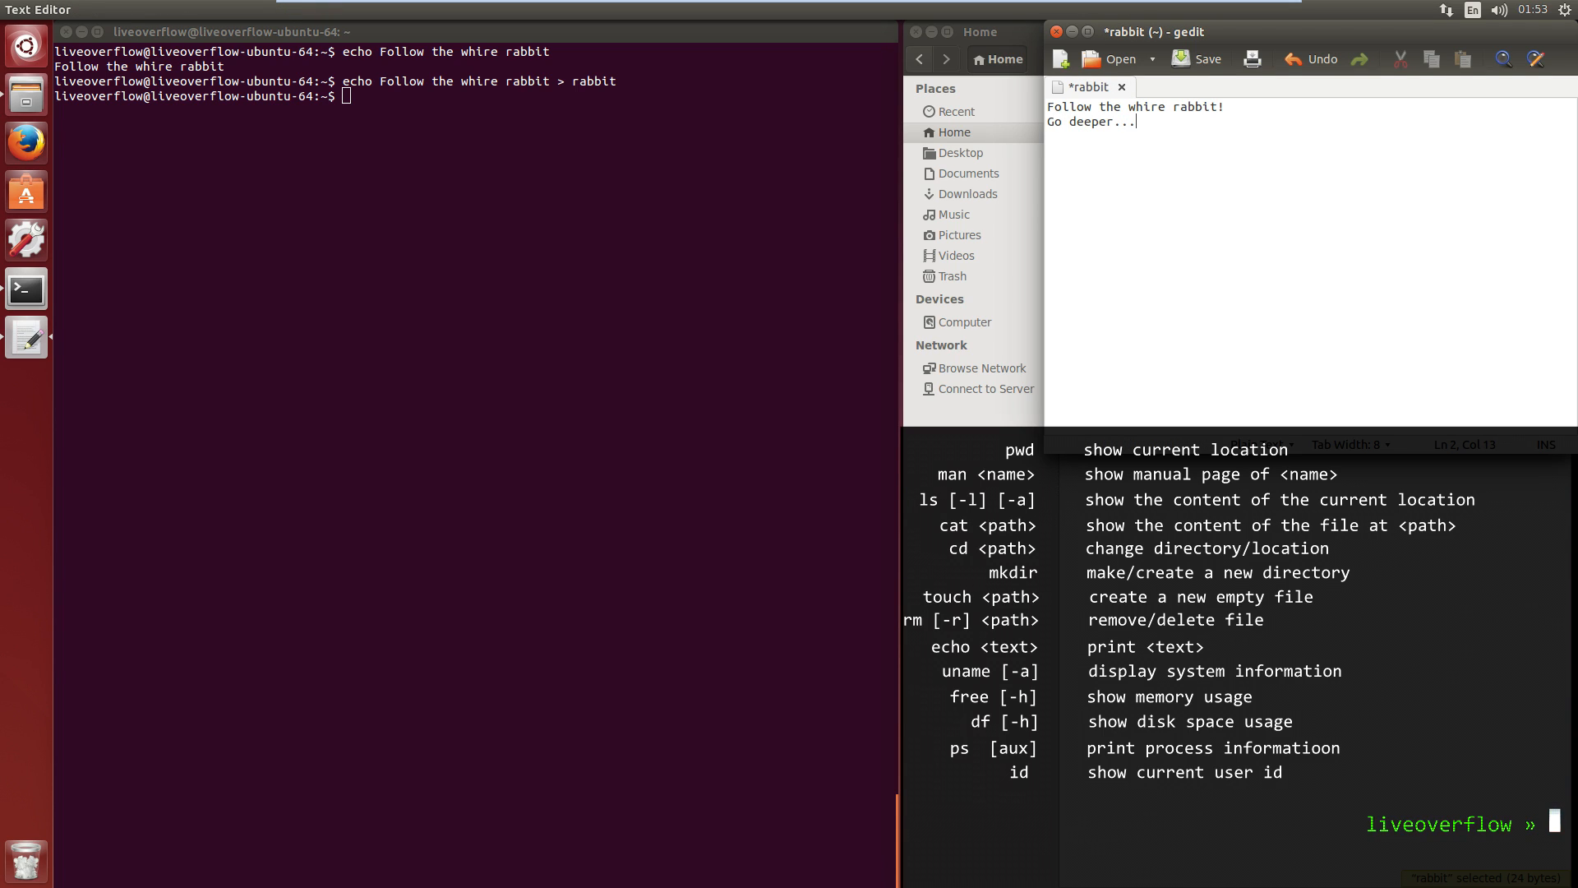
type("cat rabbit")
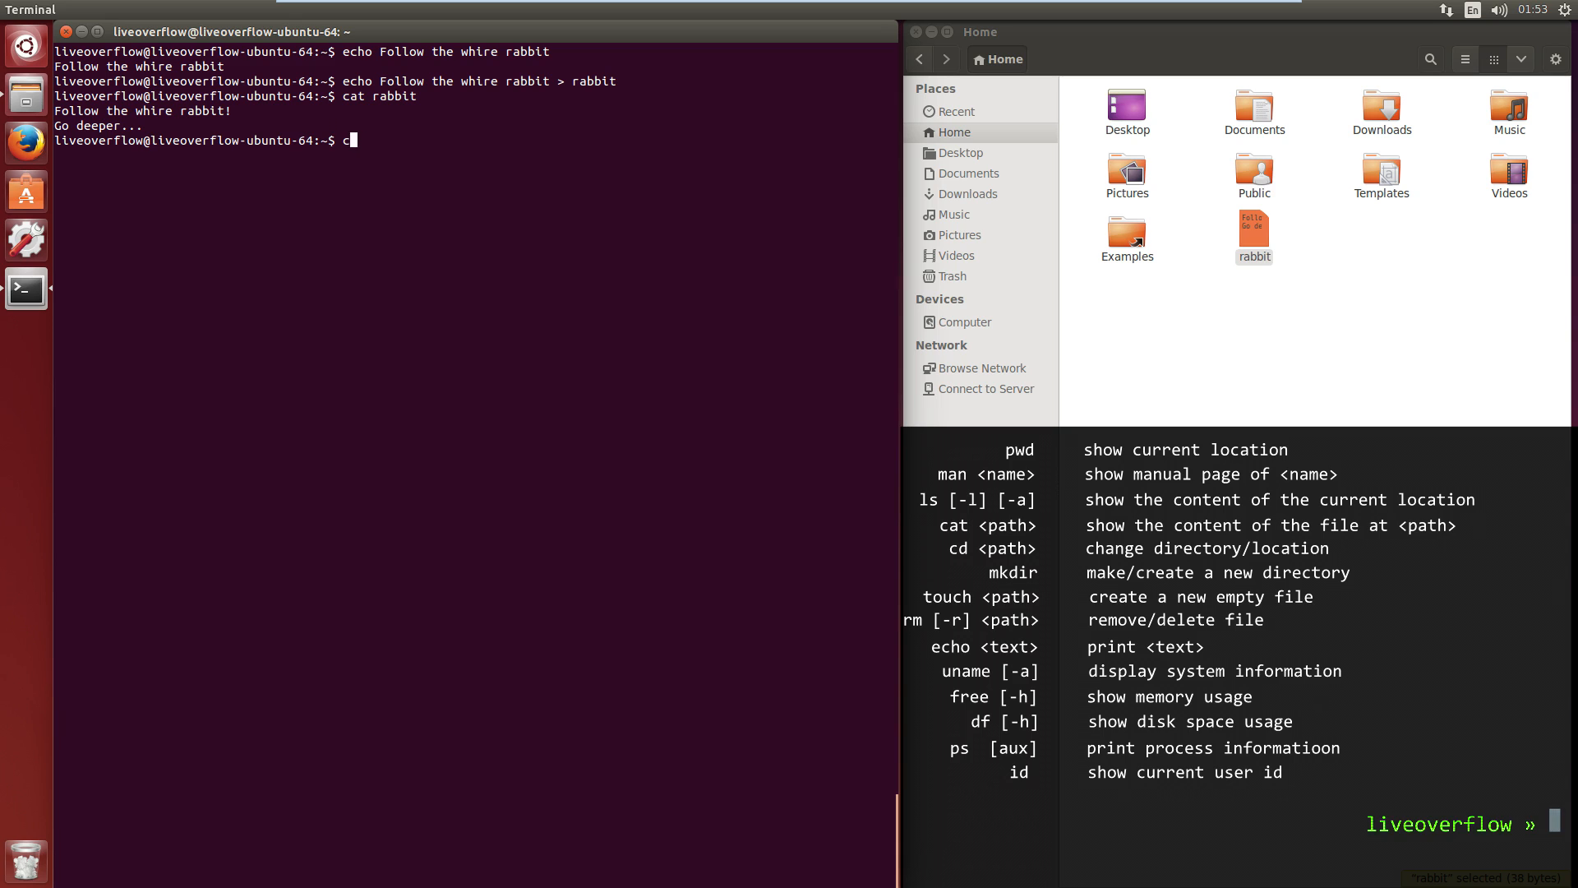
- Print rabbit with cat and pipe it through hexdump
type("at rabbit ?")
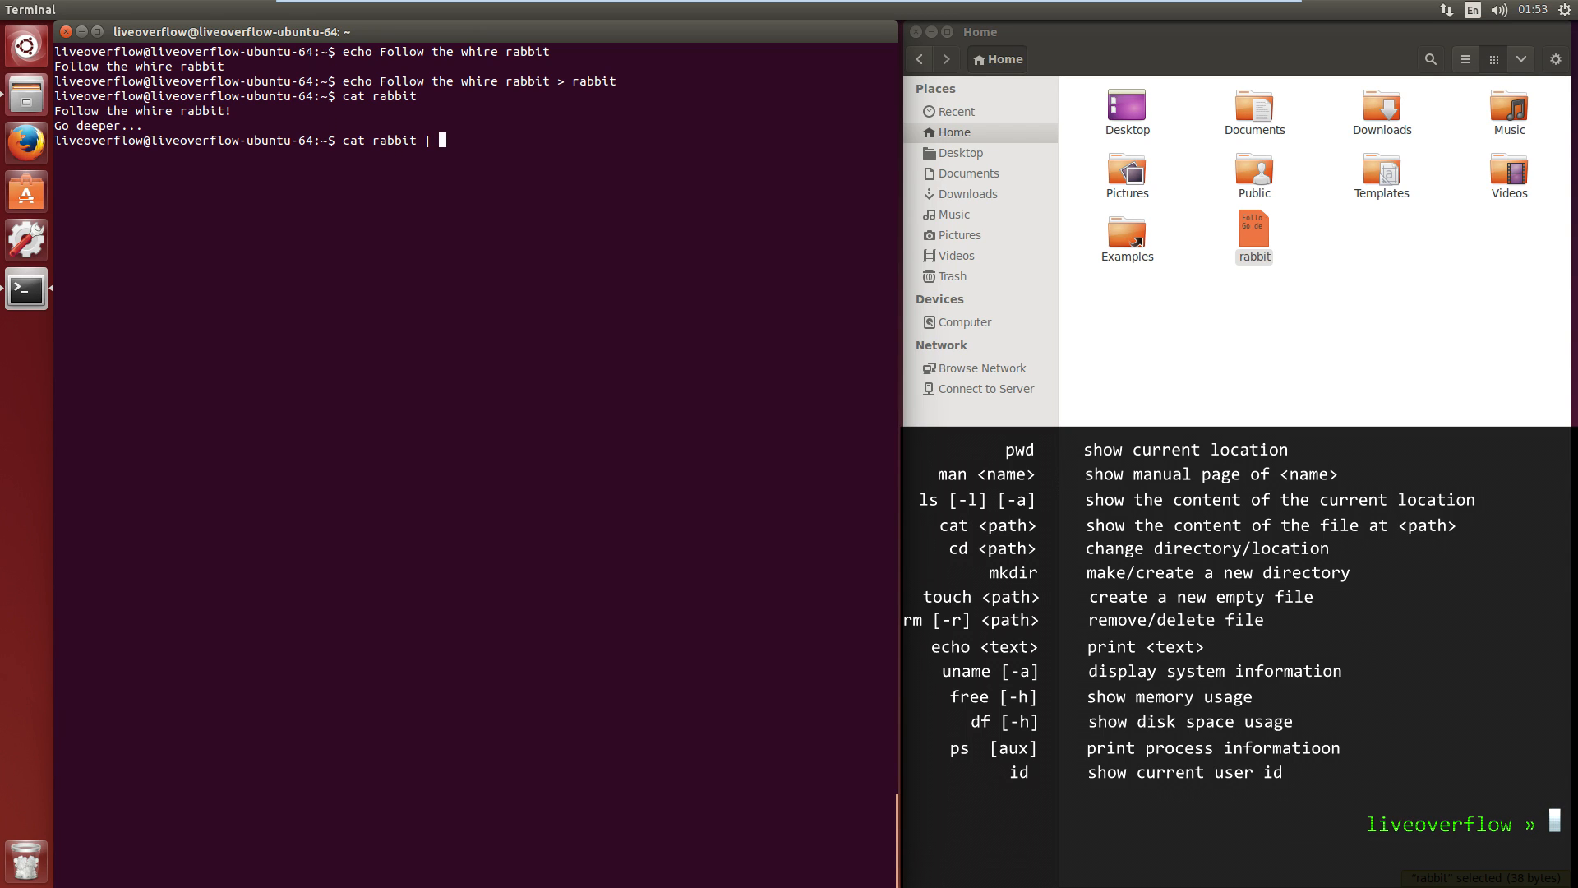
type("hex")
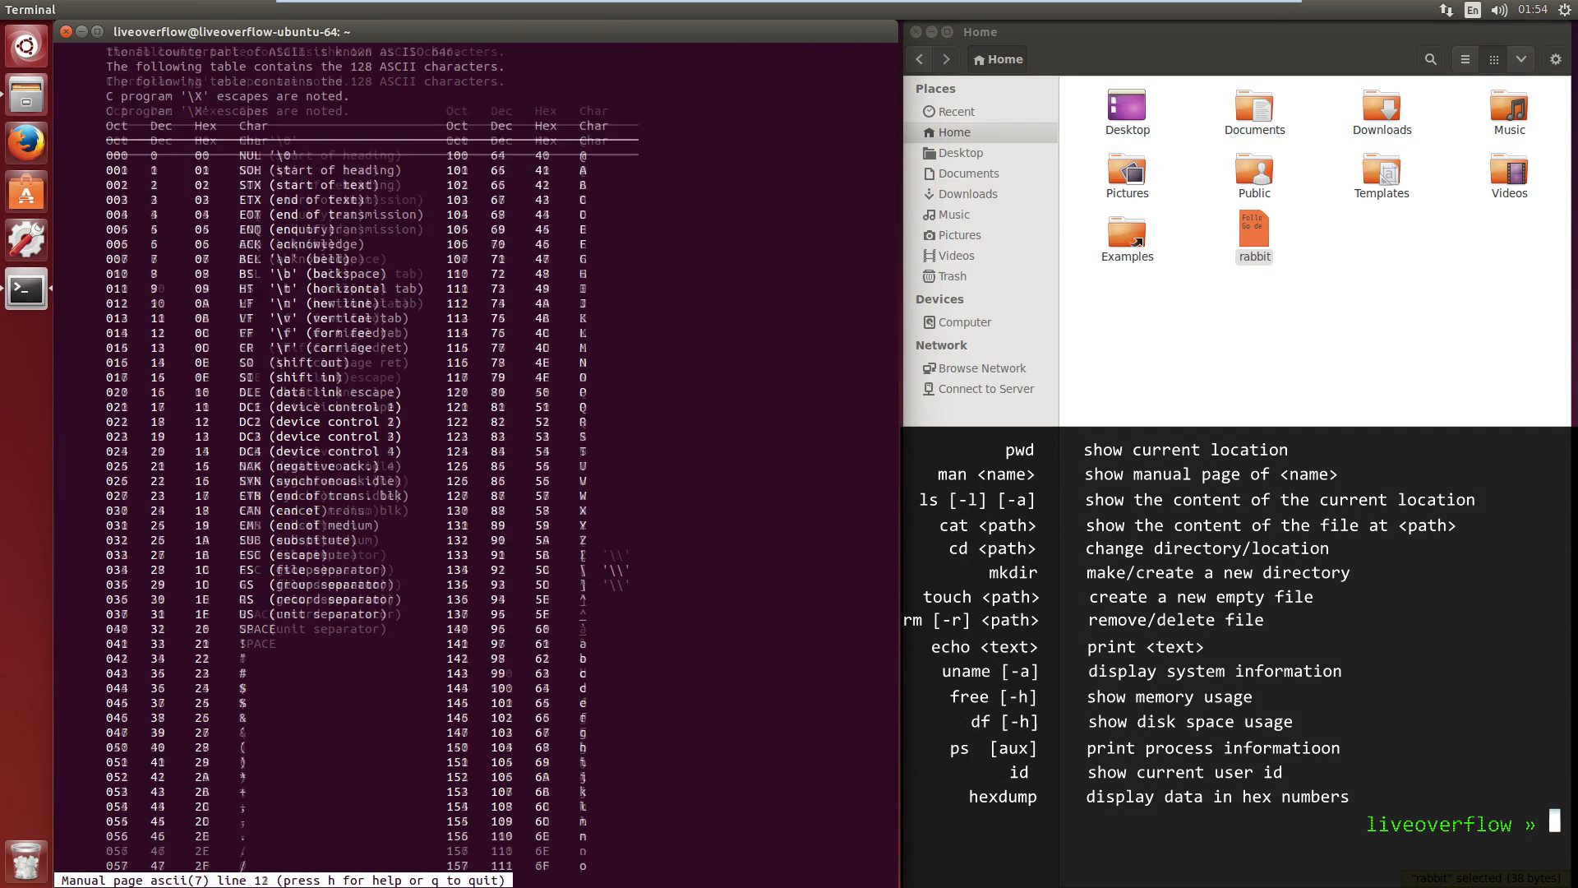
- Scroll down the ascii manual page to its compact hex tables
scroll("down", 3)
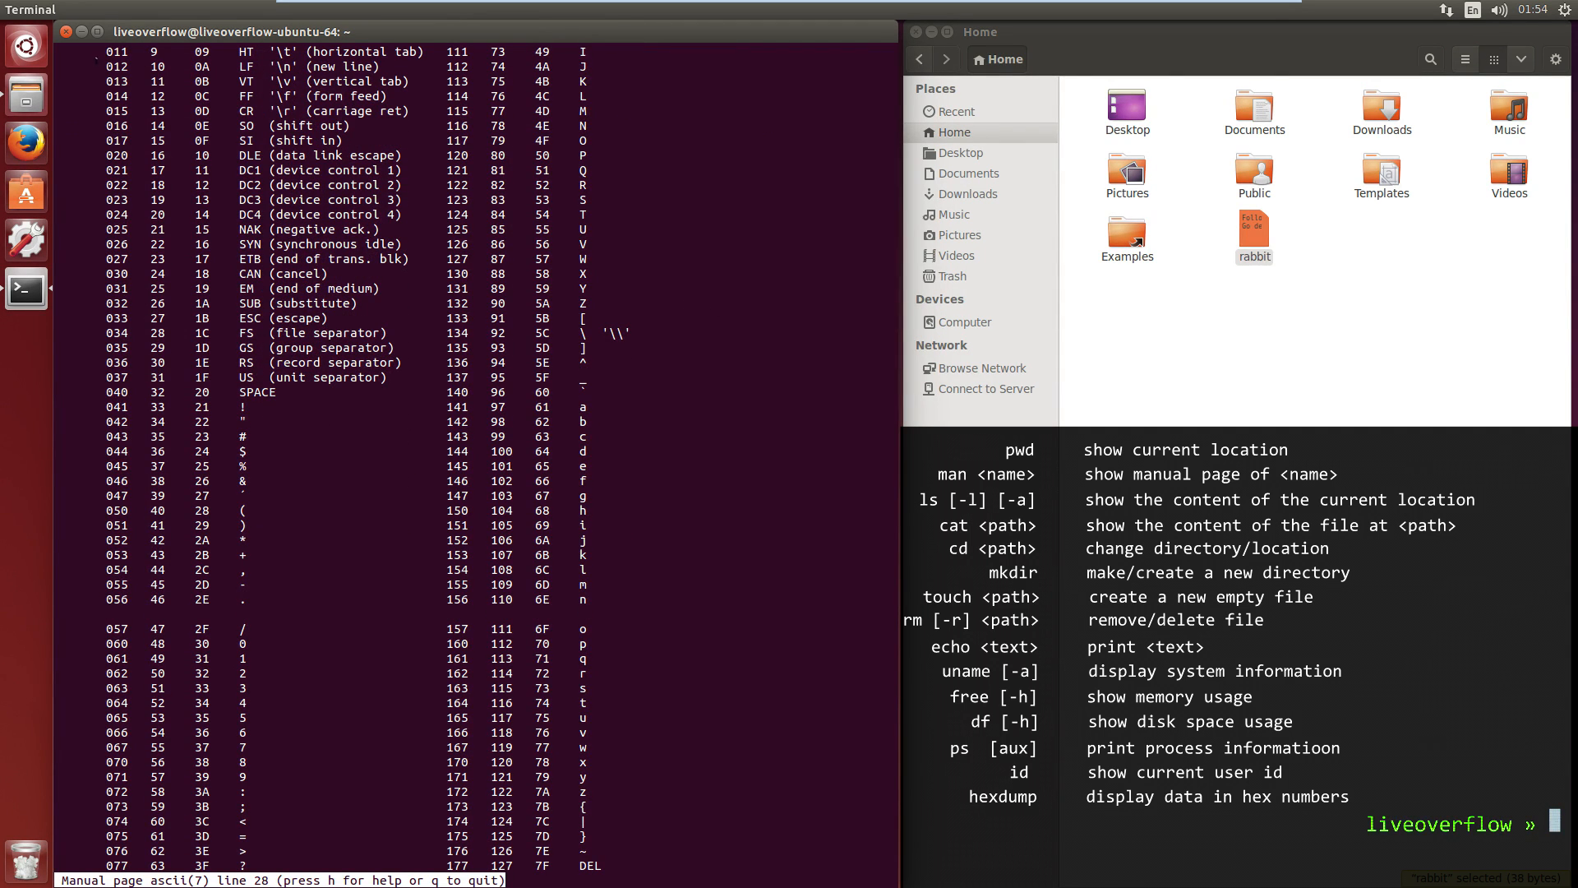
scroll("down", 3)
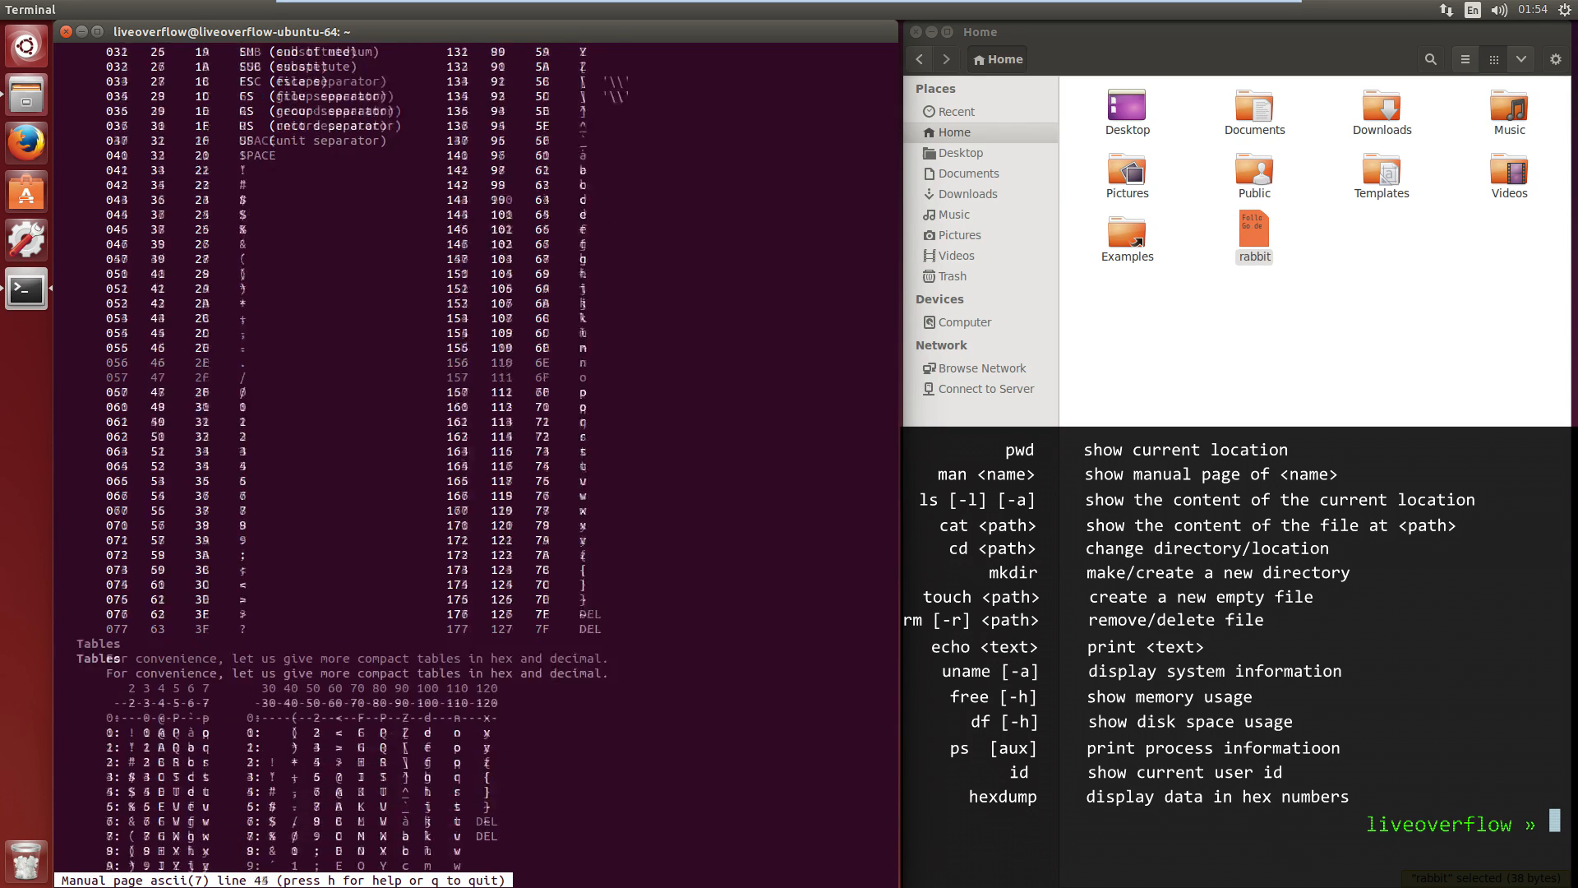
scroll("down", 3)
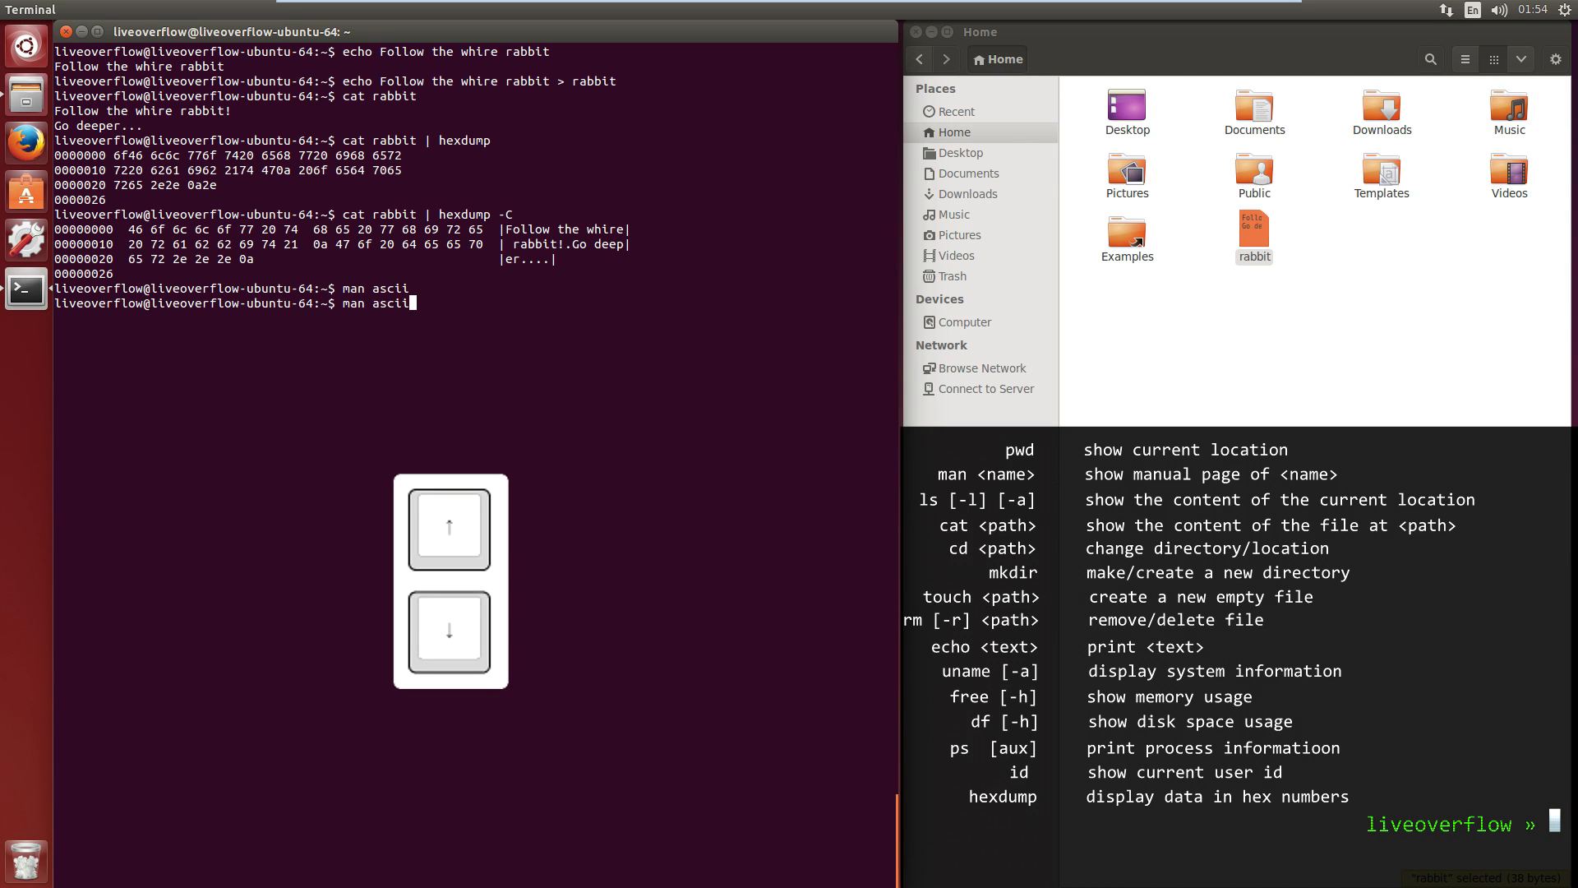
- Recall earlier echo and id commands from history and reverse-search with Ctrl+R
type("echo Follow the whire rabbit > rabbit")
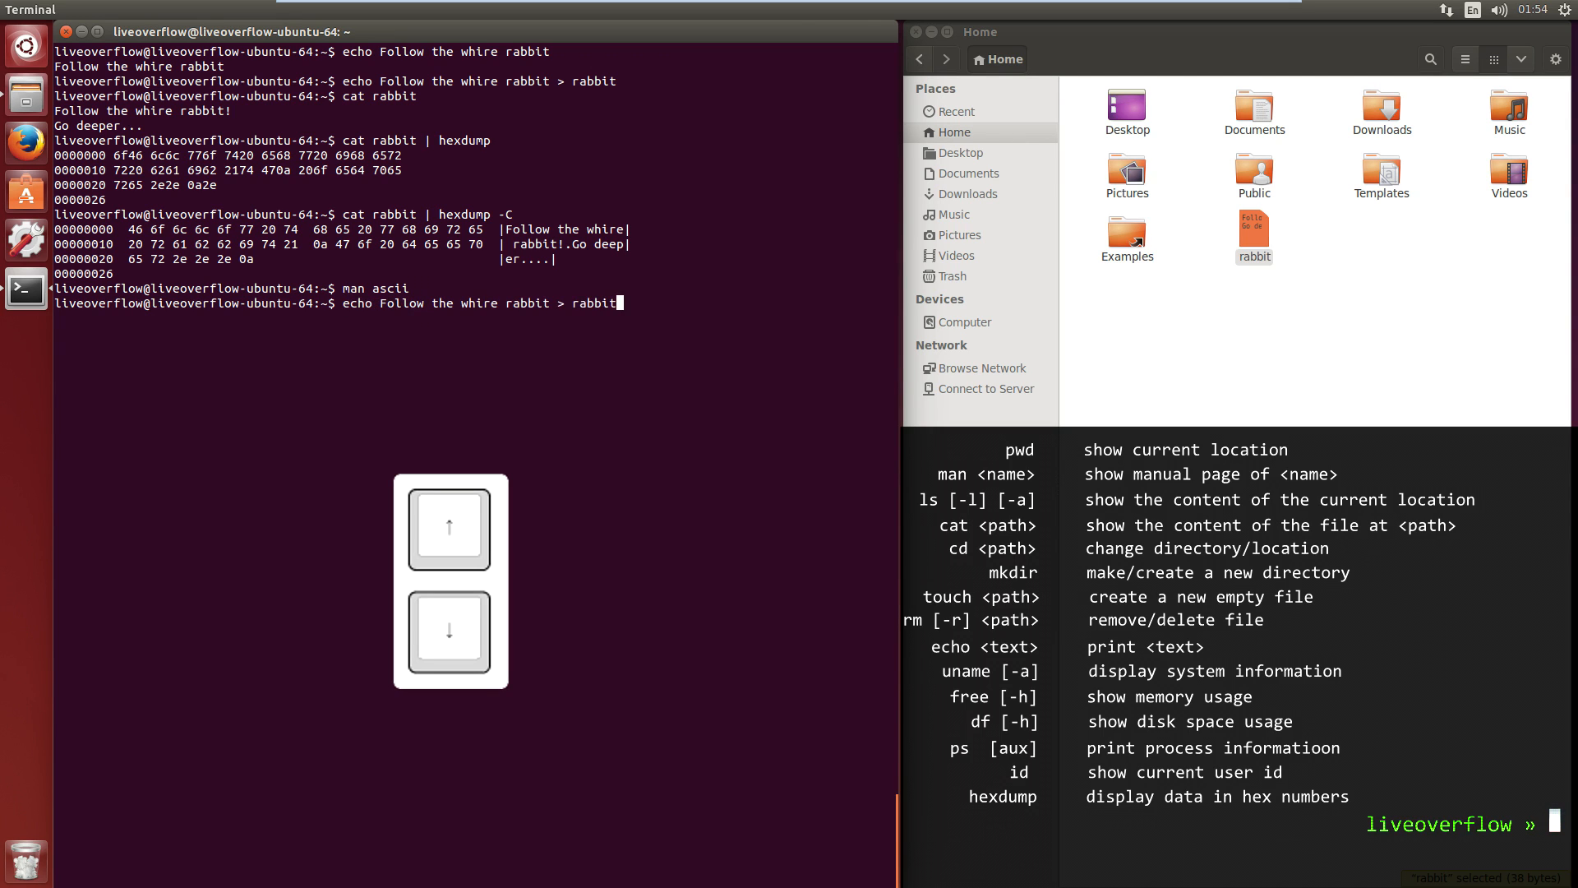
type("id")
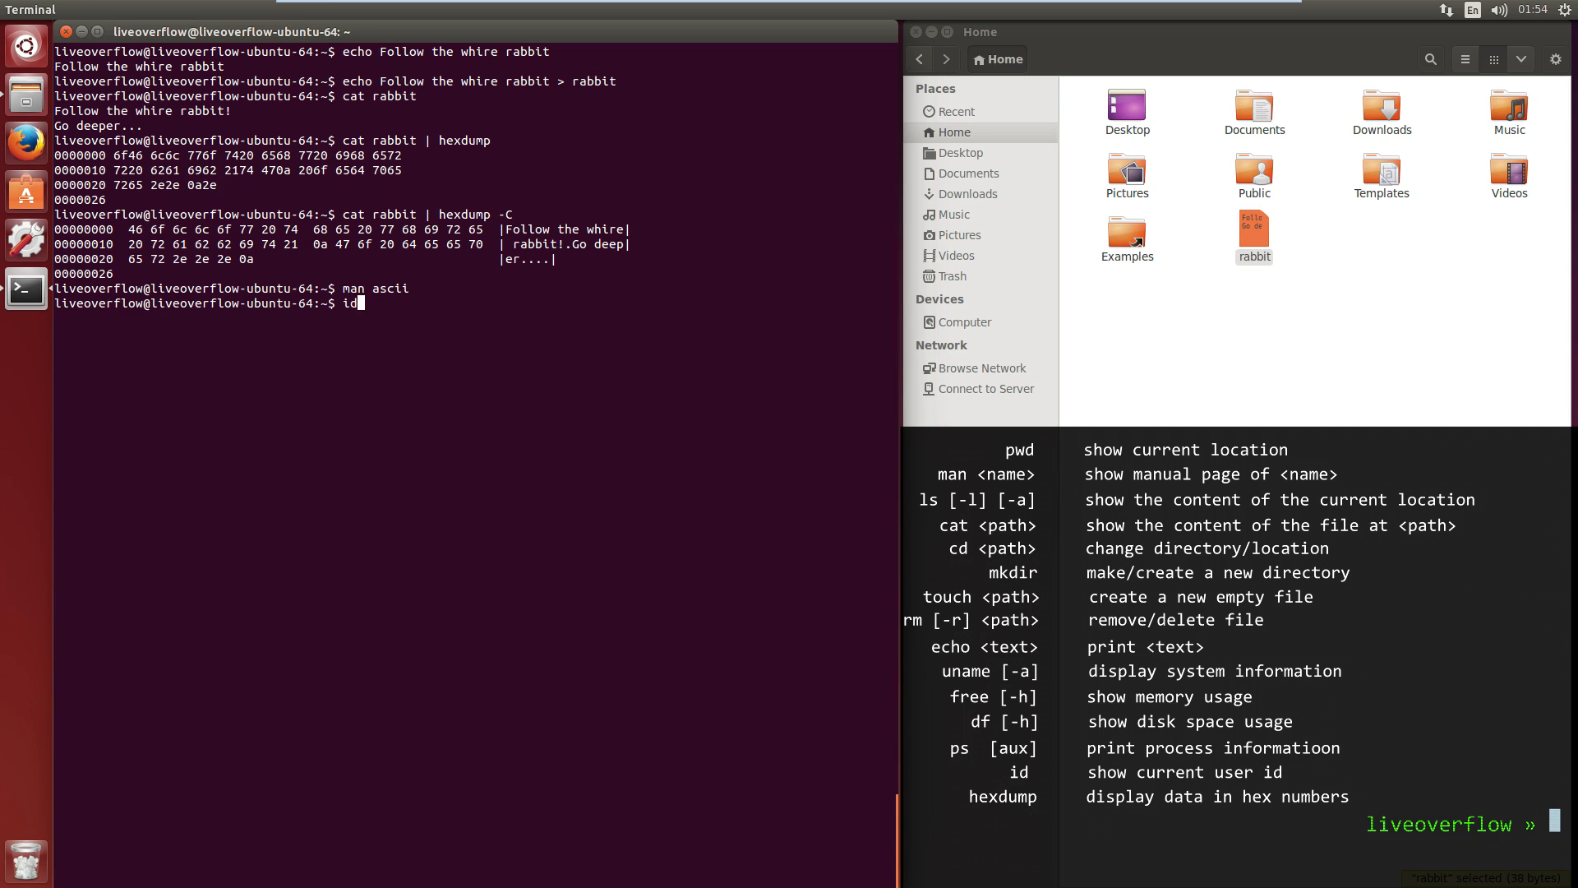
key("ctrl+r")
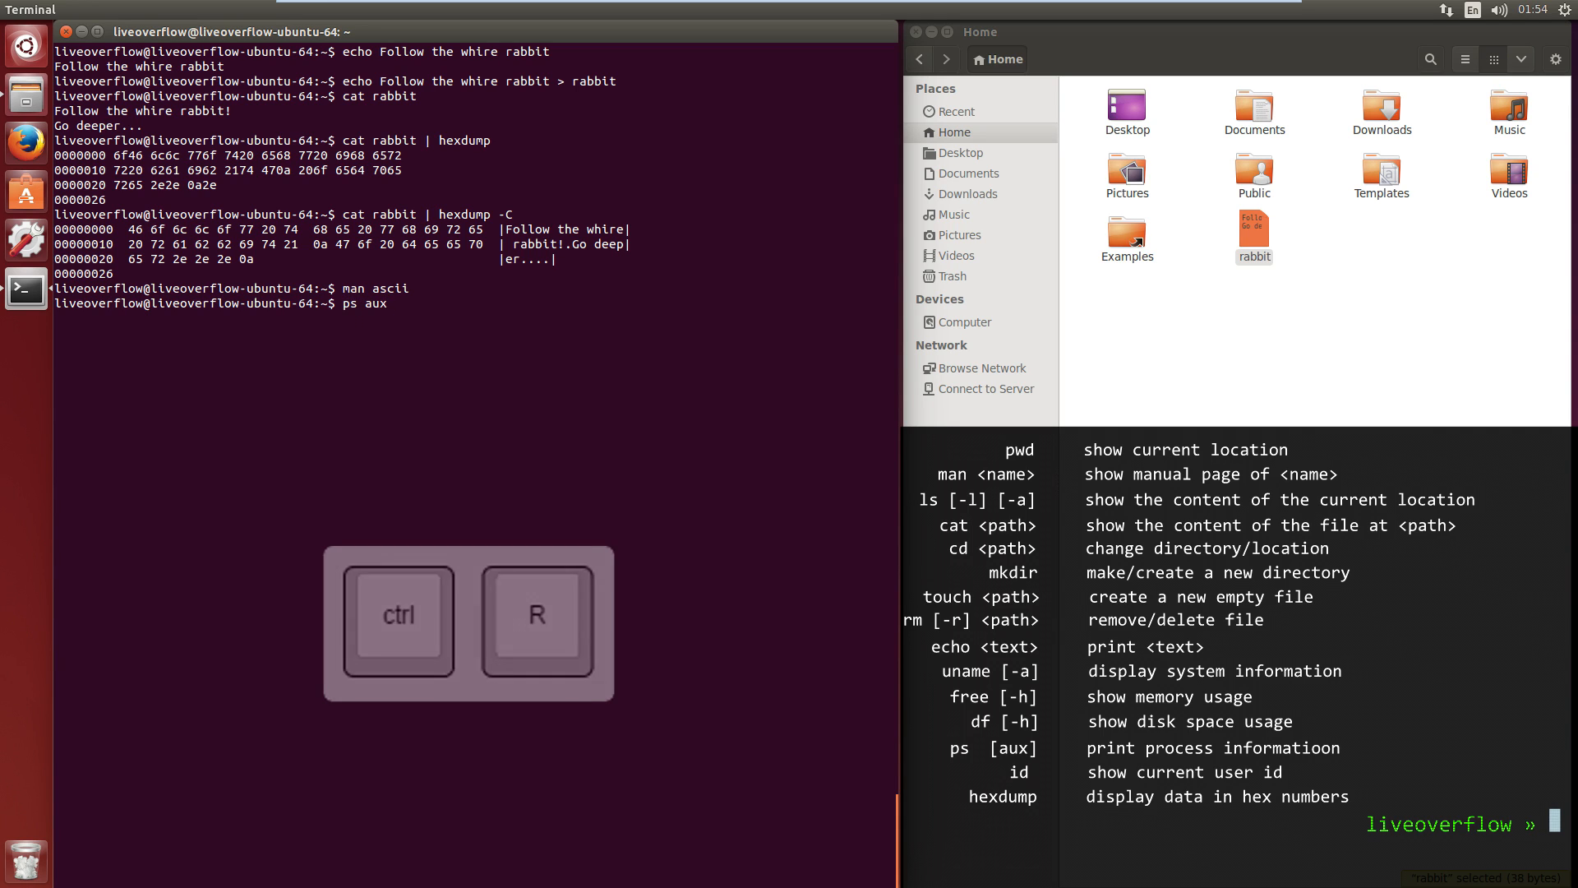
key("ctrl+r")
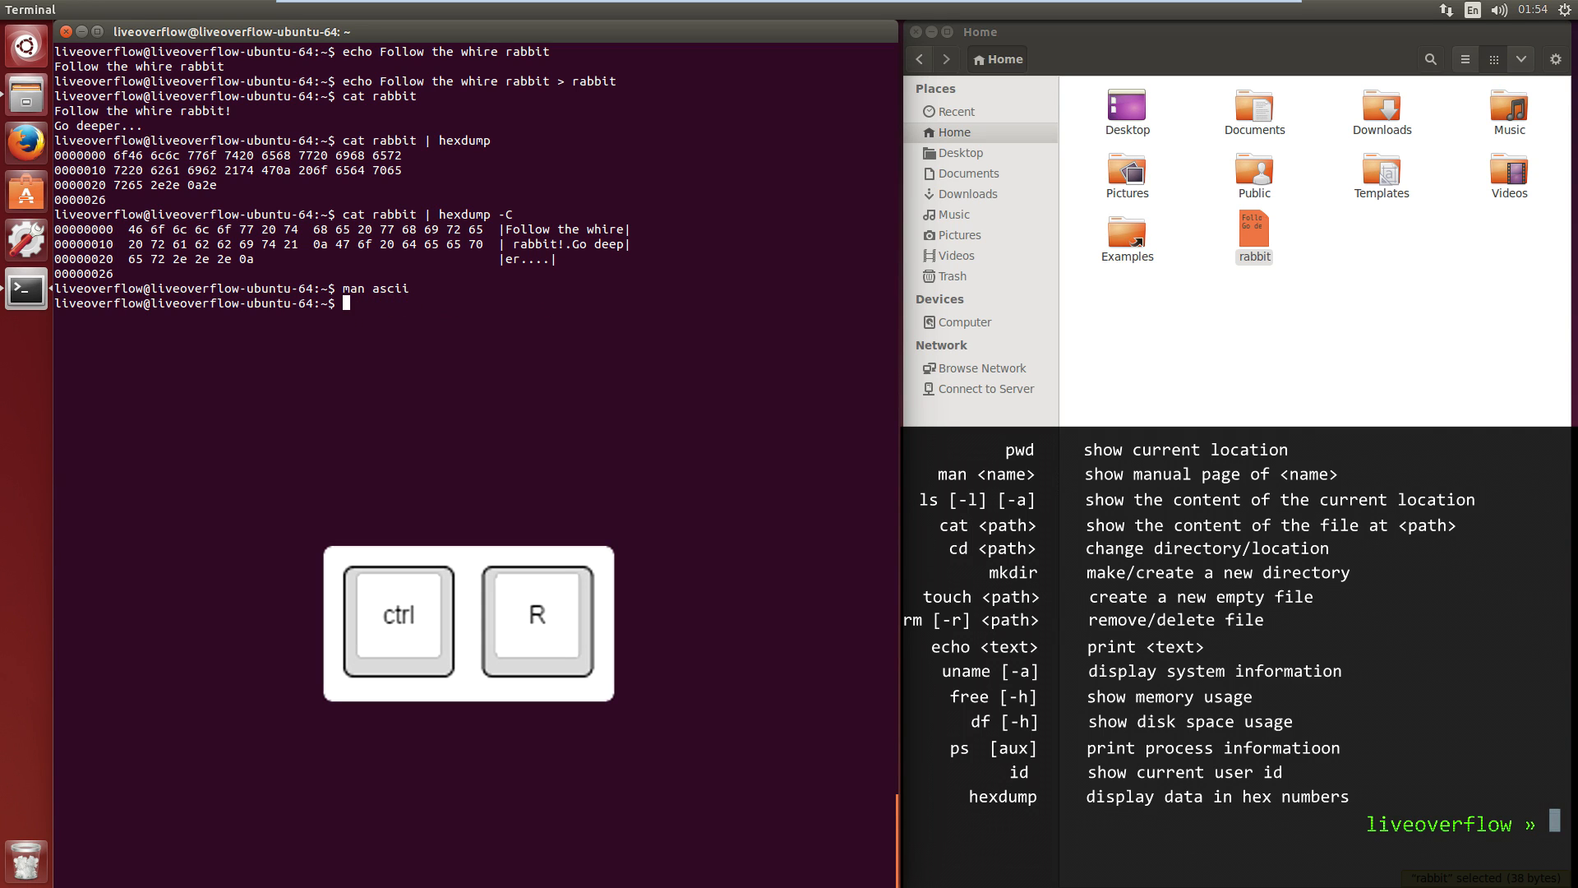
key("ctrl+r")
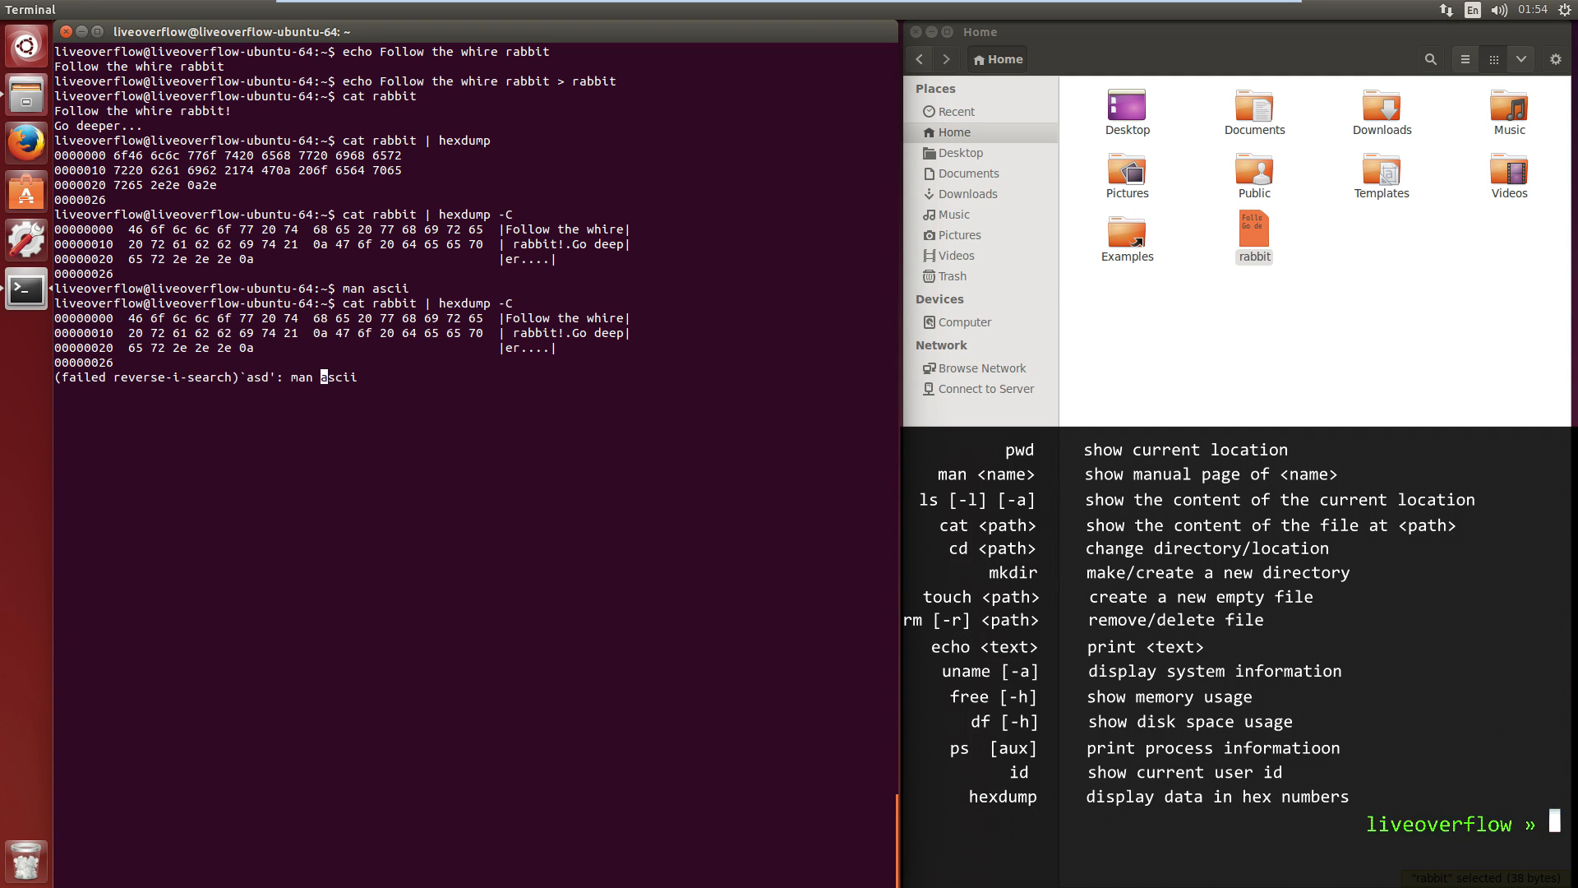
- Cancel the history search and run shutdown now, refused with 'Need to be root'
key("ctrl+c")
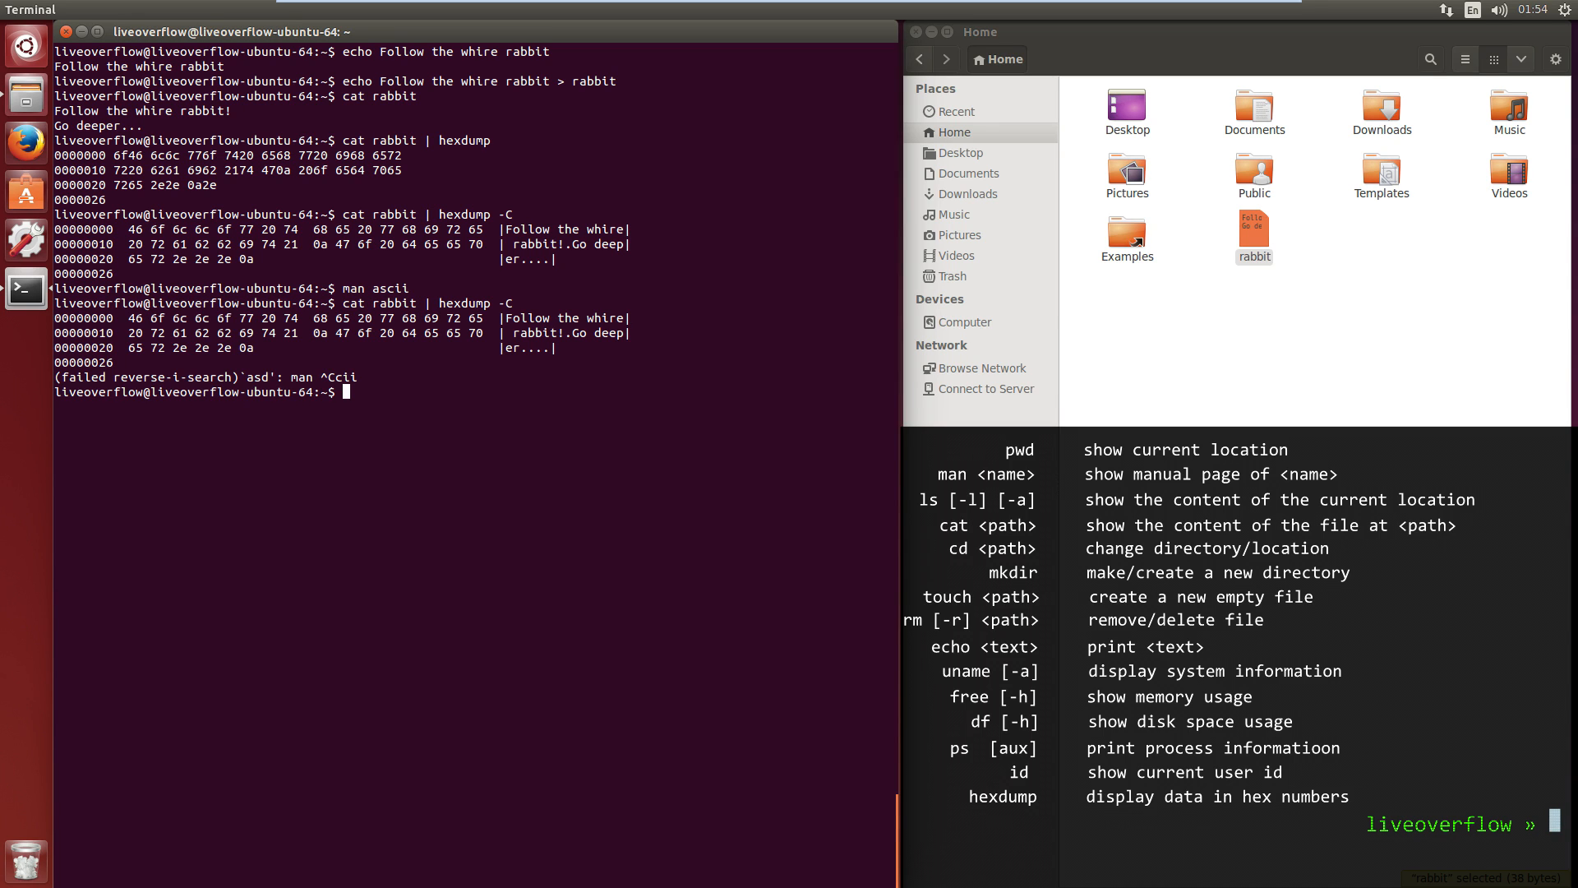
key("ctrl+c")
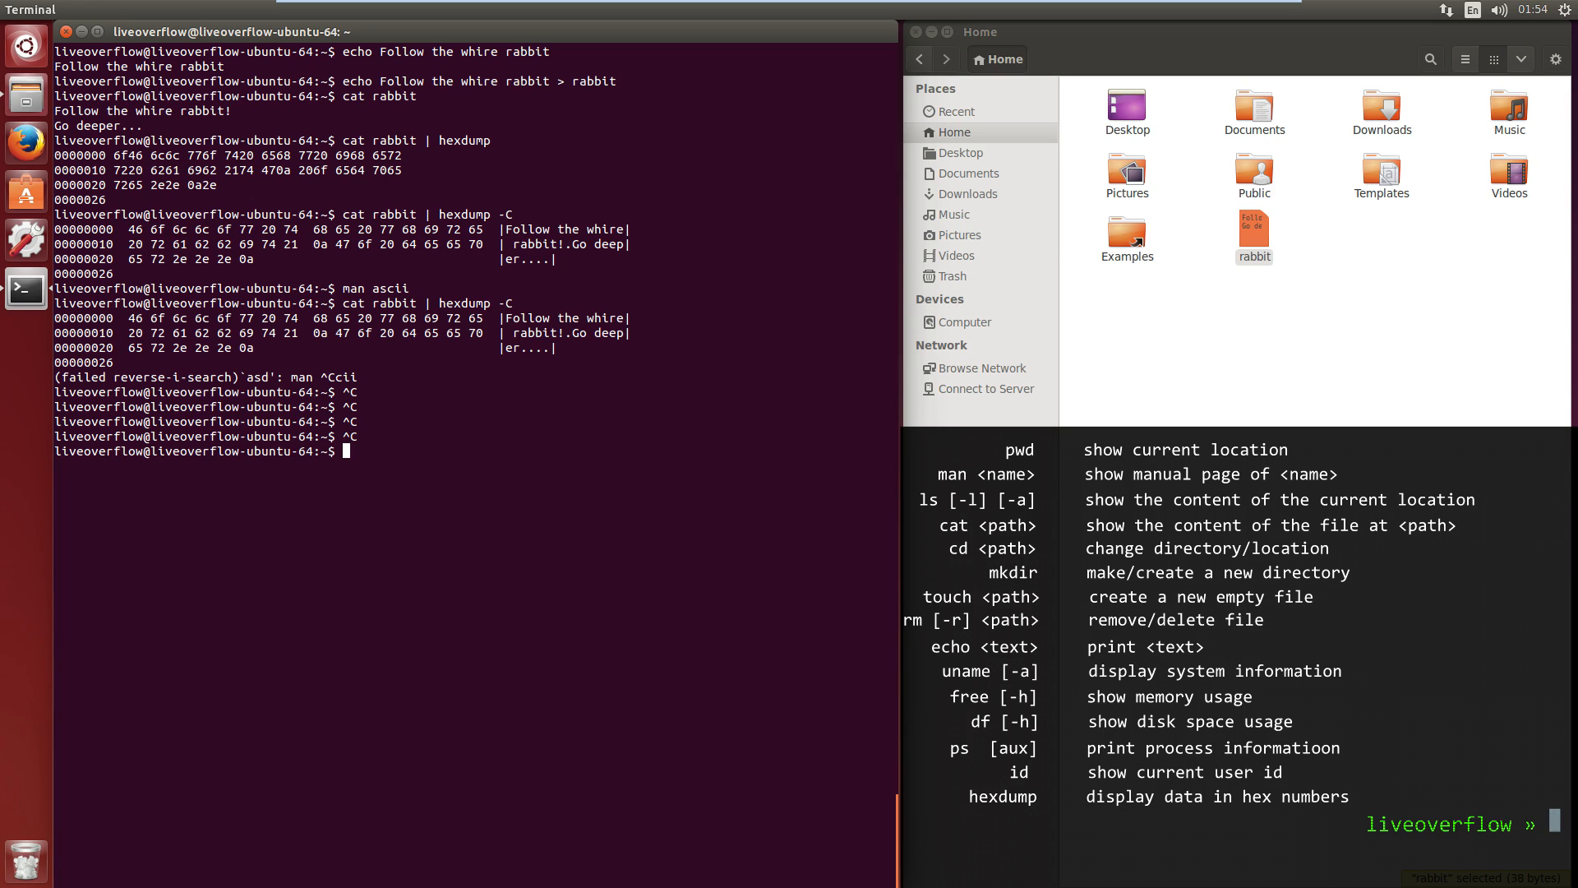
key("Tab")
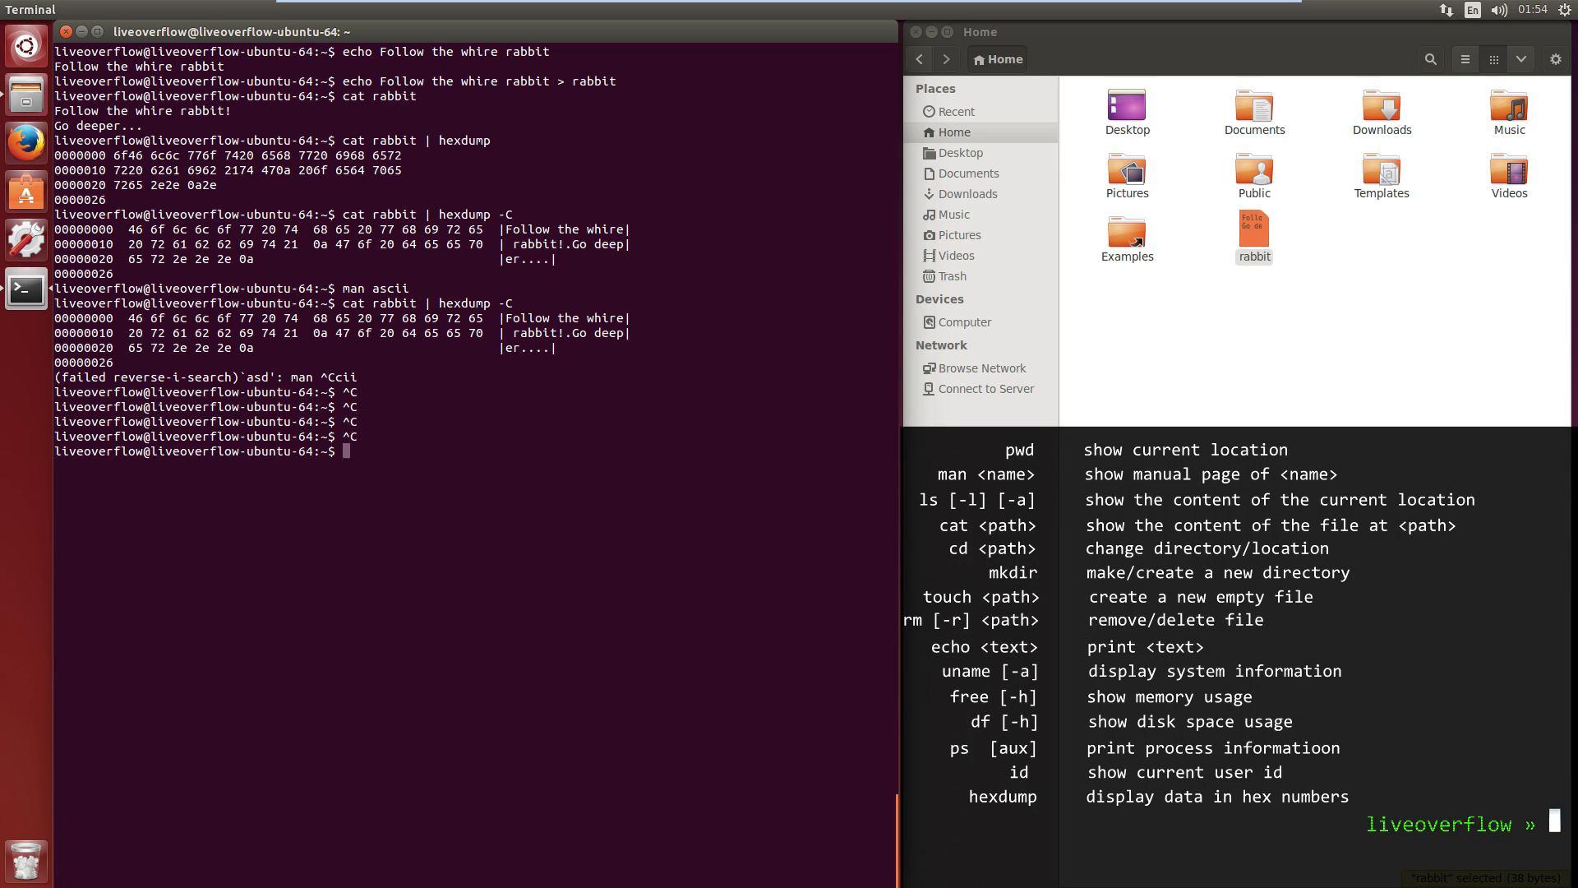
type("shutdown now")
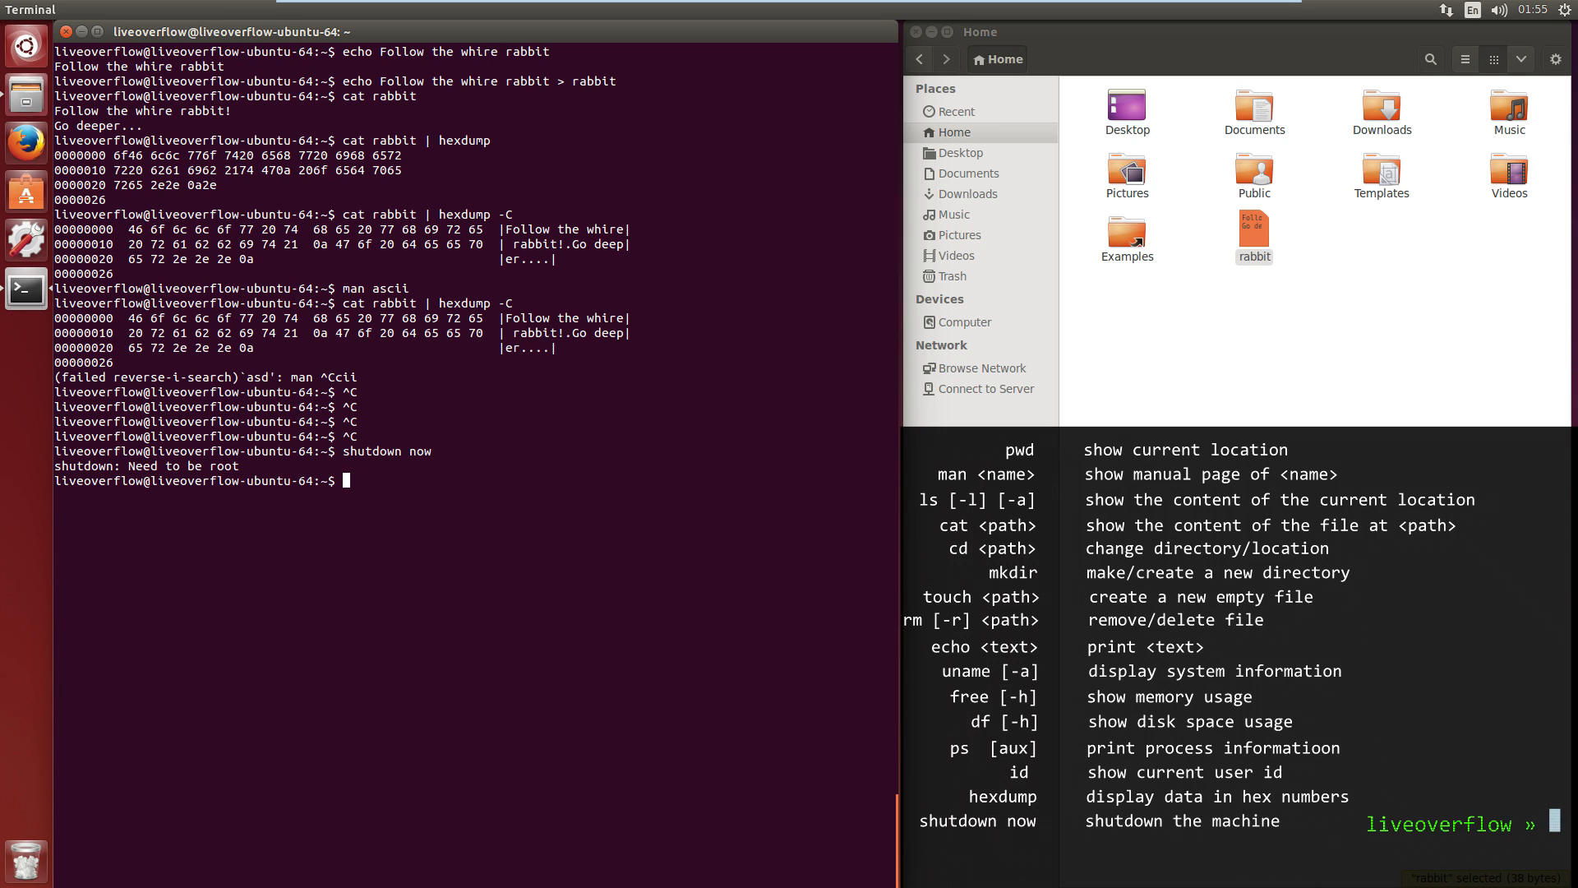
- Run id as normal user, then sudo id returning root, and start sudo shutdown
type("id")
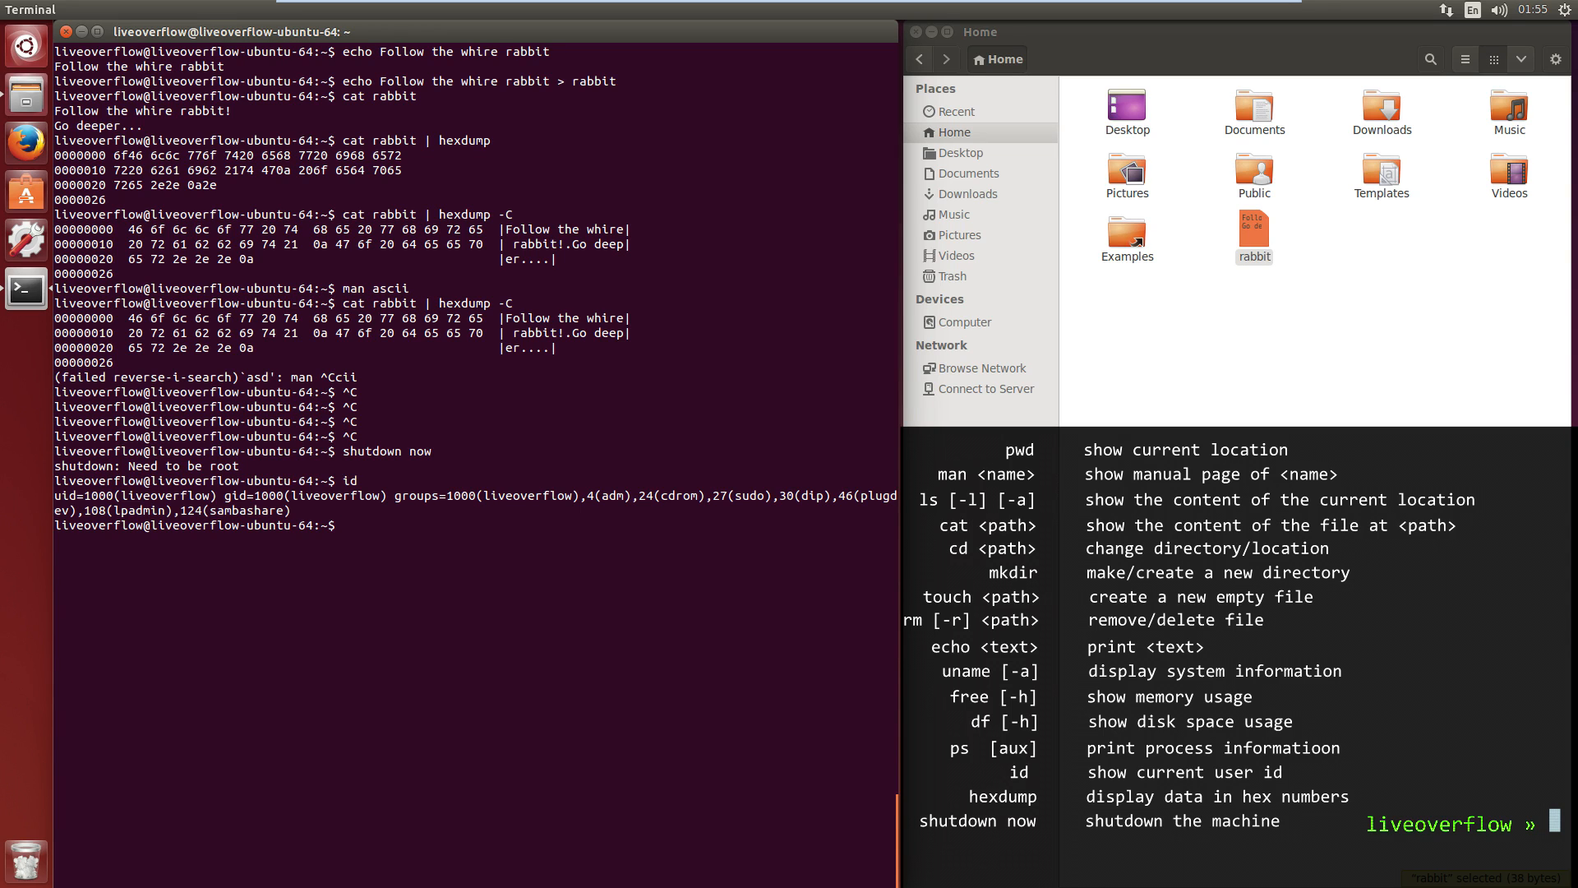
type("sudo id")
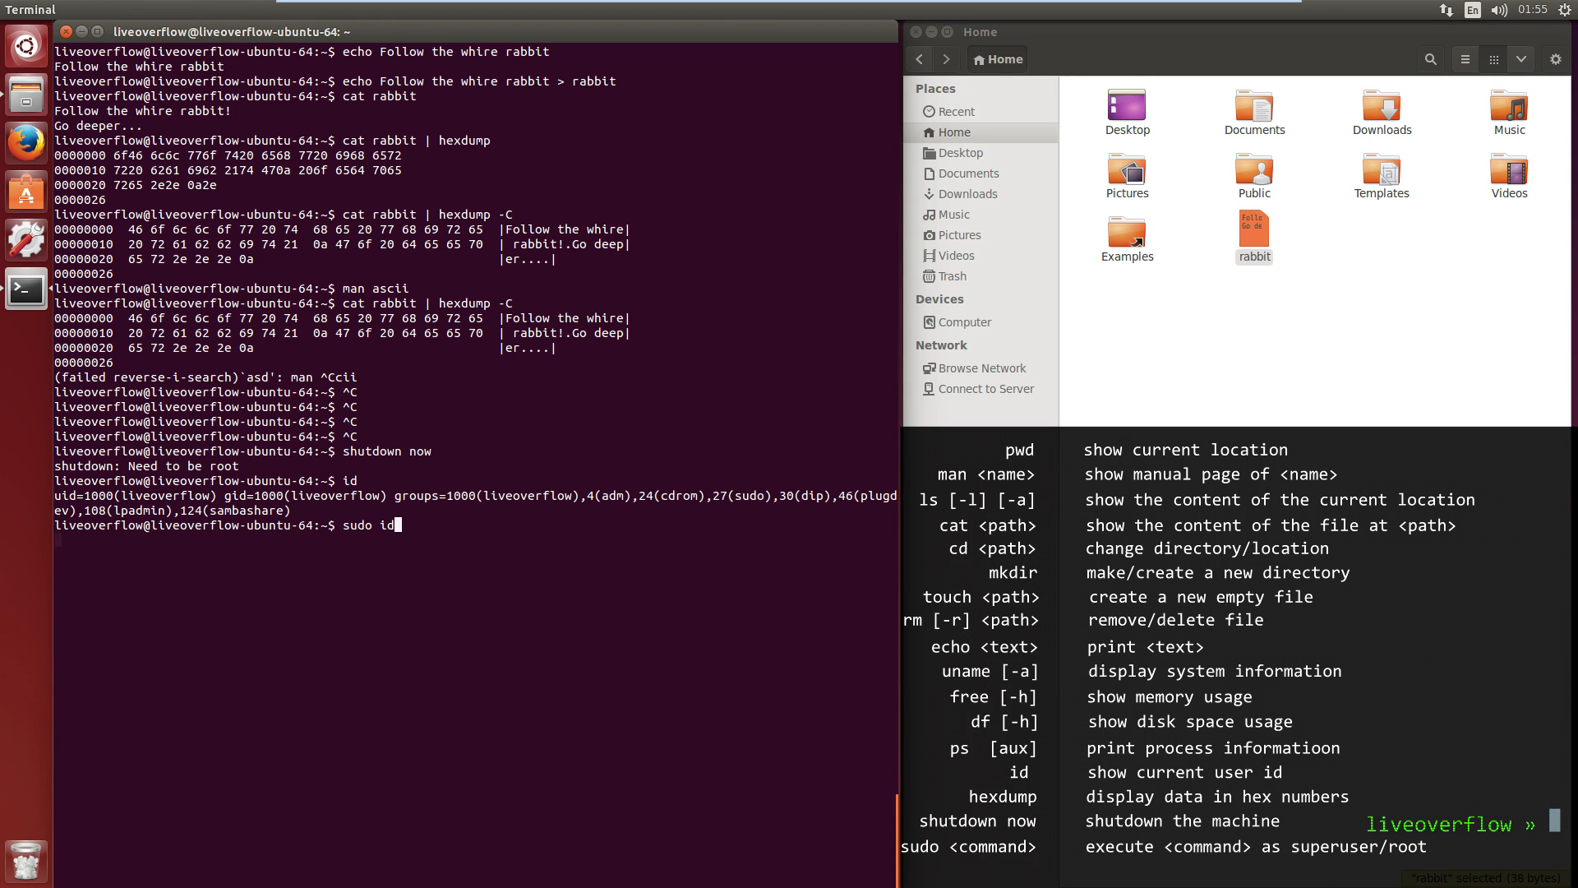
key("Return")
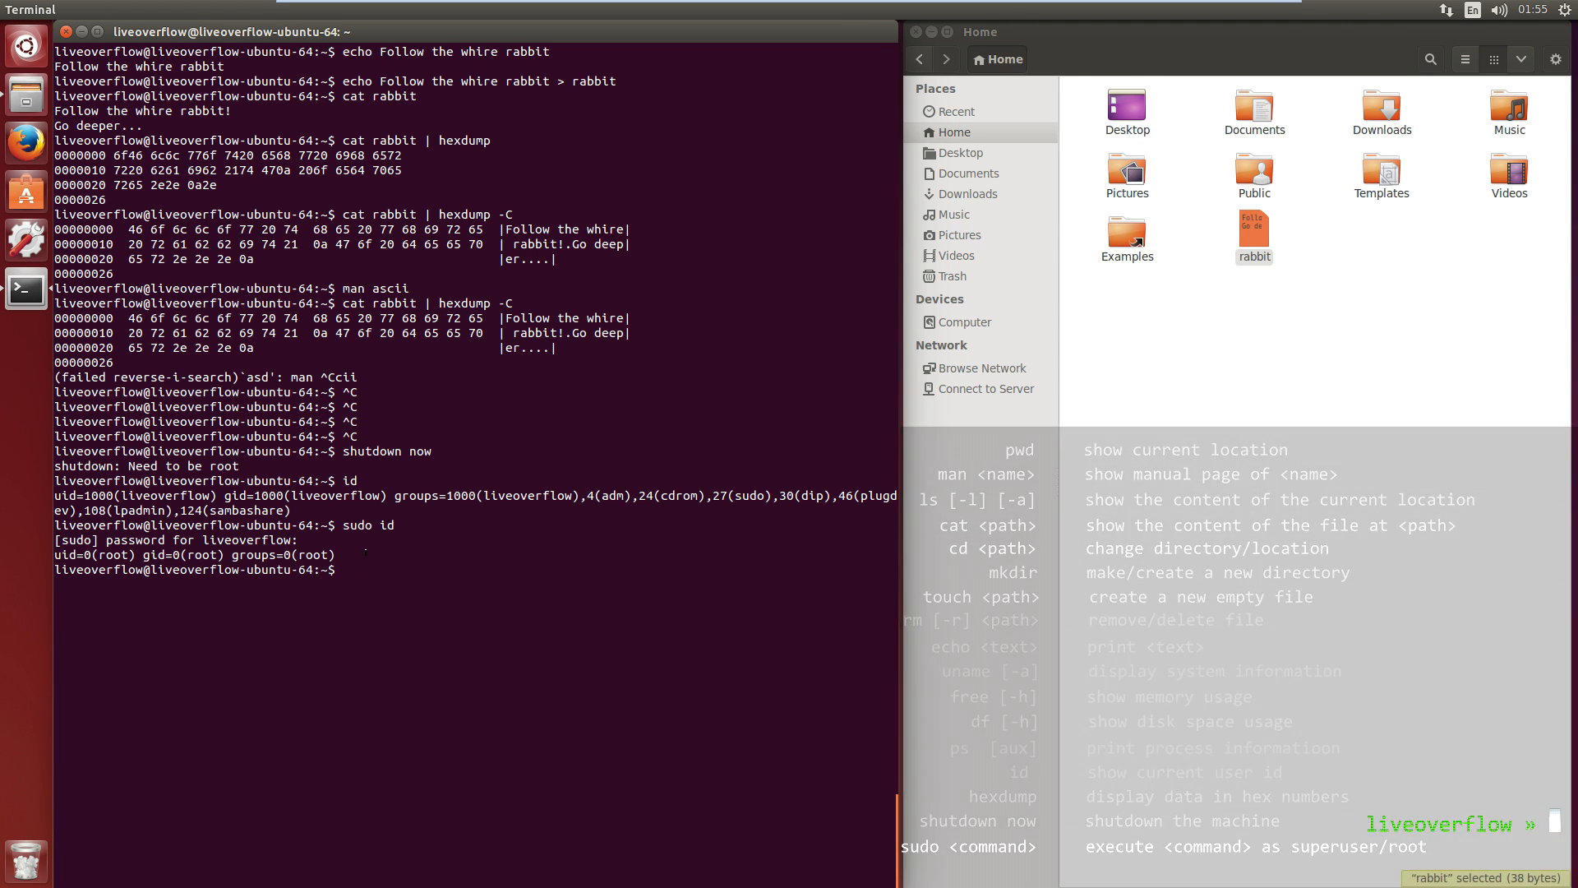
type("sudo shut")
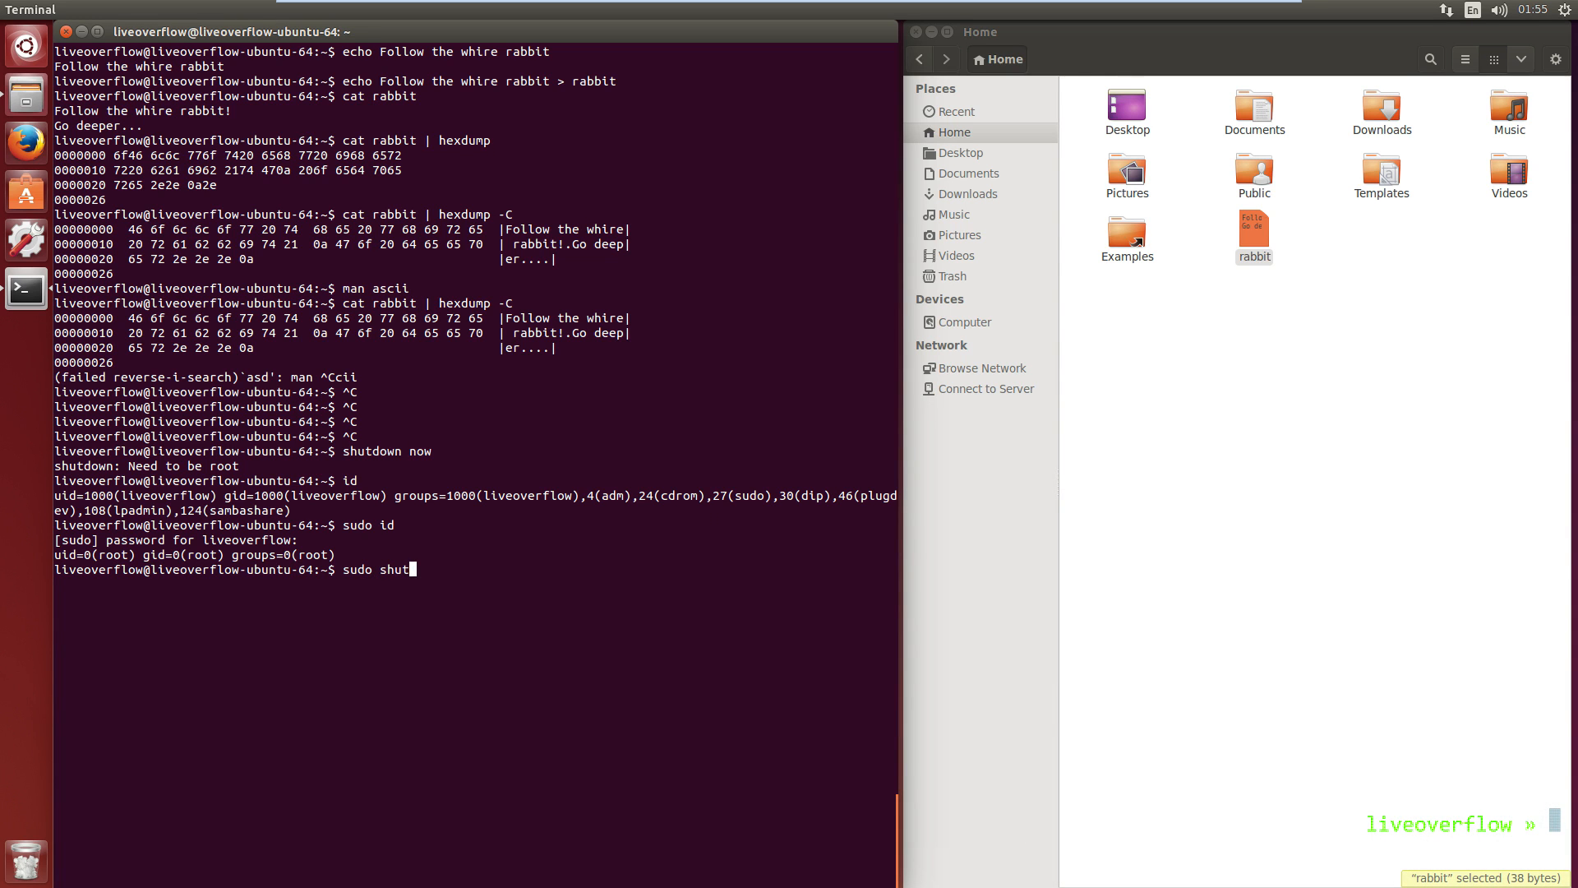